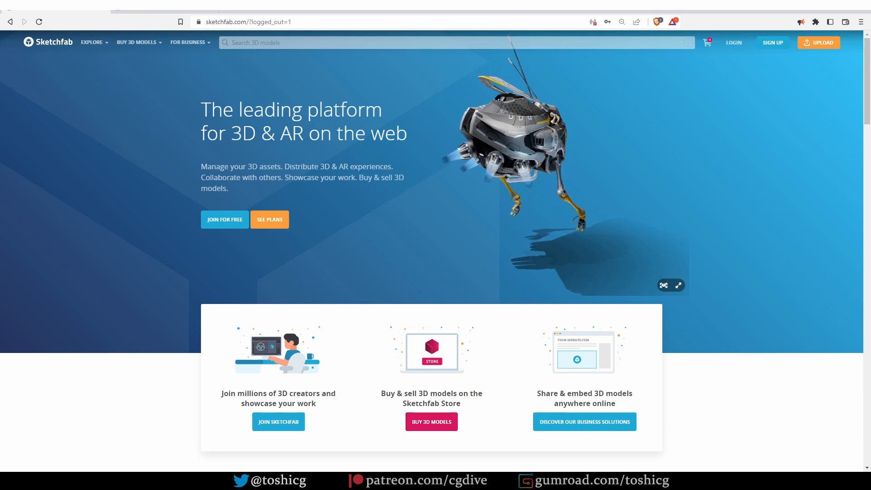
{"action": "mouse_move", "coordinate": [97, 286]}
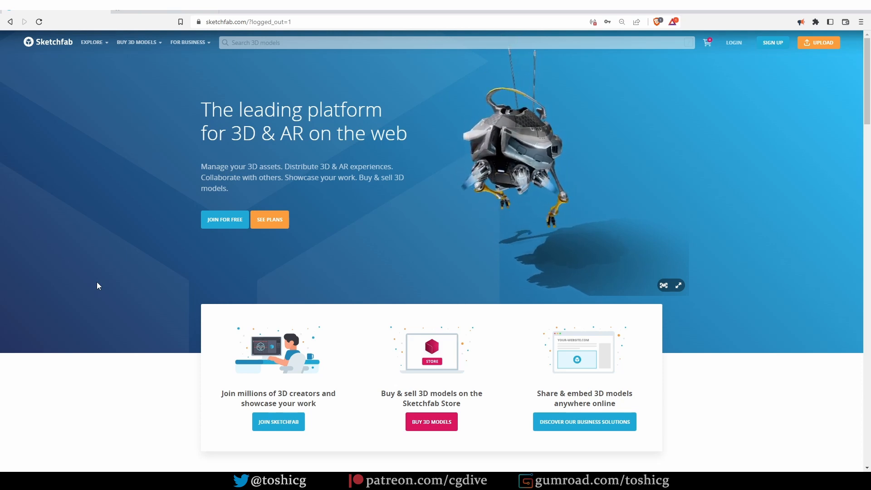
{"action": "mouse_move", "coordinate": [766, 45]}
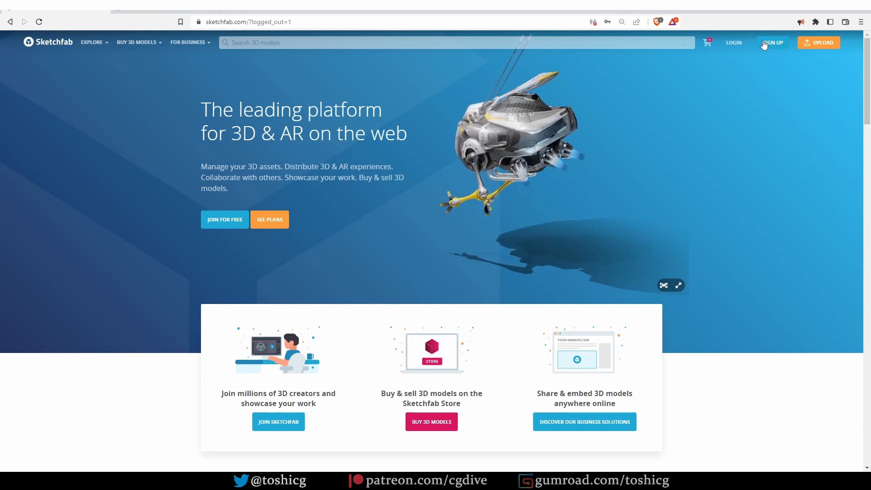
- Log in to the Sketchfab account by email after dismissing the sign-up form
{"action": "left_click", "coordinate": [772, 42]}
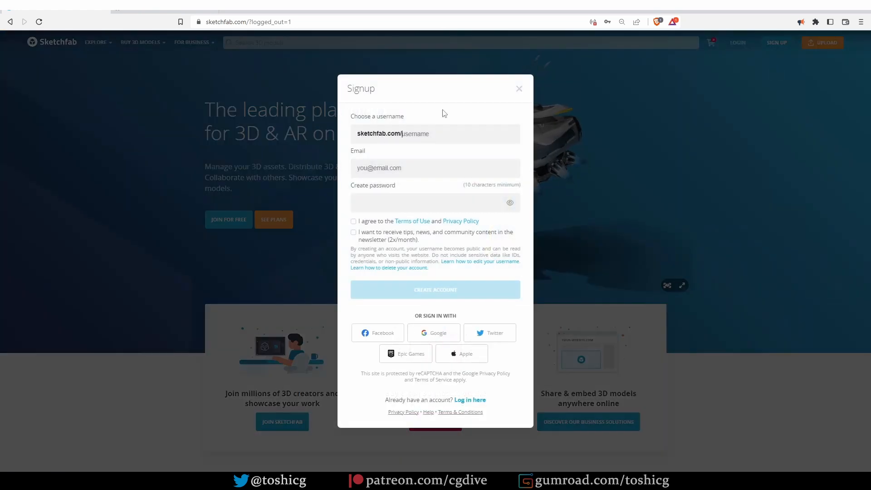
{"action": "left_click", "coordinate": [518, 89]}
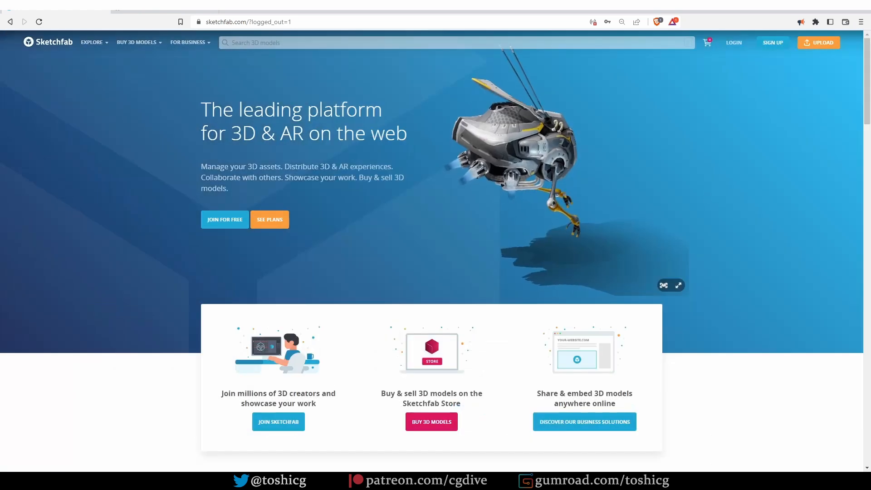
{"action": "left_click", "coordinate": [734, 43]}
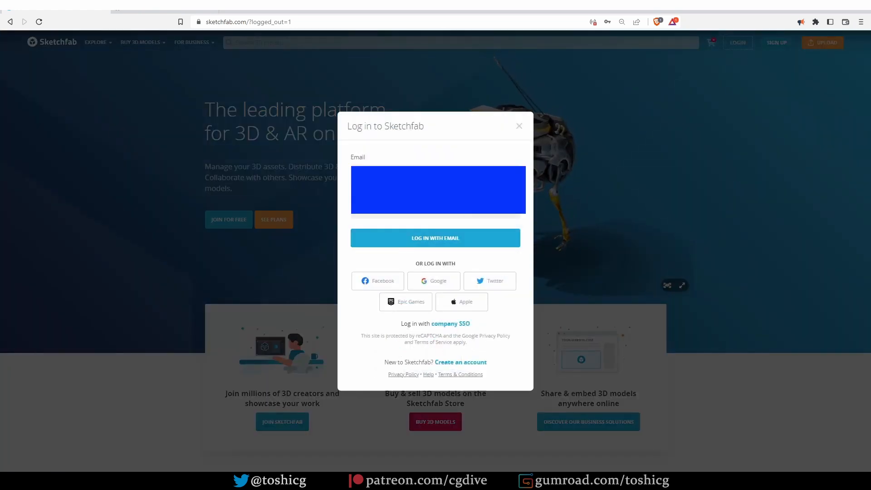
{"action": "left_click", "coordinate": [435, 238]}
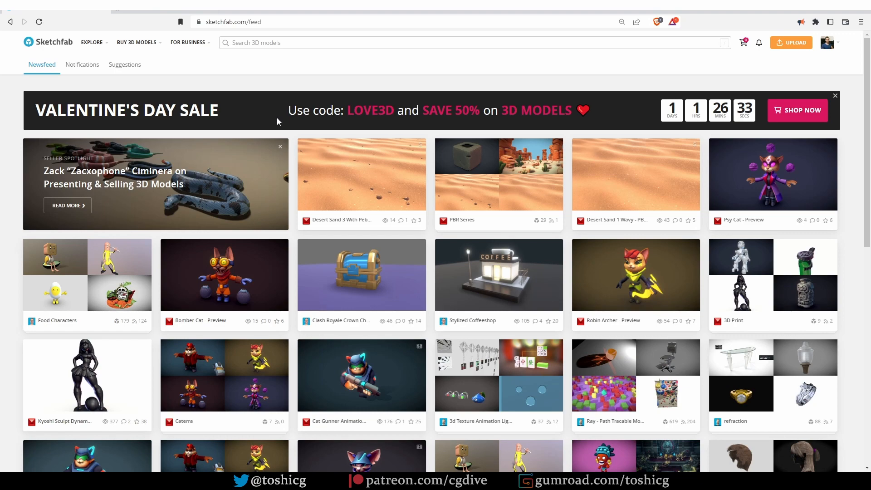
{"action": "mouse_move", "coordinate": [250, 199]}
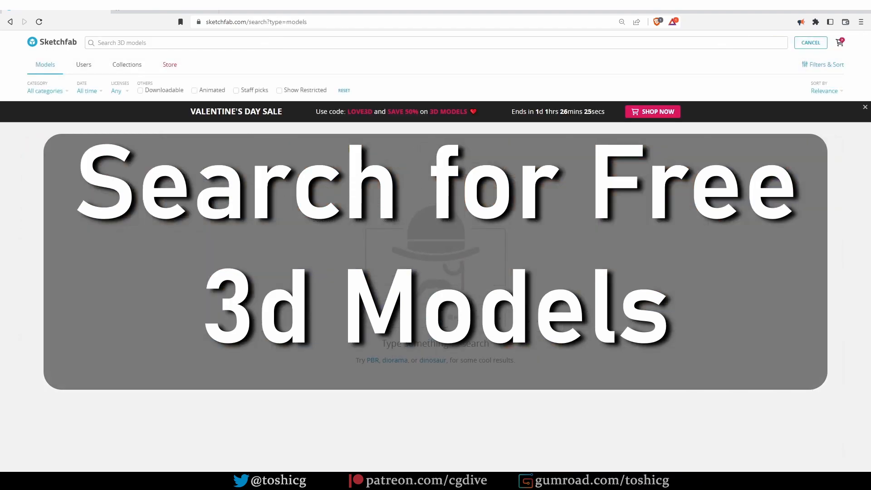
- Search Sketchfab models for 'cat'
{"action": "type", "text": "cat"}
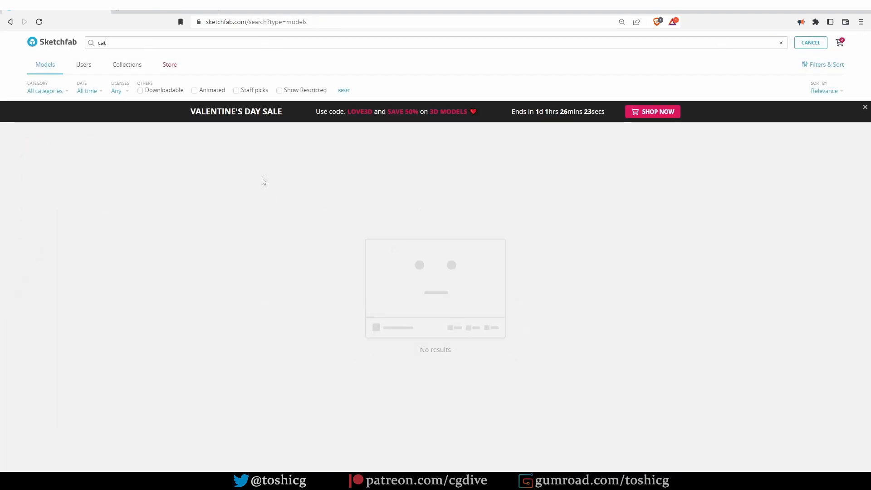
{"action": "key", "text": "Return"}
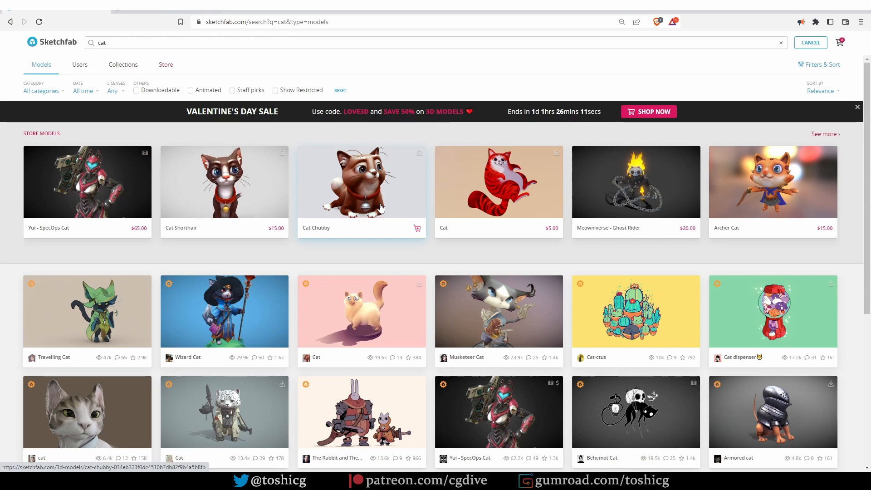
{"action": "mouse_move", "coordinate": [314, 334]}
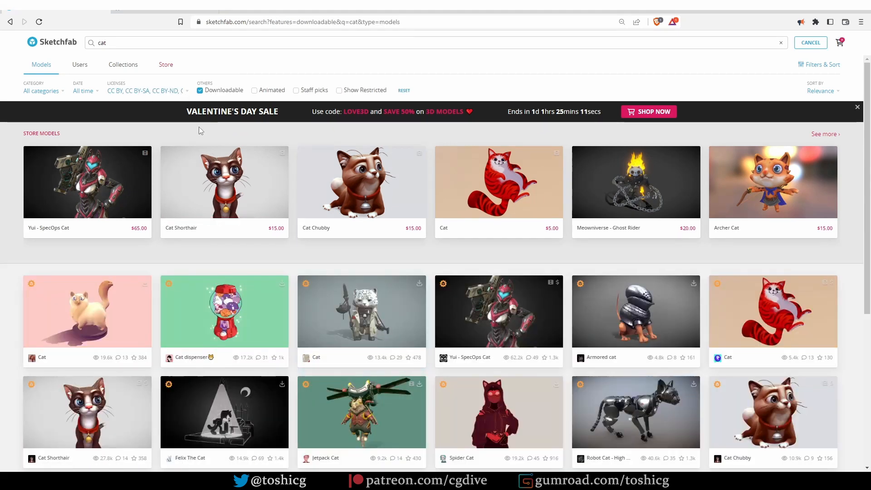
- Limit the license filter to CC BY and CC0, excluding paid store and CC BY-SA licenses
{"action": "left_click", "coordinate": [146, 91]}
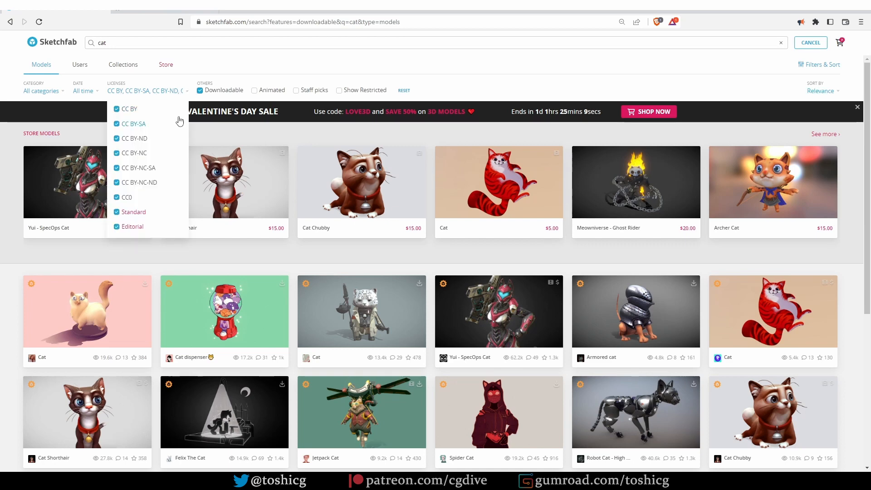
{"action": "left_click", "coordinate": [117, 226]}
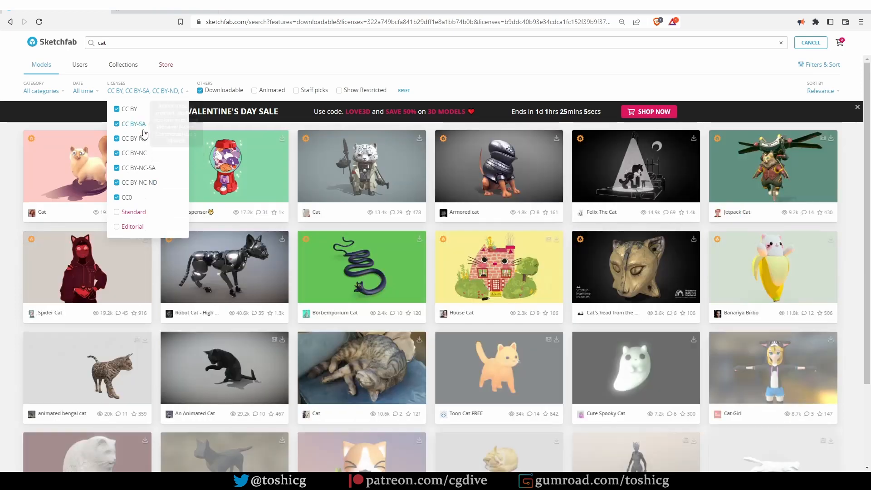
{"action": "left_click", "coordinate": [117, 124]}
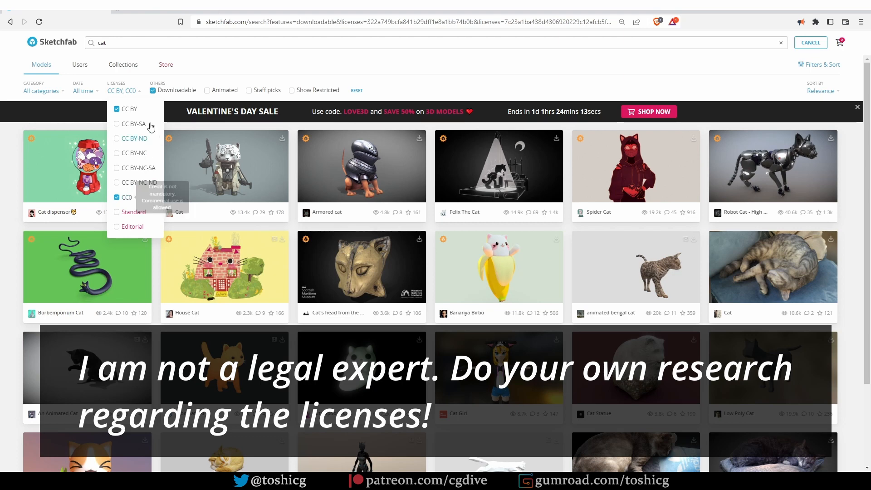
{"action": "mouse_move", "coordinate": [129, 109]}
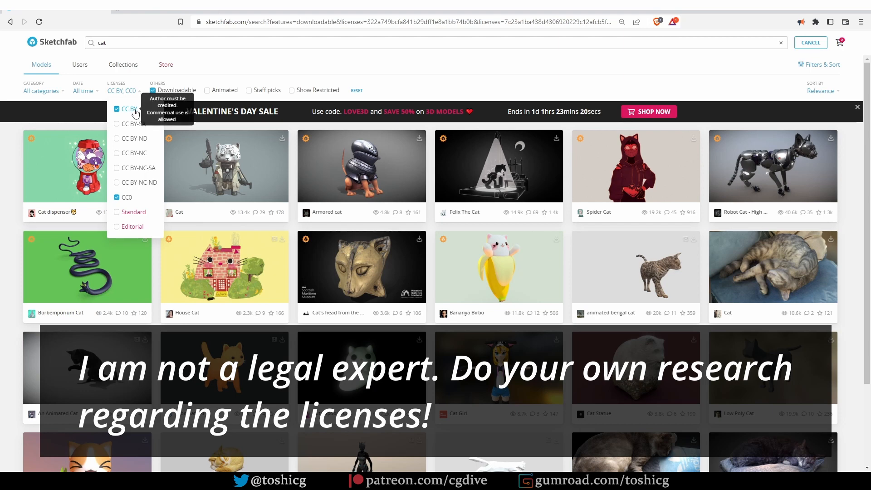
{"action": "mouse_move", "coordinate": [127, 201]}
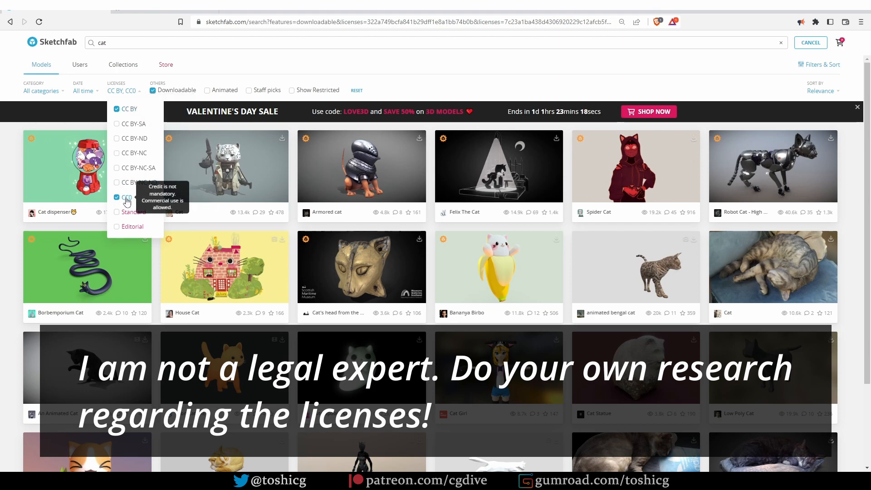
{"action": "mouse_move", "coordinate": [126, 113]}
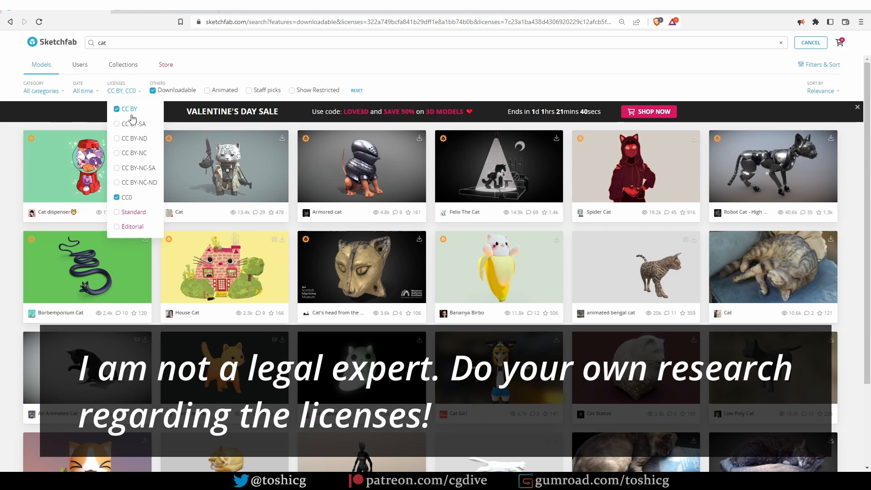
{"action": "mouse_move", "coordinate": [131, 123]}
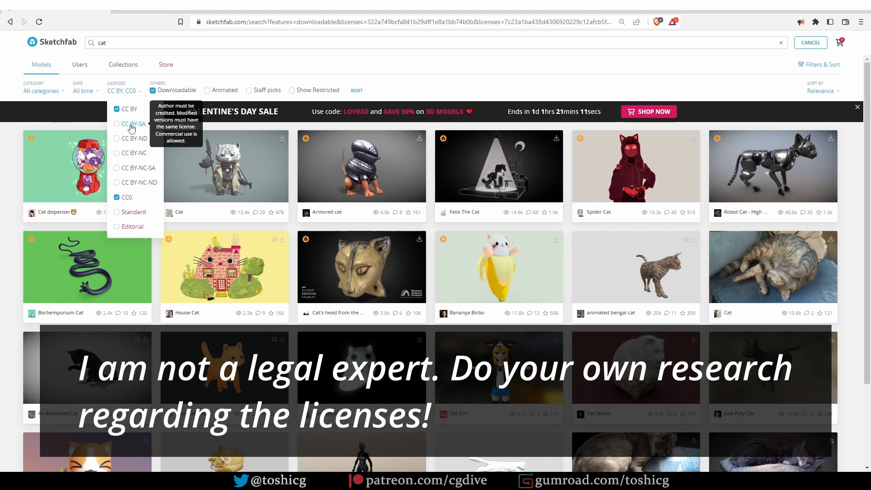
{"action": "left_click", "coordinate": [116, 124]}
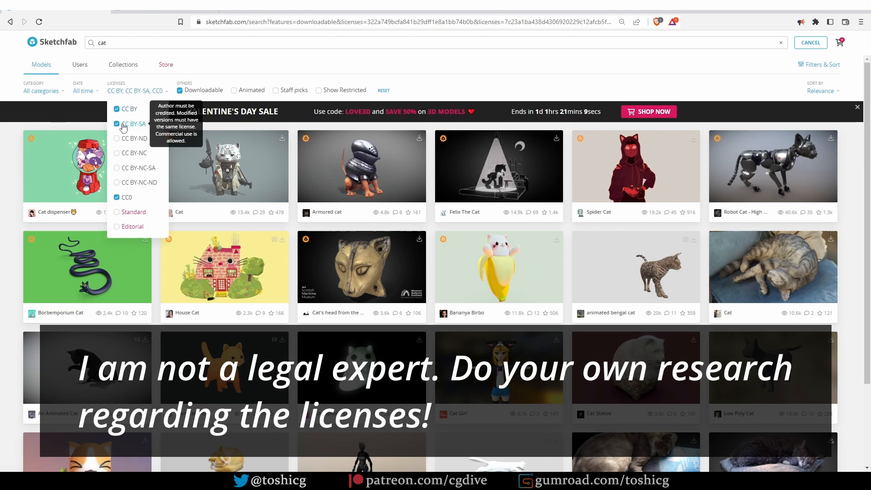
{"action": "mouse_move", "coordinate": [137, 177]}
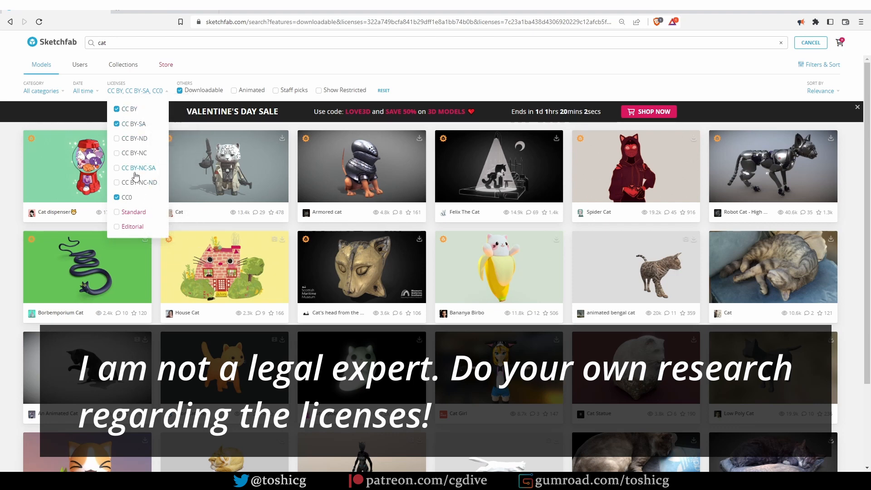
{"action": "mouse_move", "coordinate": [133, 138]}
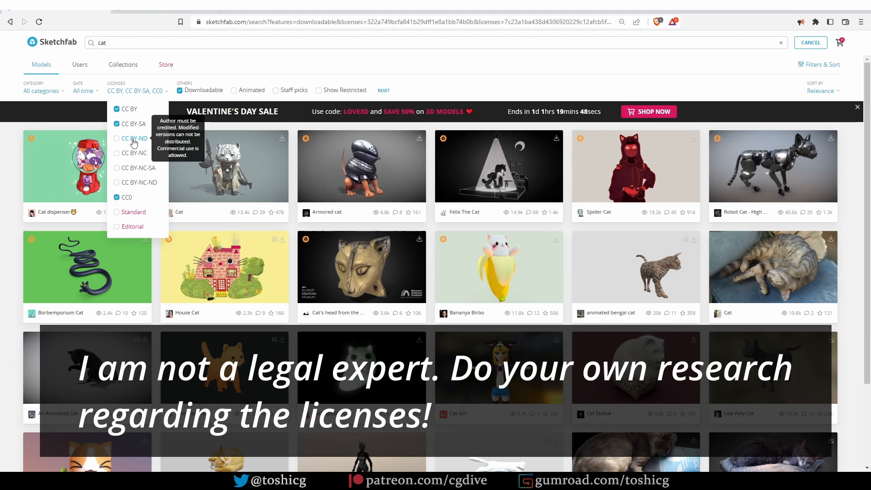
{"action": "mouse_move", "coordinate": [134, 153]}
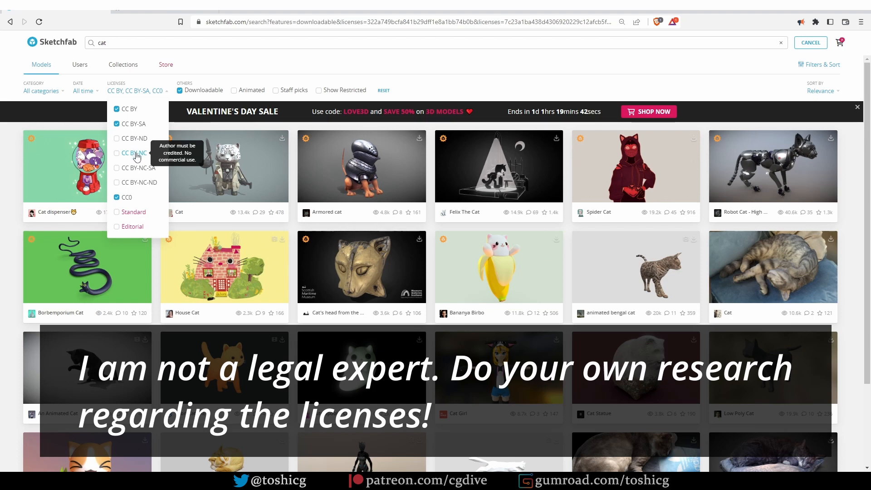
{"action": "mouse_move", "coordinate": [138, 158]}
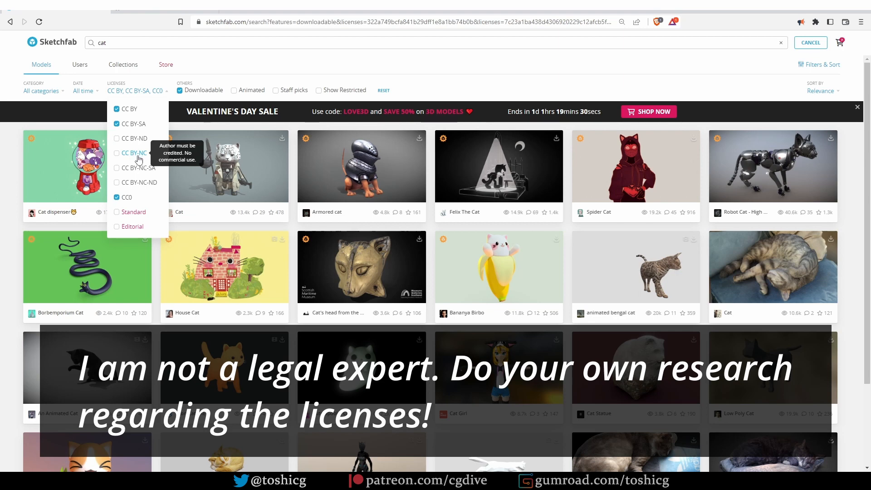
{"action": "mouse_move", "coordinate": [138, 168]}
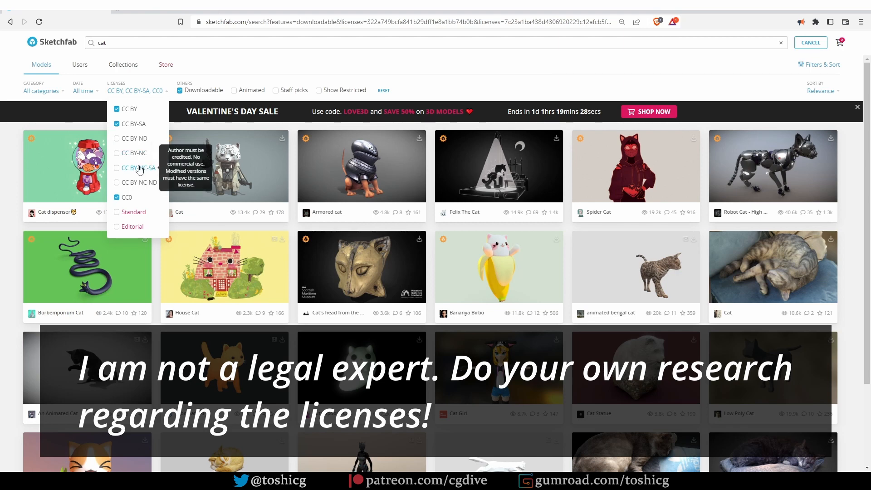
{"action": "mouse_move", "coordinate": [137, 175]}
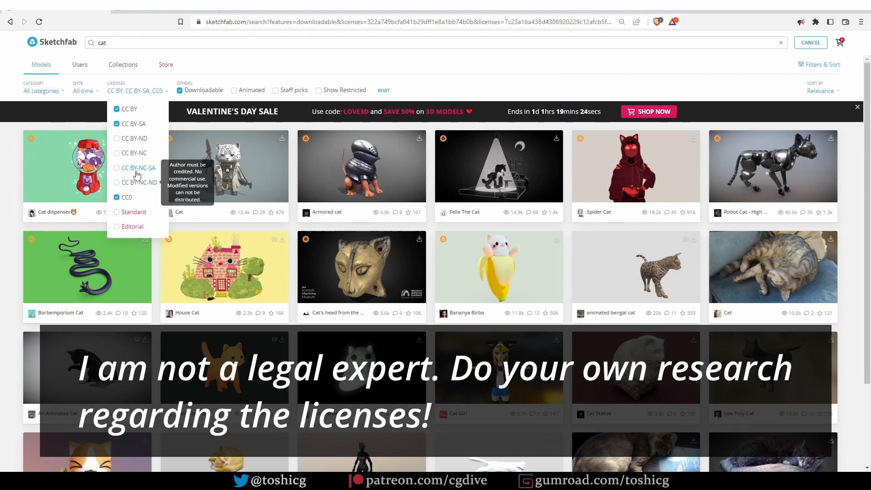
{"action": "mouse_move", "coordinate": [138, 182]}
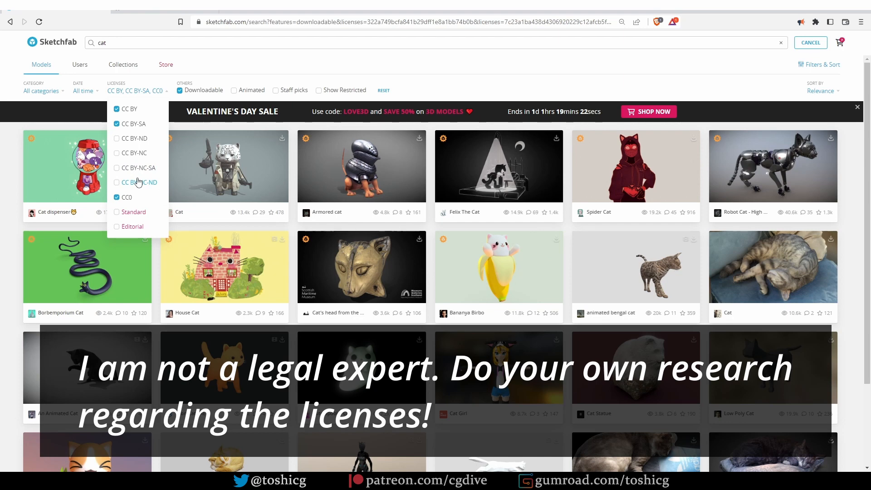
{"action": "left_click", "coordinate": [117, 123]}
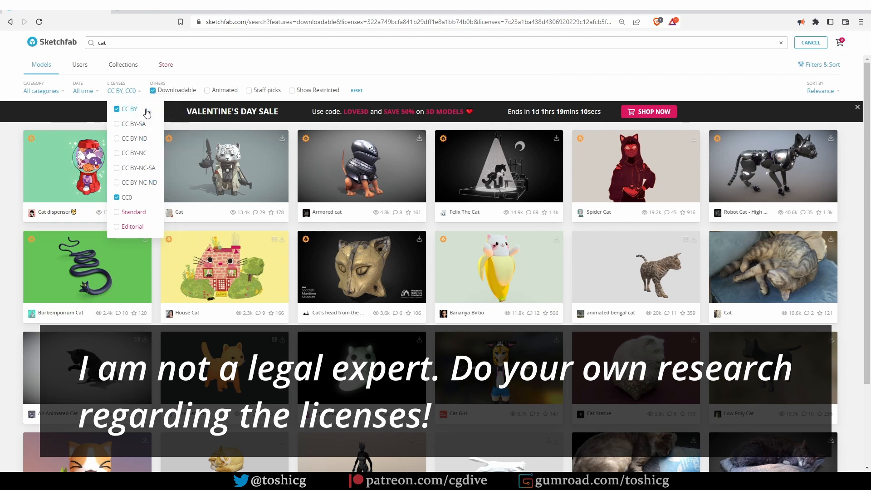
{"action": "mouse_move", "coordinate": [128, 109]}
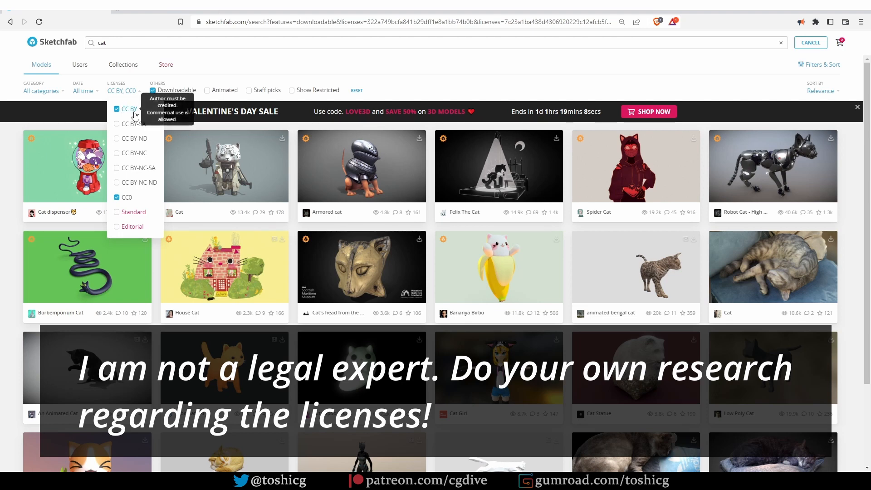
{"action": "mouse_move", "coordinate": [129, 201]}
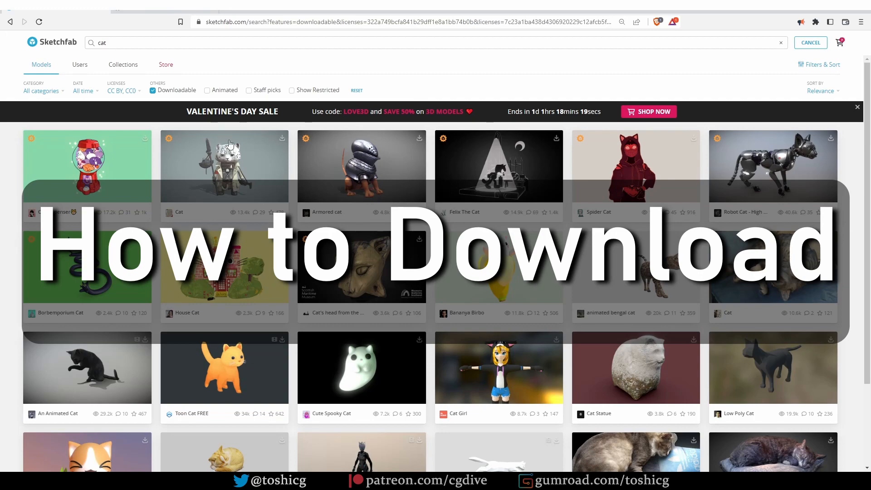
{"action": "mouse_move", "coordinate": [176, 171]}
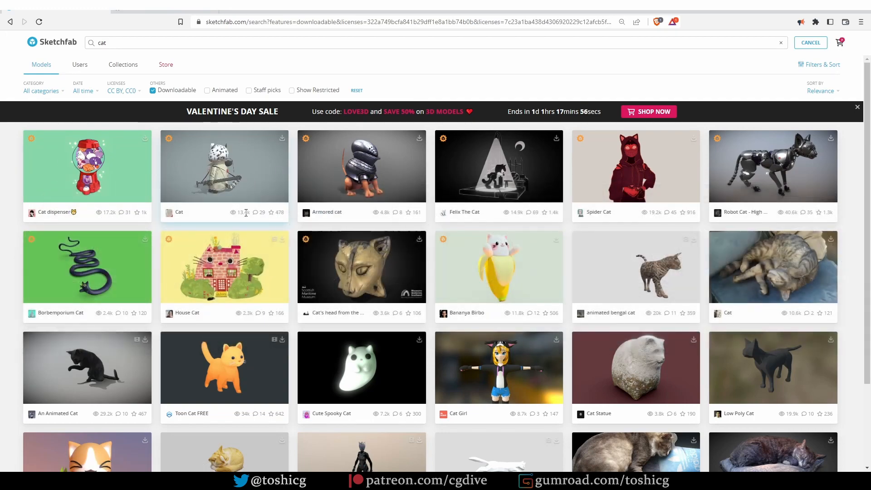
- Open the snow leopard Cat model's viewer page from the results
{"action": "left_click", "coordinate": [224, 166]}
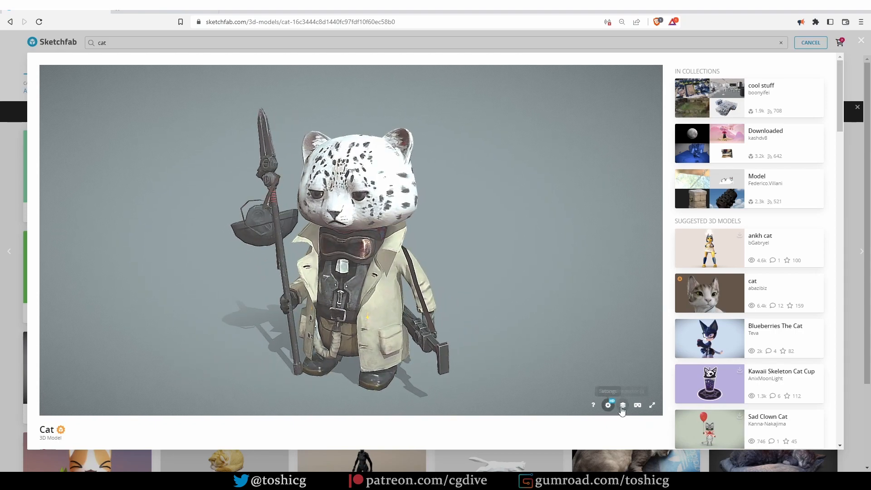
- Inspect the Cat model's mesh wireframe and review its details below the viewer
{"action": "left_click", "coordinate": [623, 406]}
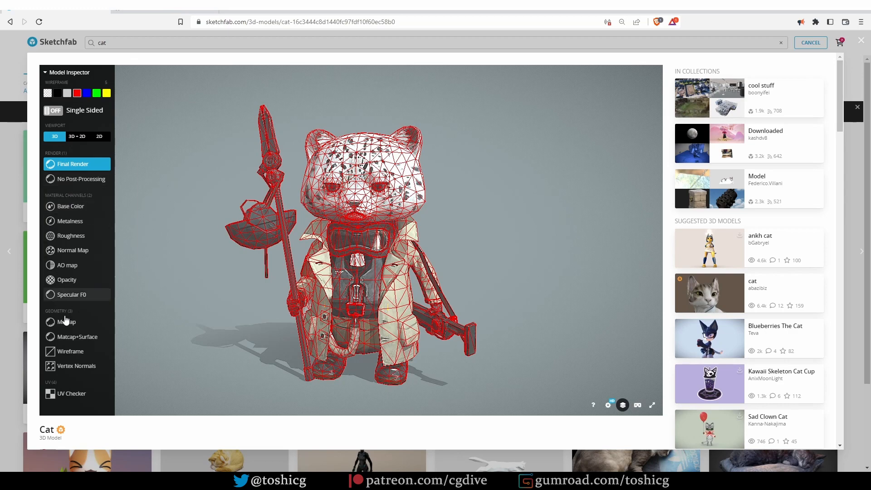
{"action": "left_click", "coordinate": [47, 93]}
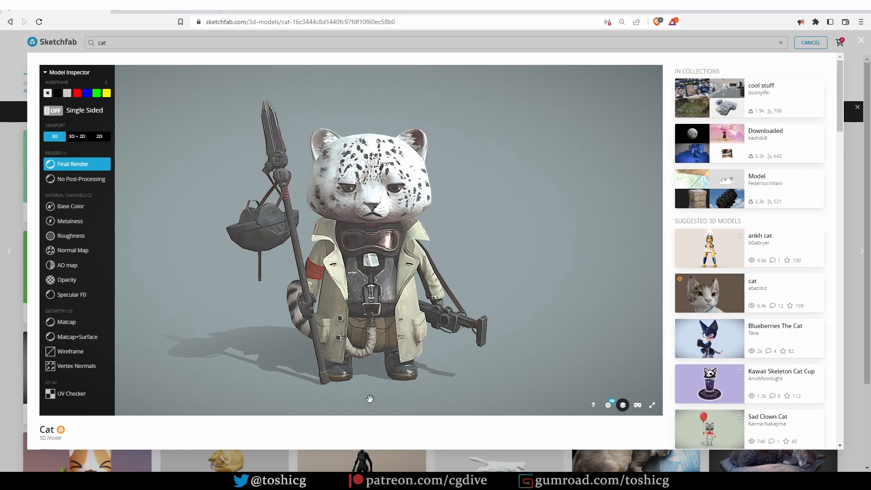
{"action": "scroll", "scroll_direction": "down", "scroll_amount": 3}
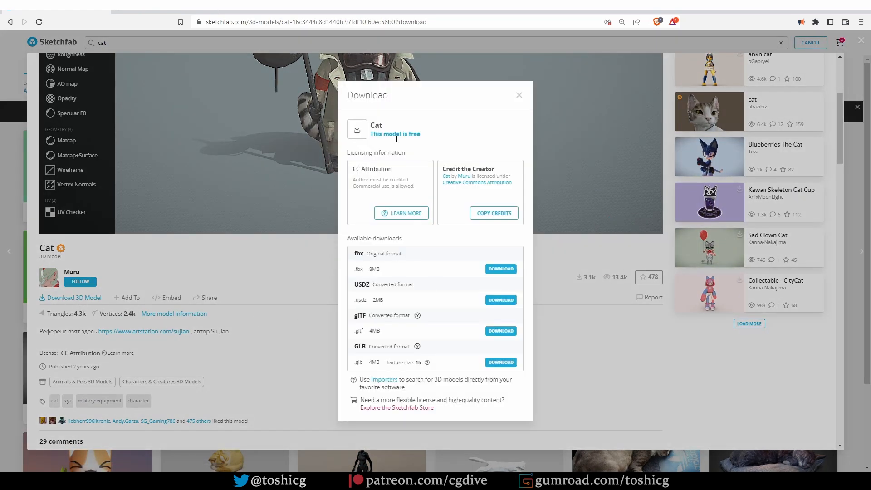
{"action": "mouse_move", "coordinate": [351, 179]}
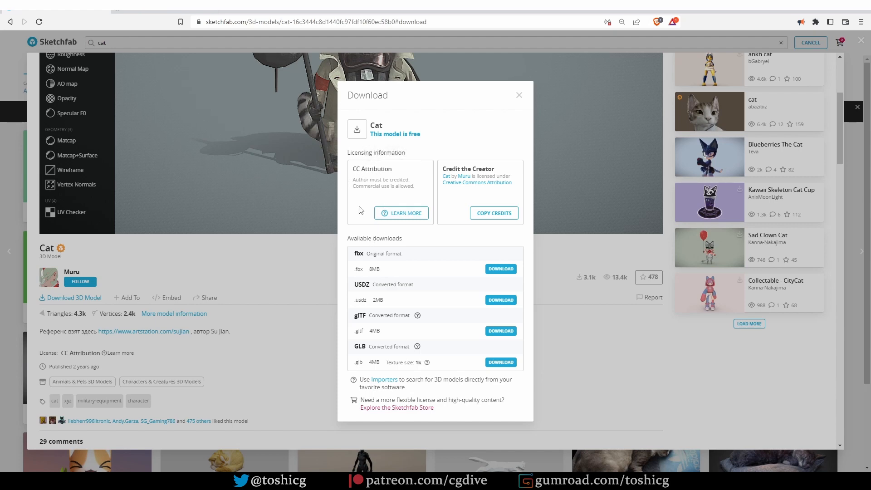
{"action": "mouse_move", "coordinate": [358, 176]}
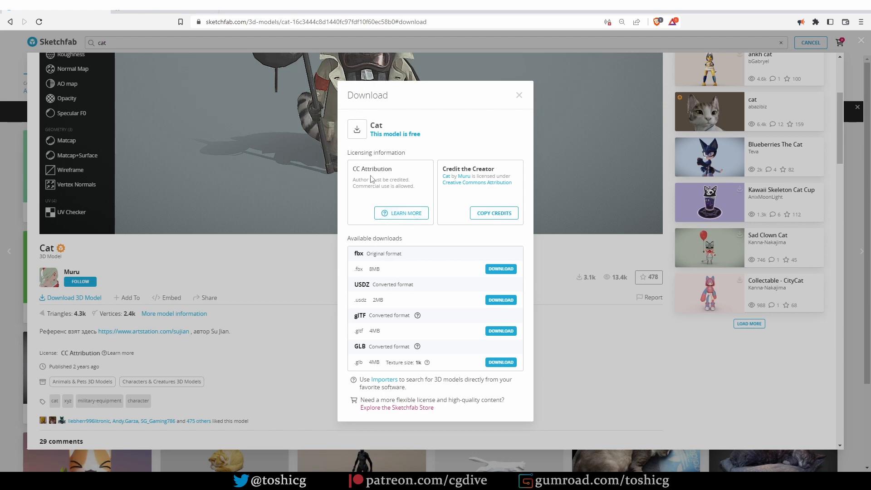
{"action": "mouse_move", "coordinate": [501, 269]}
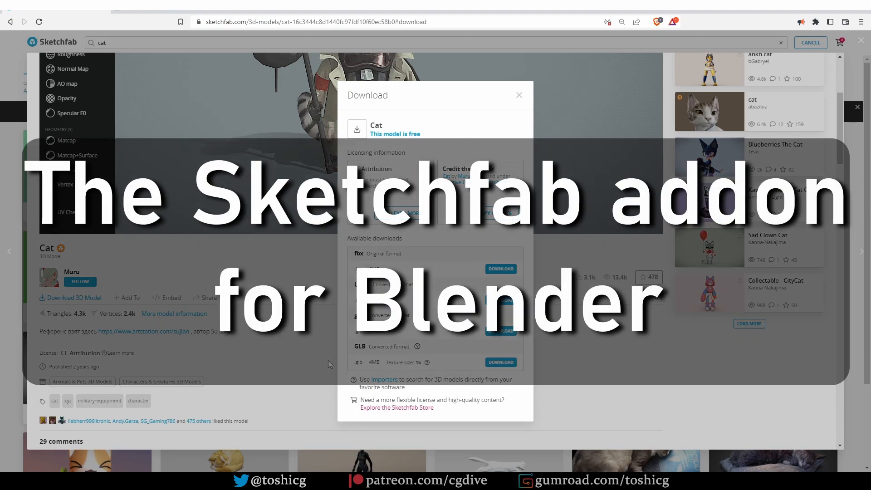
{"action": "mouse_move", "coordinate": [506, 79]}
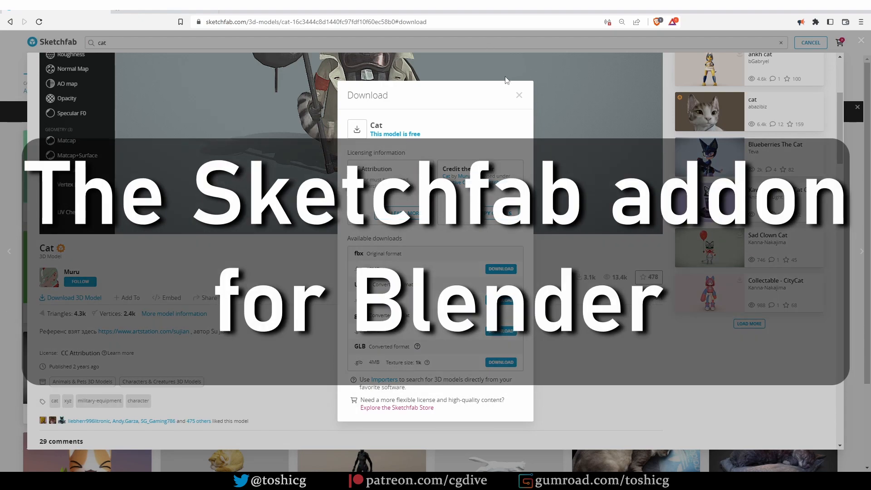
{"action": "left_click", "coordinate": [518, 95]}
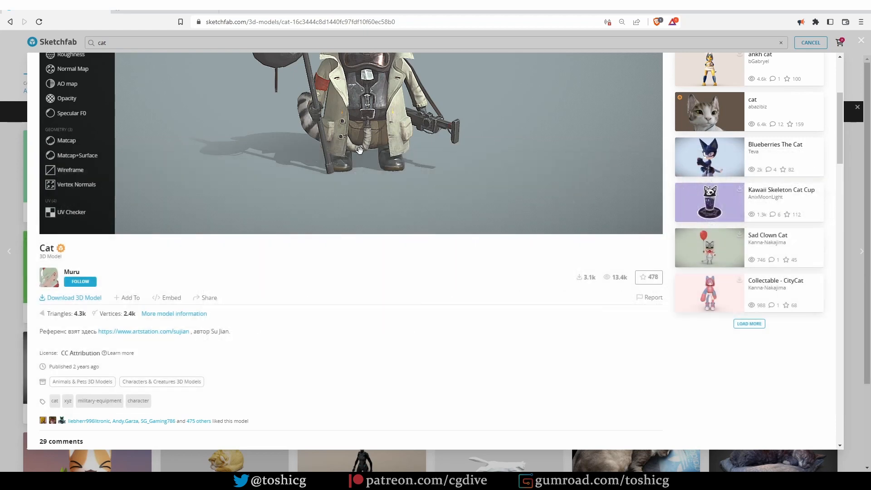
{"action": "mouse_move", "coordinate": [221, 228]}
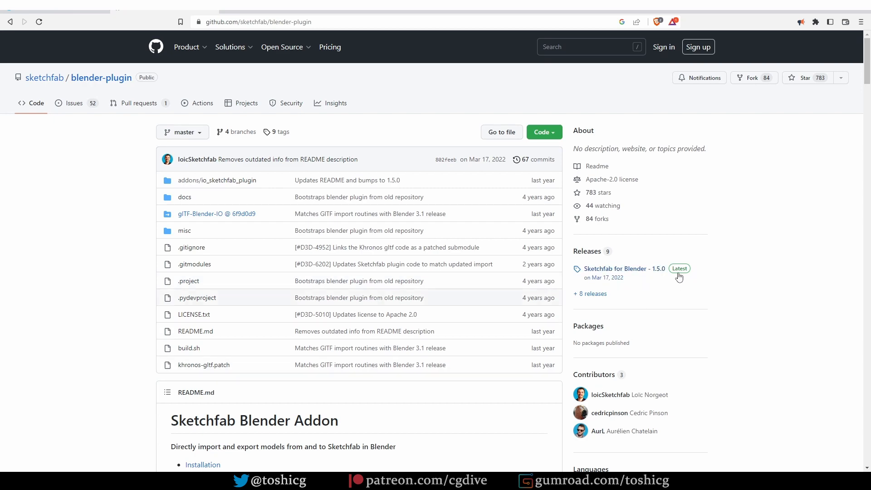
- Open the latest Sketchfab for Blender release and view its listed assets
{"action": "left_click", "coordinate": [624, 269]}
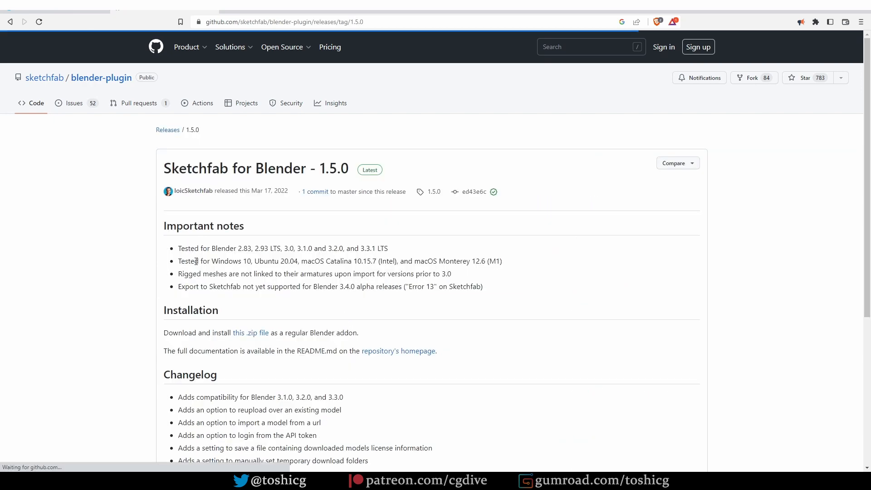
{"action": "scroll", "scroll_direction": "down", "scroll_amount": 3}
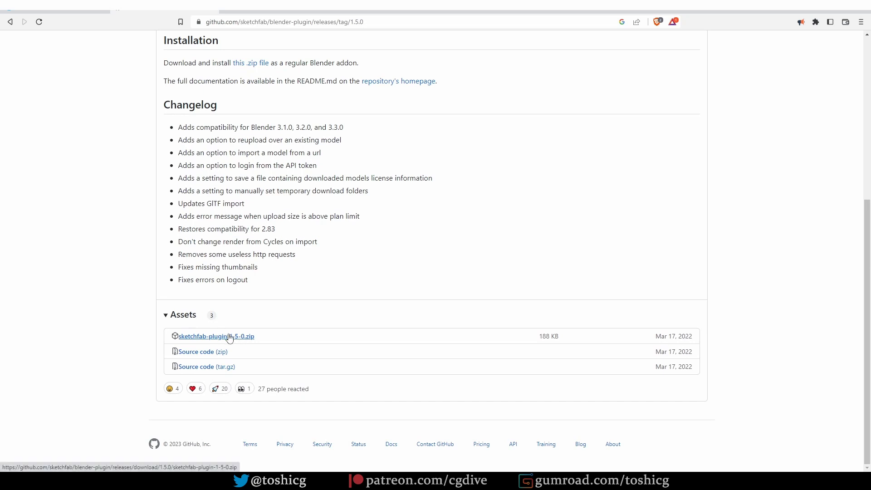
{"action": "mouse_move", "coordinate": [246, 339]}
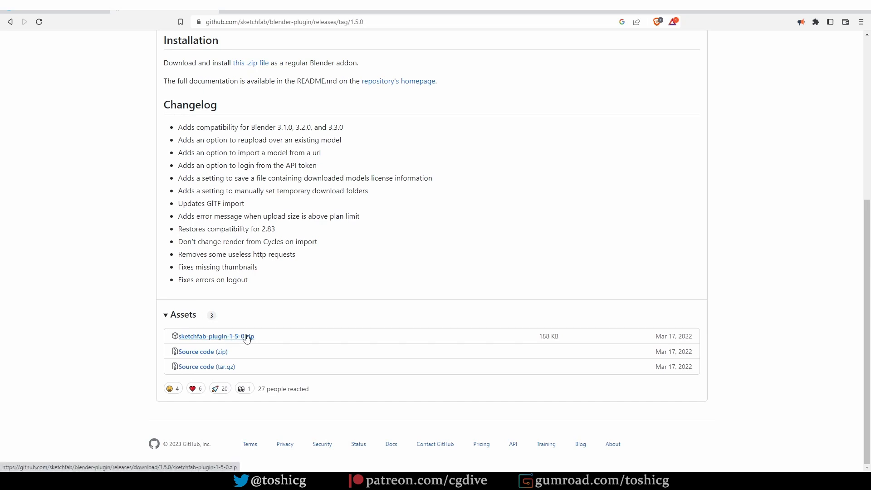
{"action": "mouse_move", "coordinate": [281, 364]}
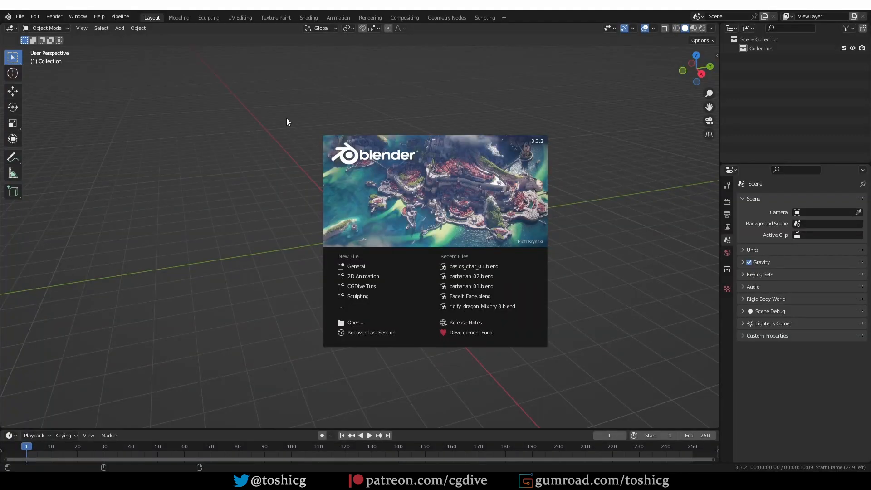
- Install sketchfab-plugin-1-5-0.zip from the BlenderScripts/Sketchfab folder via Preferences
{"action": "left_click", "coordinate": [213, 133]}
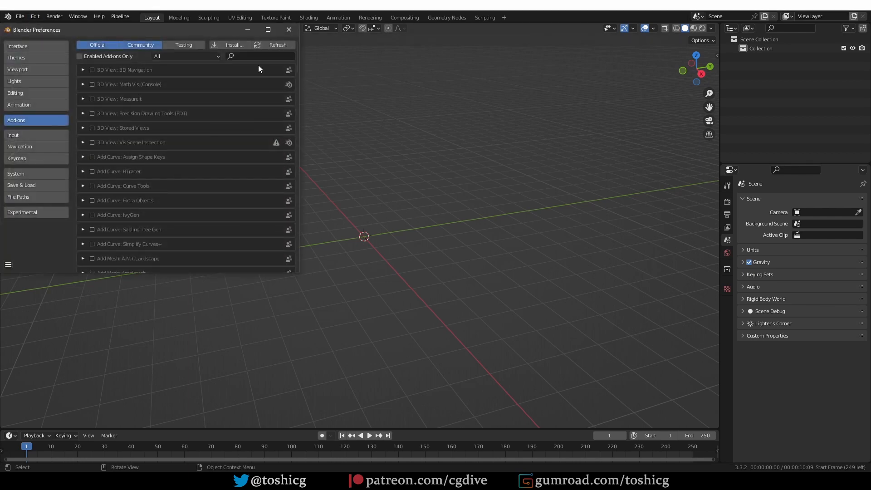
{"action": "mouse_move", "coordinate": [144, 33]}
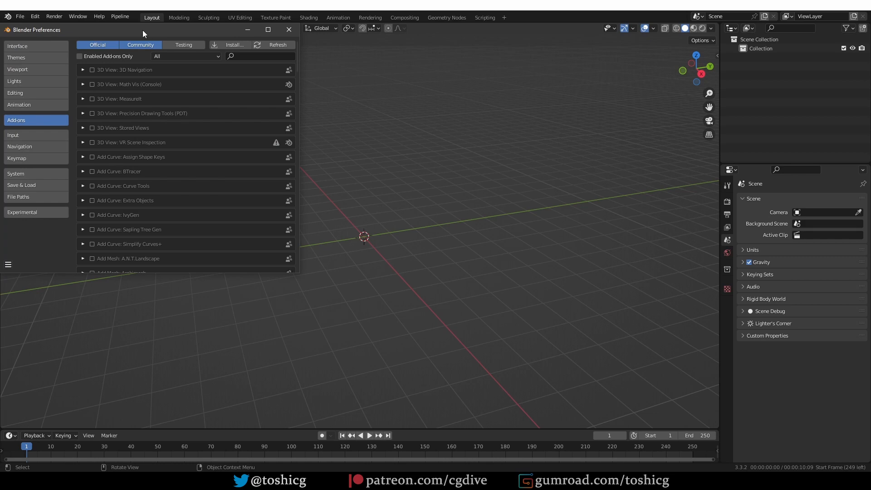
{"action": "left_click", "coordinate": [234, 44]}
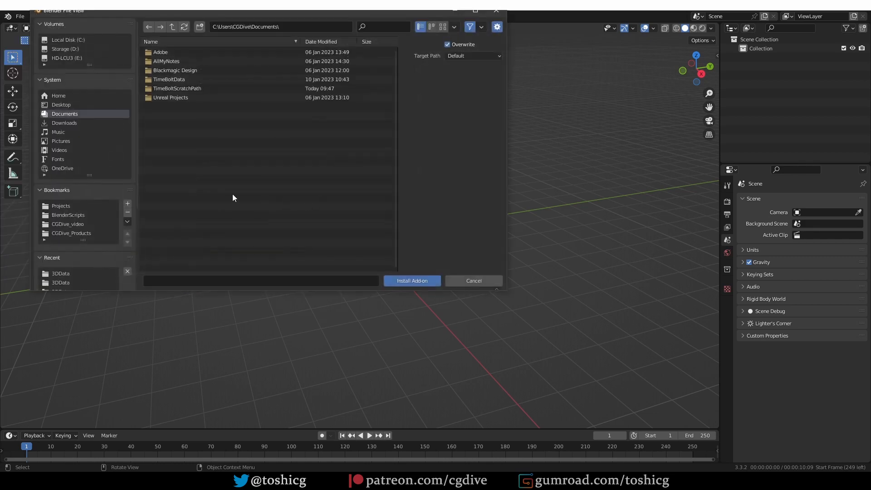
{"action": "mouse_move", "coordinate": [96, 220]}
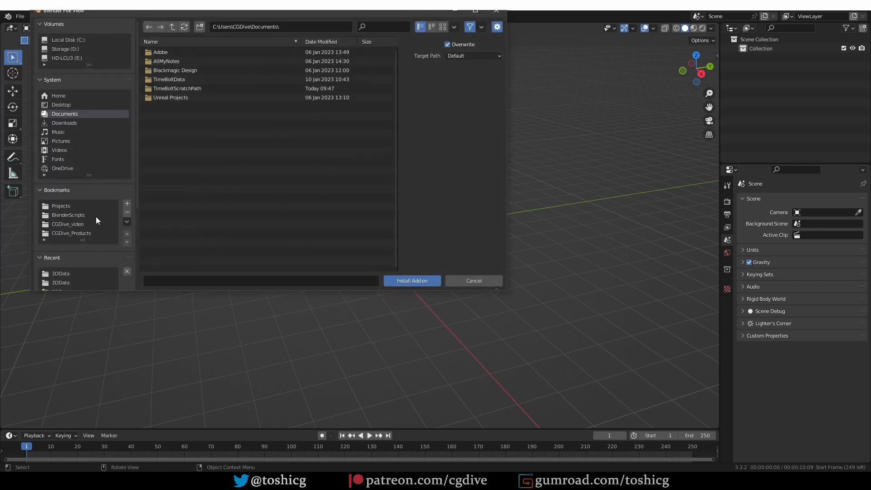
{"action": "left_click", "coordinate": [68, 216]}
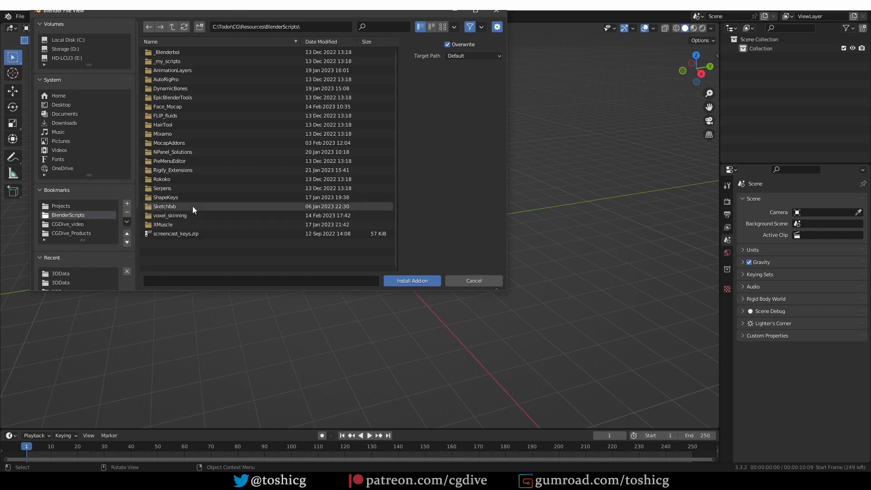
{"action": "double_click", "coordinate": [164, 206]}
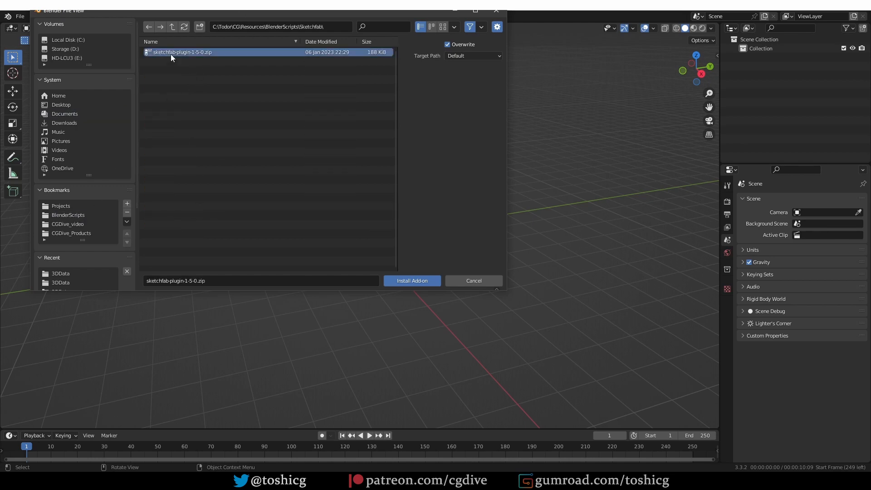
{"action": "left_click", "coordinate": [412, 280]}
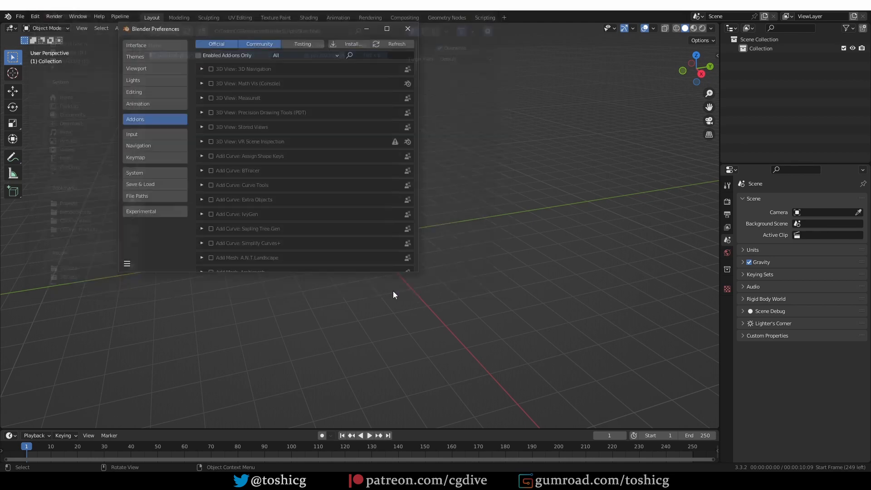
- Find the Sketchfab Plugin add-on, enable it and show its details
{"action": "type", "text": "Sketchfab Plugin"}
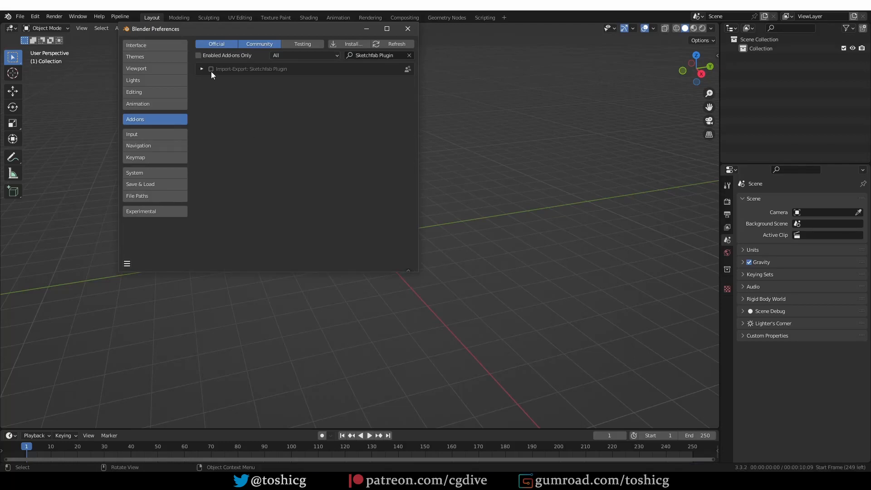
{"action": "left_click", "coordinate": [211, 69]}
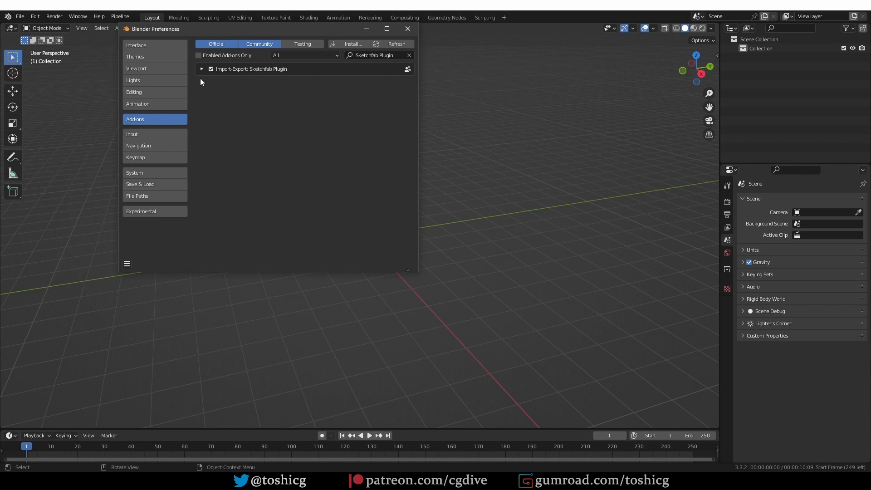
{"action": "left_click", "coordinate": [202, 68]}
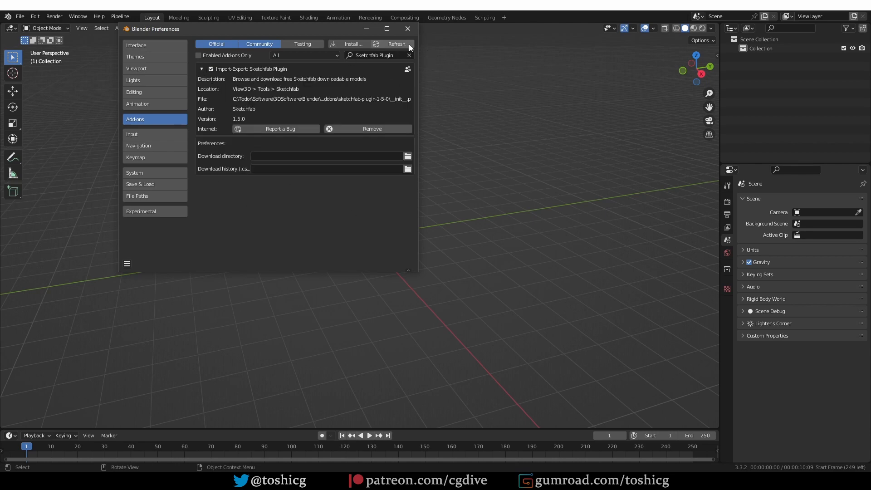
- Leave Preferences and show the Sketchfab panel in the viewport sidebar
{"action": "left_click", "coordinate": [407, 29]}
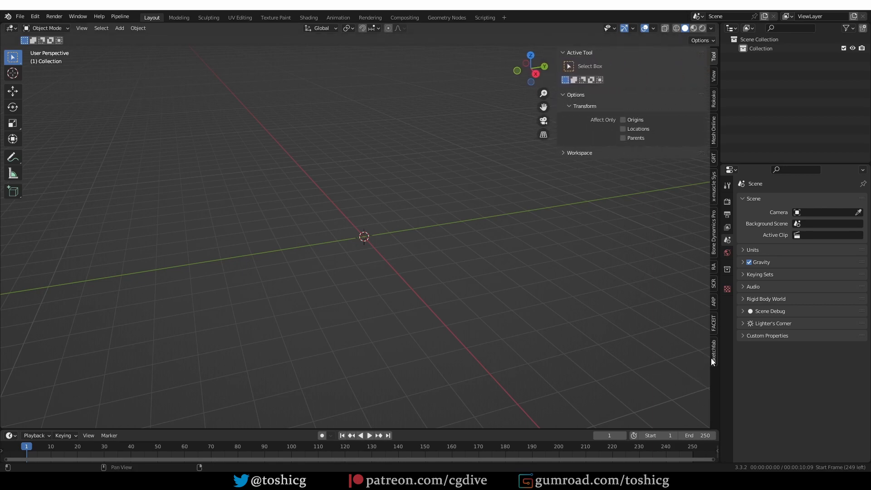
{"action": "left_click", "coordinate": [714, 353]}
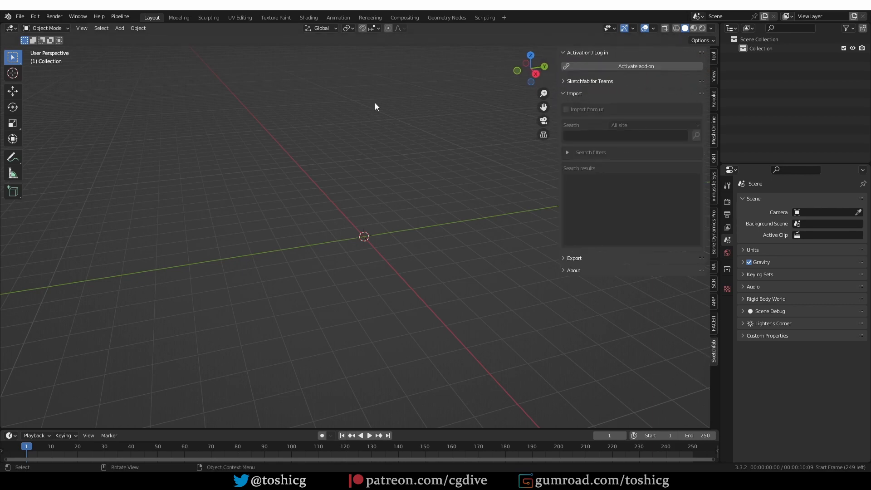
{"action": "mouse_move", "coordinate": [718, 80]}
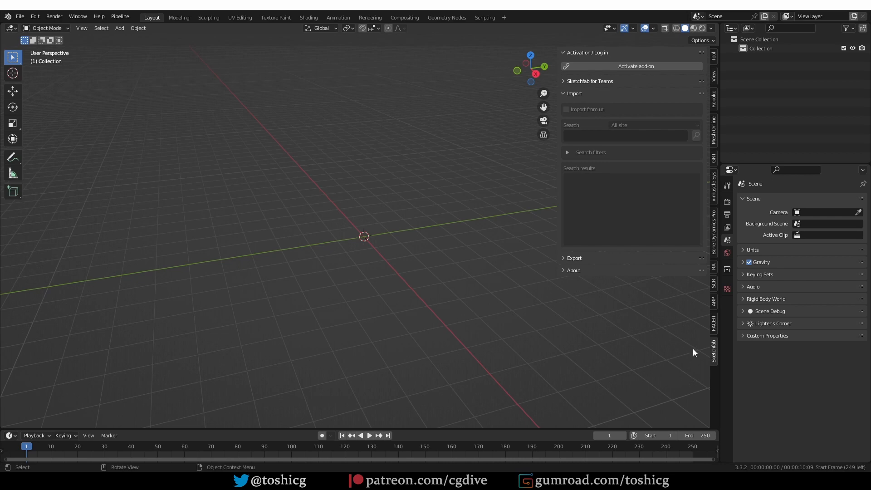
{"action": "mouse_move", "coordinate": [716, 359]}
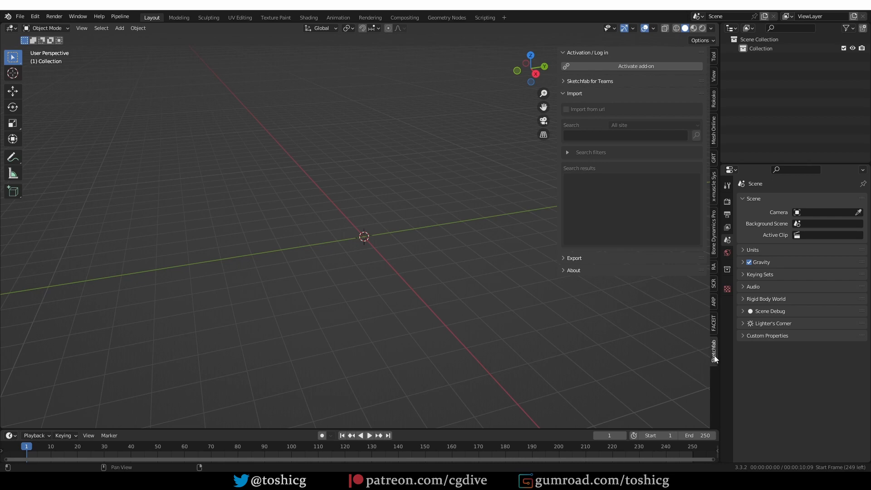
{"action": "mouse_move", "coordinate": [618, 52]}
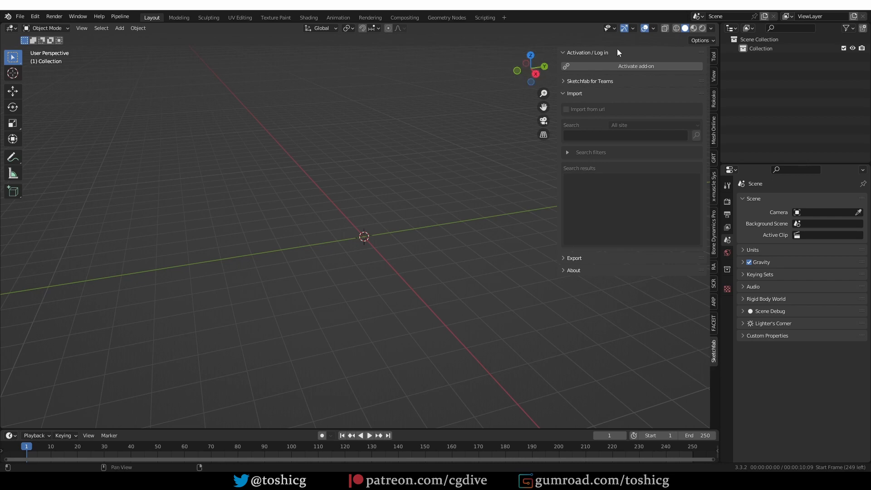
{"action": "mouse_move", "coordinate": [587, 95]}
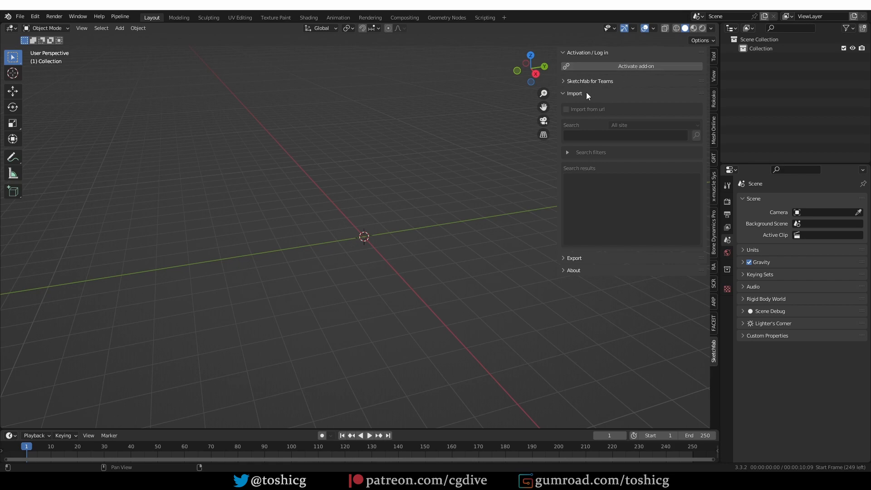
{"action": "mouse_move", "coordinate": [585, 81]}
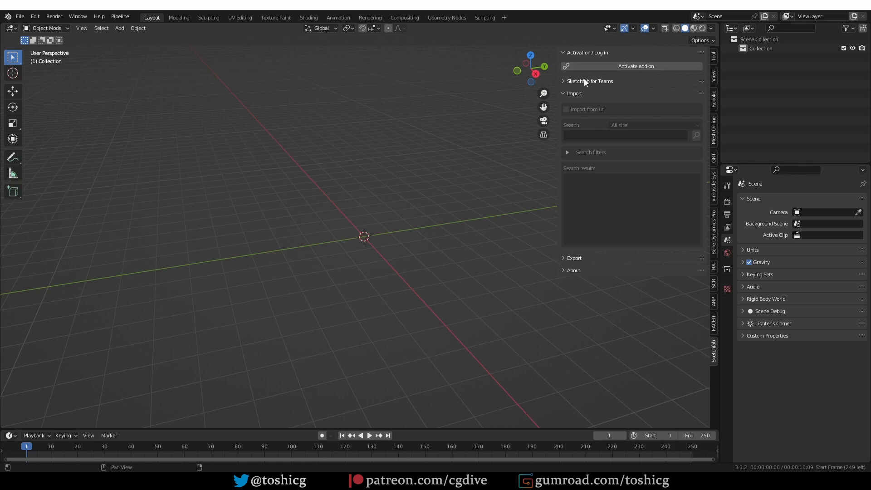
{"action": "mouse_move", "coordinate": [607, 66]}
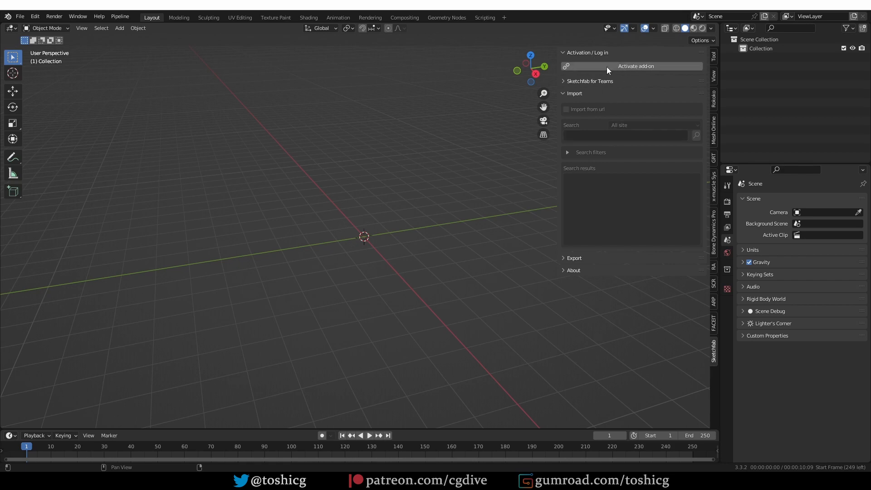
- Activate the add-on and log in to the Sketchfab account
{"action": "left_click", "coordinate": [636, 65]}
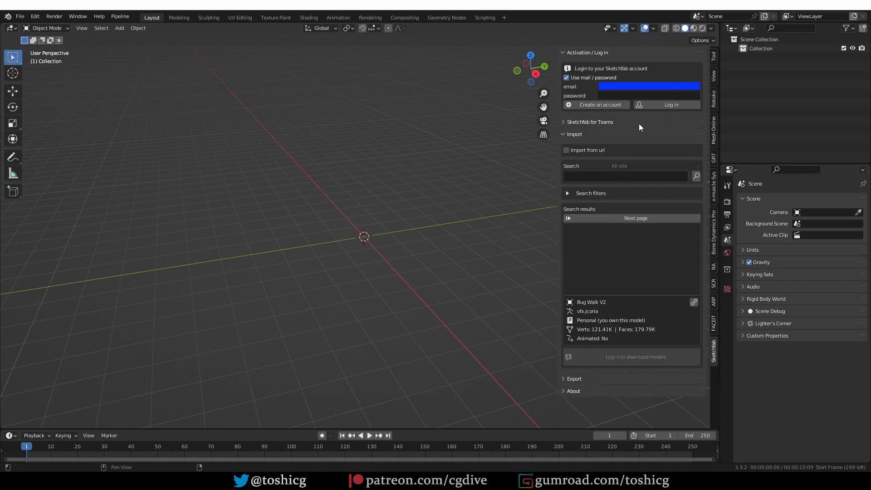
{"action": "mouse_move", "coordinate": [590, 157]}
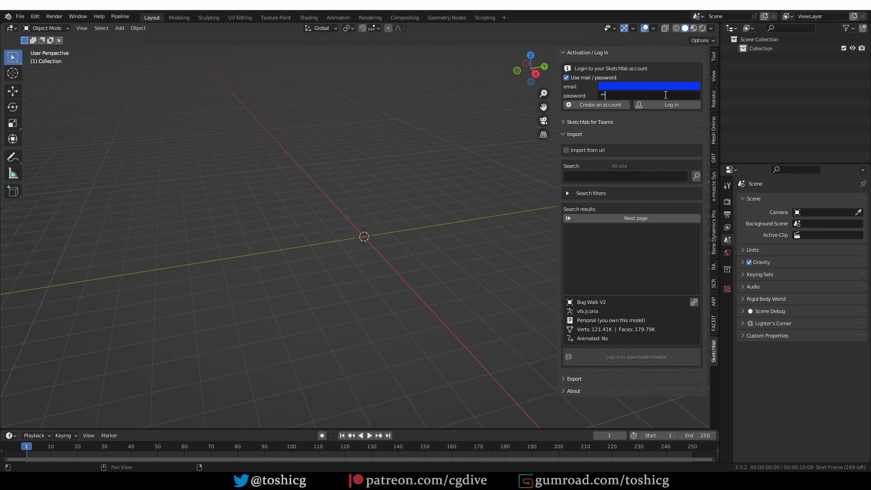
{"action": "left_click", "coordinate": [671, 104]}
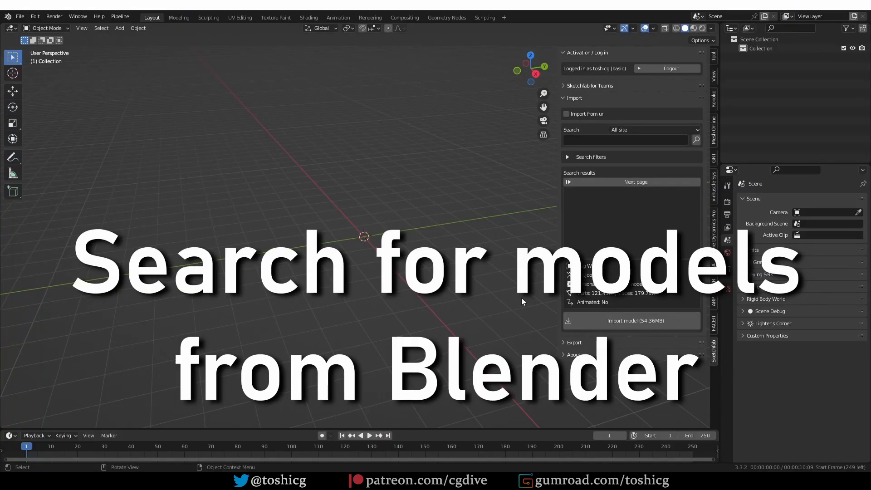
{"action": "mouse_move", "coordinate": [550, 199]}
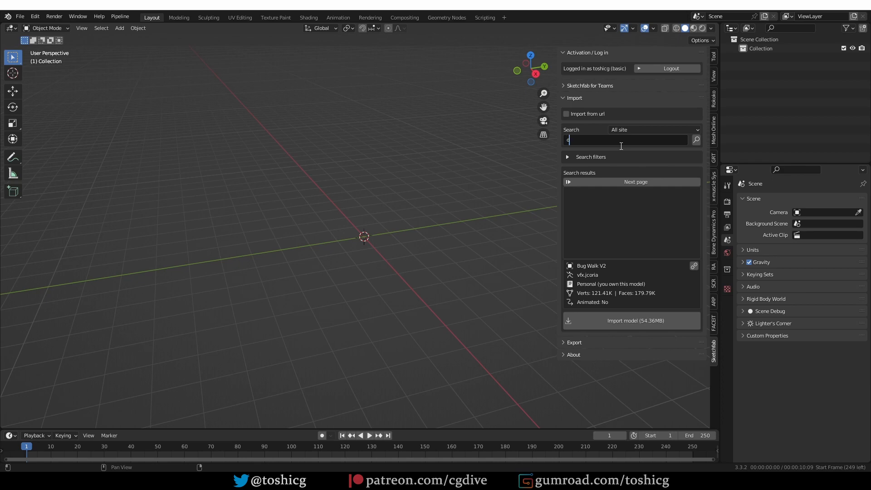
- Search 'dog', choose Zombie Dog from the thumbnail results and import it into the scene
{"action": "type", "text": "dog"}
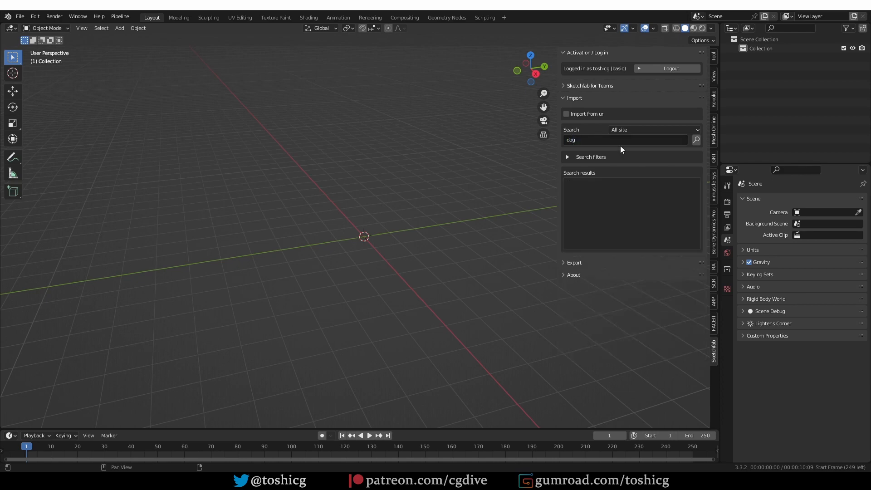
{"action": "left_click", "coordinate": [695, 139]}
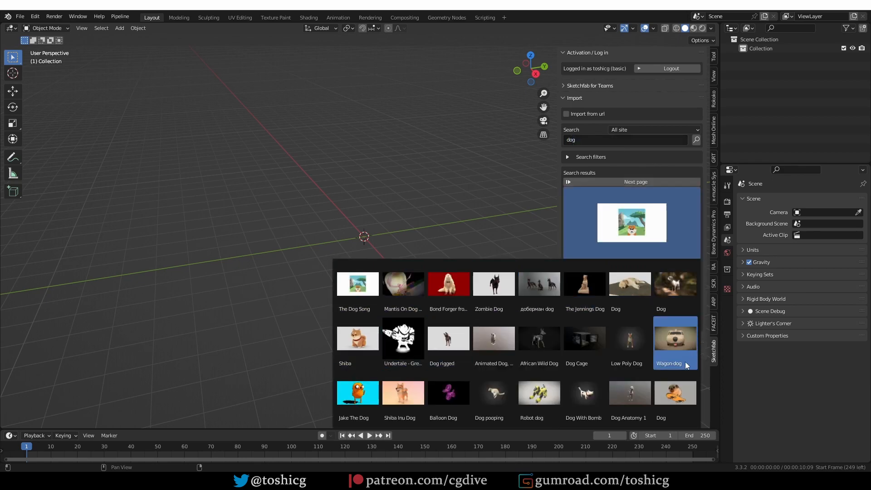
{"action": "left_click", "coordinate": [493, 284]}
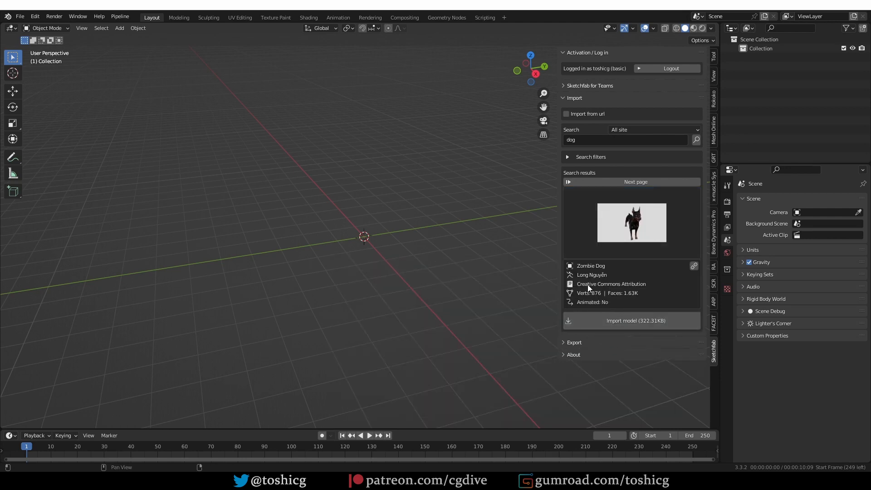
{"action": "mouse_move", "coordinate": [635, 296]}
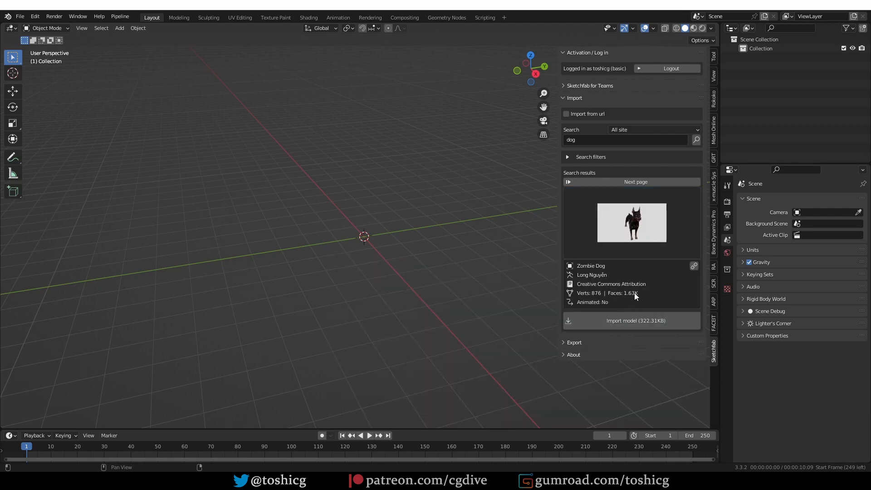
{"action": "mouse_move", "coordinate": [625, 301]}
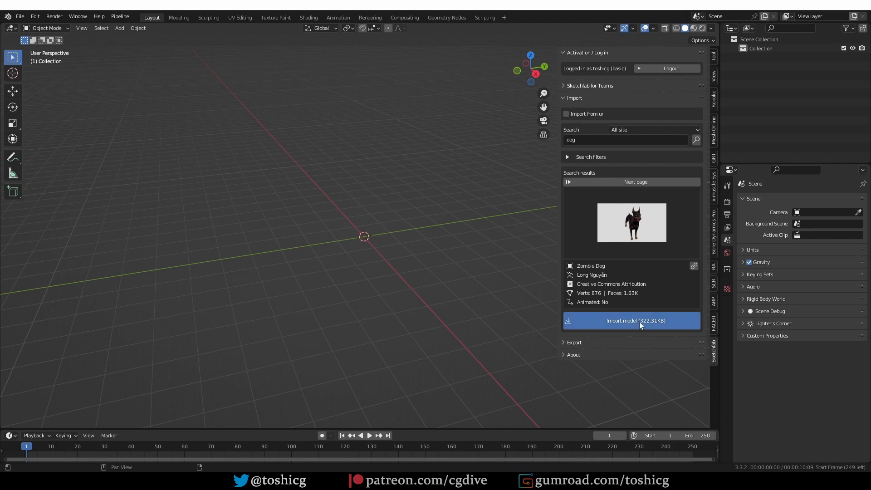
{"action": "left_click", "coordinate": [632, 321]}
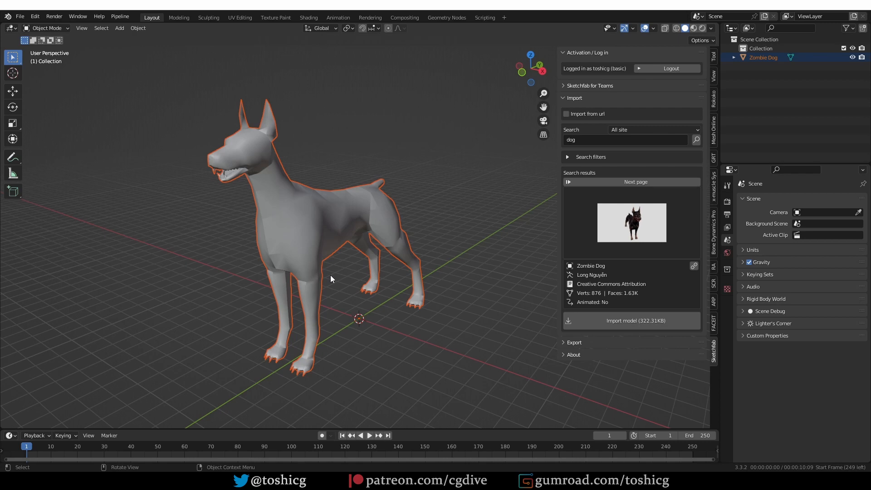
{"action": "mouse_move", "coordinate": [304, 255]}
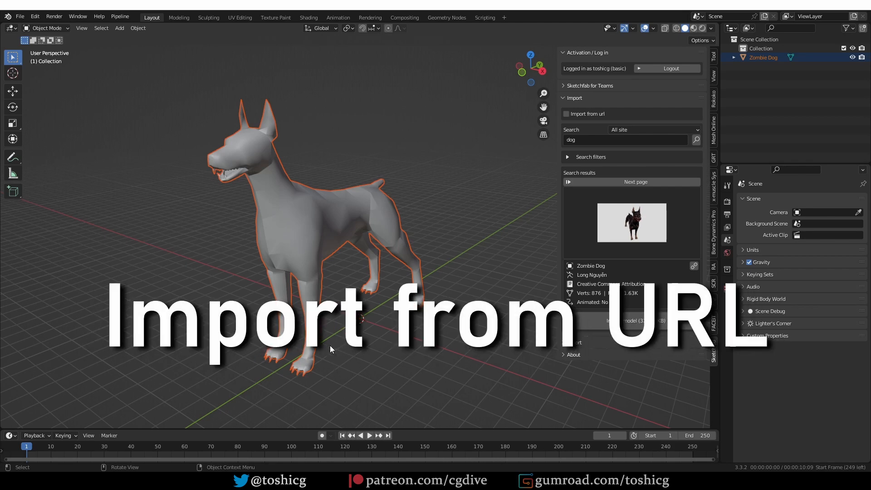
{"action": "mouse_move", "coordinate": [588, 253]}
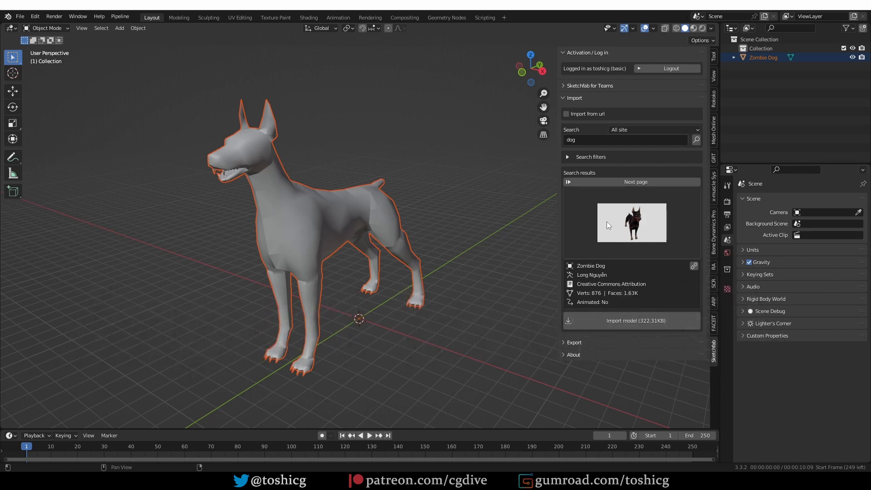
- Revisit the snow-leopard Cat model page on Sketchfab to get its web address
{"action": "left_click", "coordinate": [632, 223]}
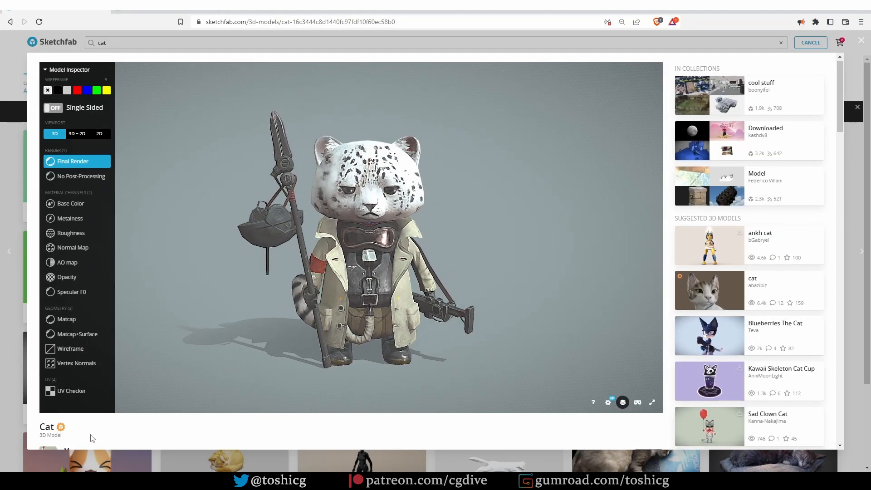
{"action": "scroll", "scroll_direction": "down", "scroll_amount": 3}
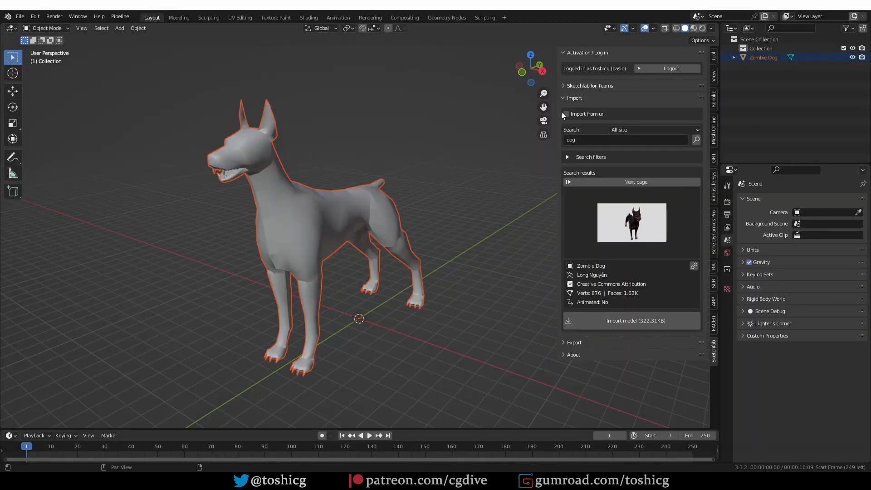
- Import the Cat from its Sketchfab link with Import from url, pasting model id 6c3444c8f1440fc97fdf10f60ec58b0
{"action": "left_click", "coordinate": [566, 114]}
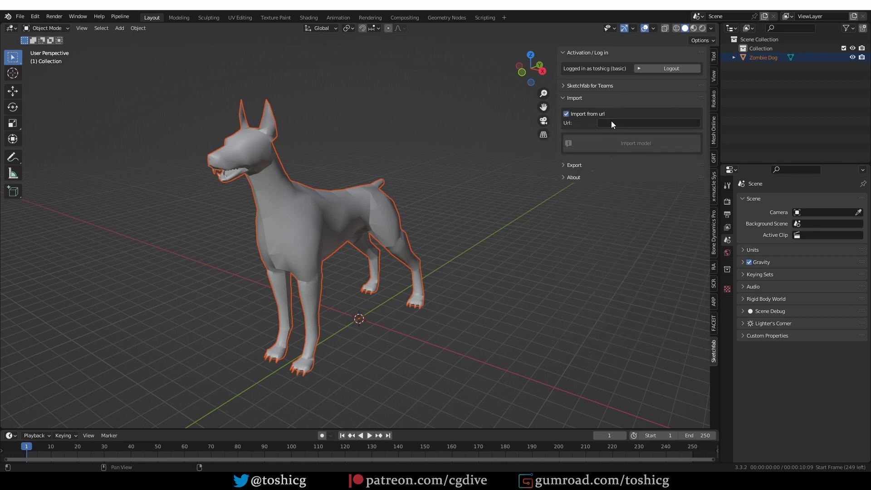
{"action": "type", "text": "6c3444c8f1440fc97fdf10f60ec58b0"}
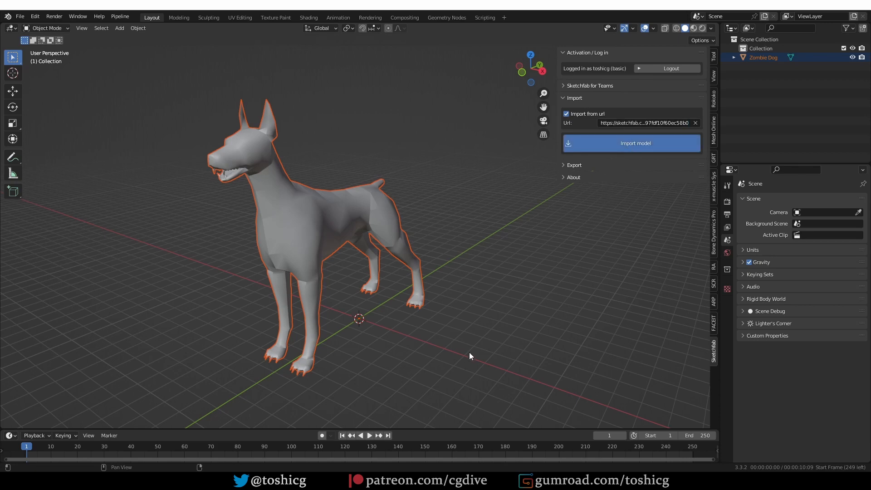
{"action": "left_click", "coordinate": [630, 143]}
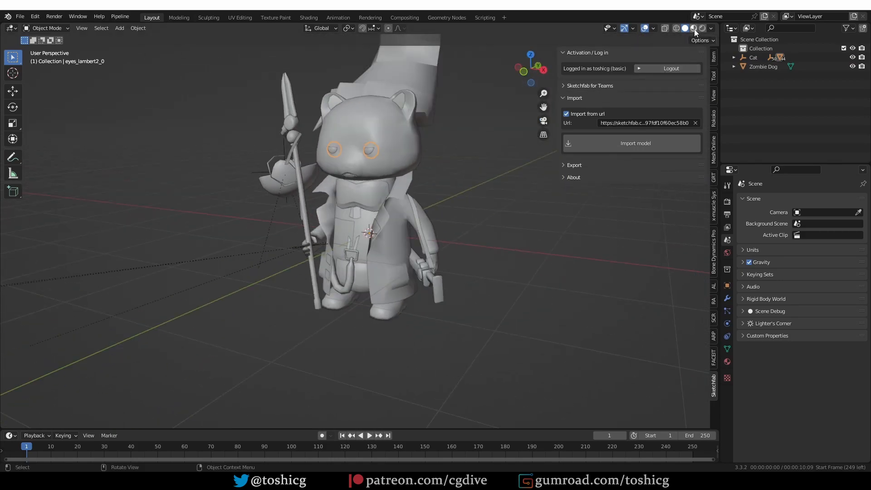
- Switch the viewport to Material Preview so the Cat and Zombie Dog show their textures
{"action": "left_click", "coordinate": [693, 28]}
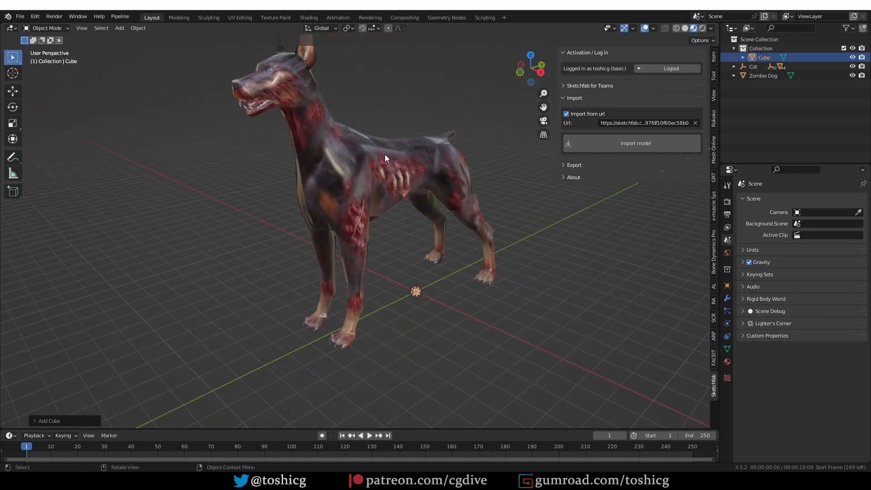
- Select the Zombie Dog and set its rotation mode to XYZ Euler, showing -90° on X
{"action": "left_click", "coordinate": [763, 75]}
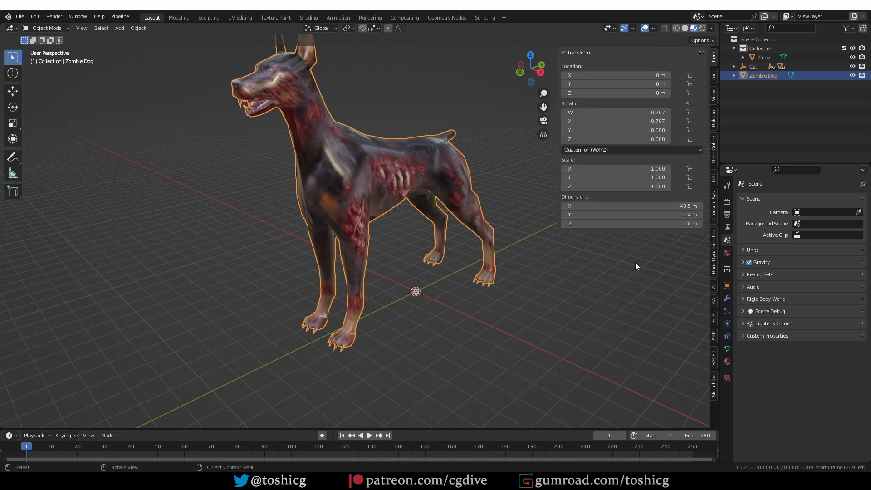
{"action": "mouse_move", "coordinate": [683, 184]}
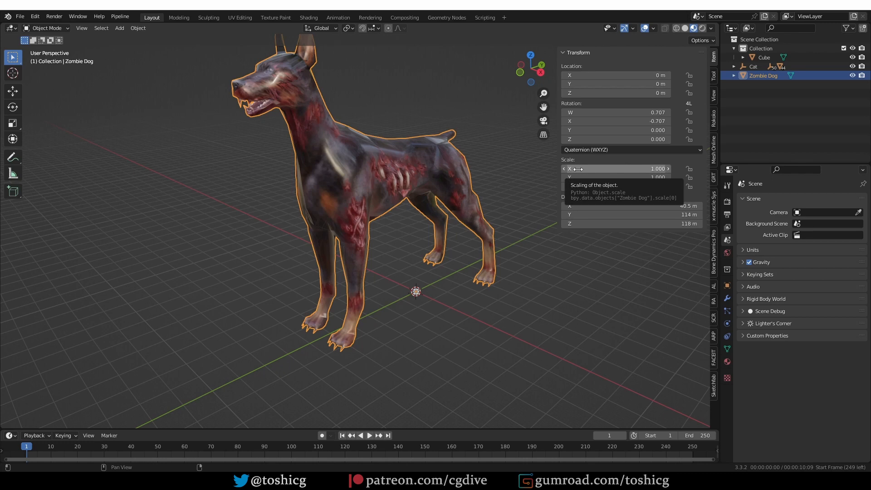
{"action": "left_click", "coordinate": [631, 150]}
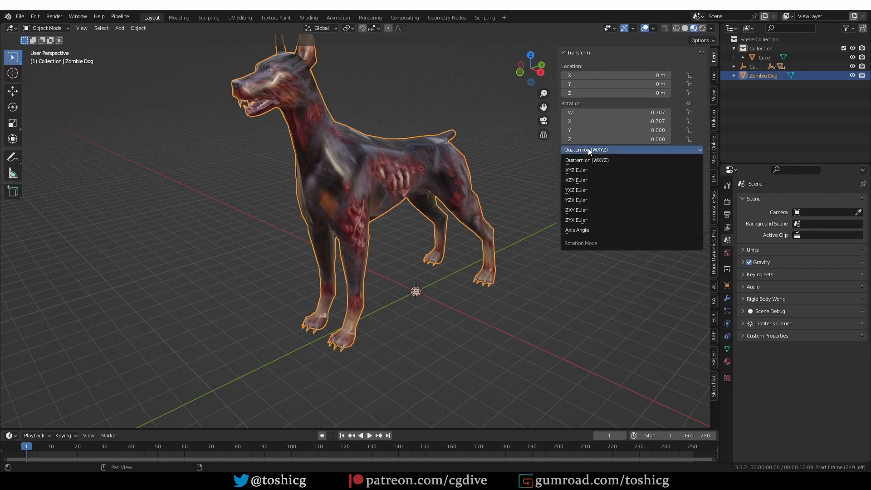
{"action": "mouse_move", "coordinate": [603, 170]}
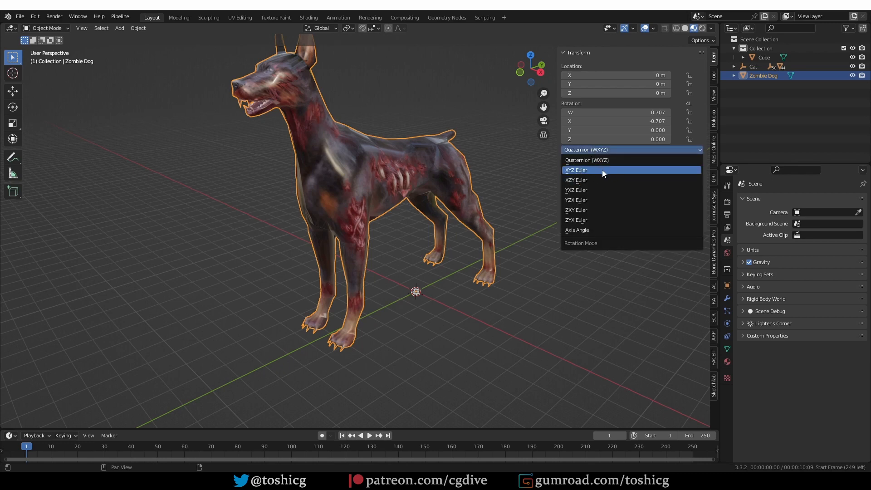
{"action": "mouse_move", "coordinate": [597, 175]}
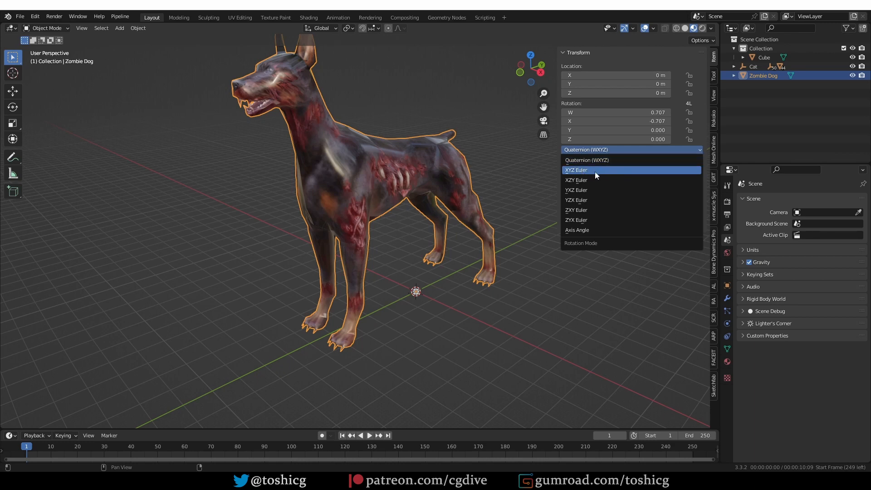
{"action": "left_click", "coordinate": [576, 169]}
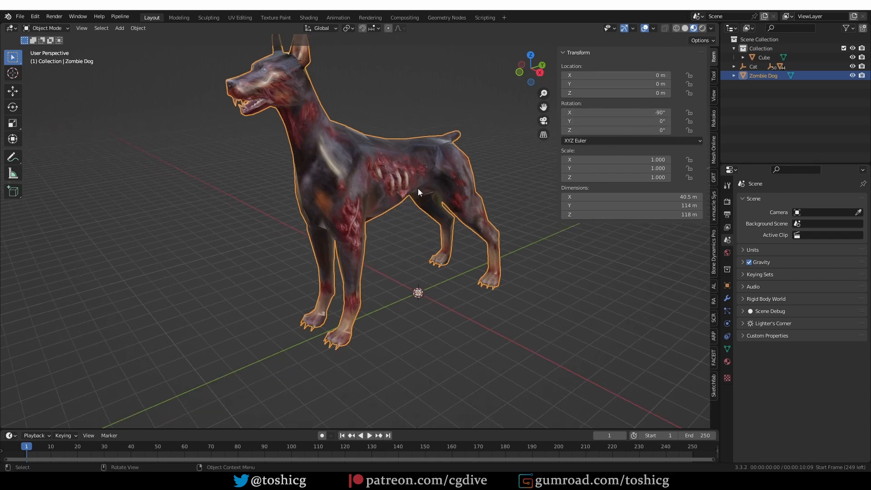
{"action": "mouse_move", "coordinate": [375, 195]}
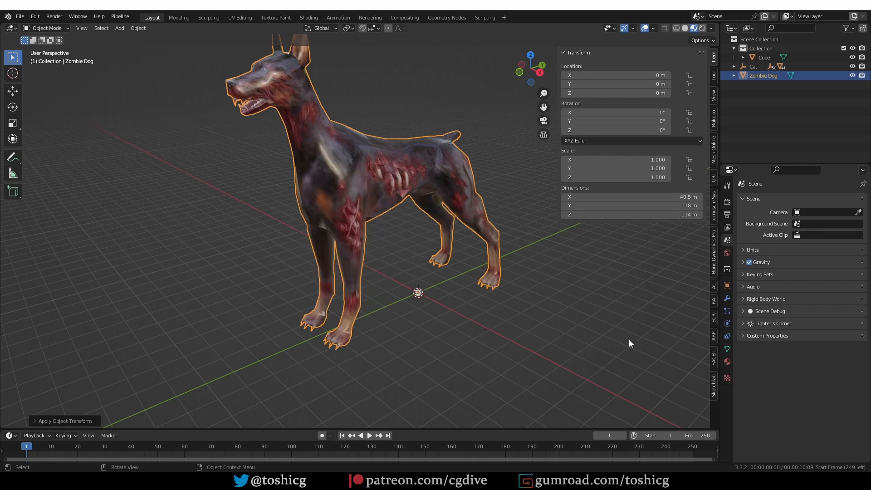
- Scale the Zombie Dog down to about 0.011 (roughly 1.3 m tall) and apply the scale to 1
{"action": "key", "text": "s"}
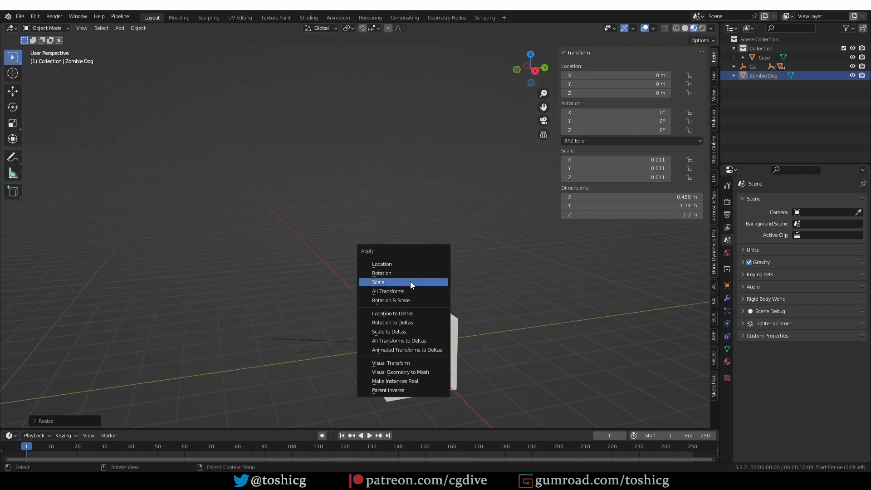
{"action": "left_click", "coordinate": [378, 281]}
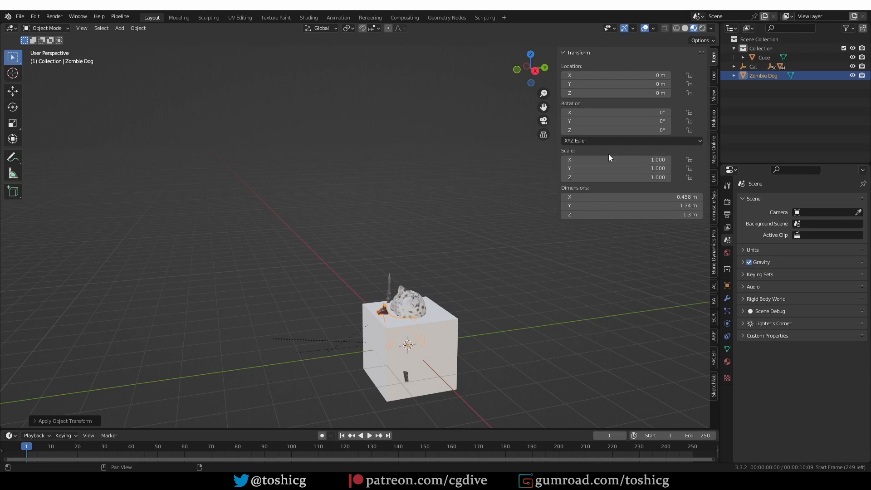
{"action": "mouse_move", "coordinate": [603, 234]}
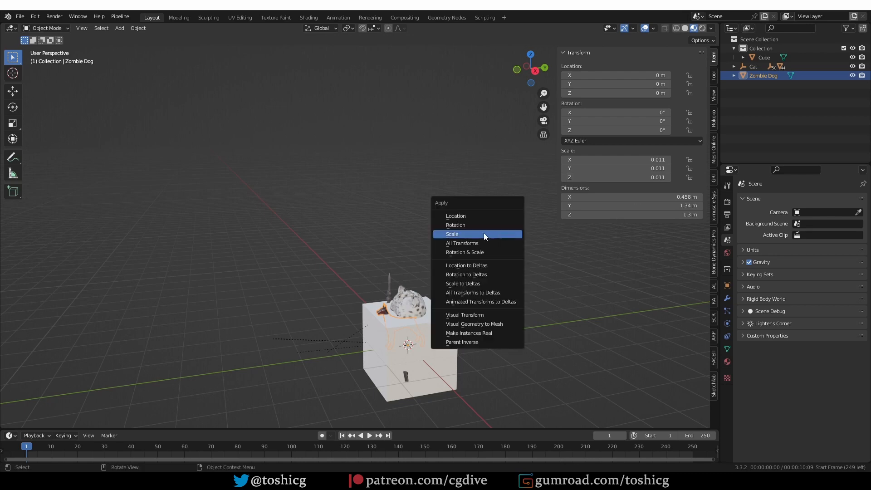
{"action": "mouse_move", "coordinate": [491, 237]}
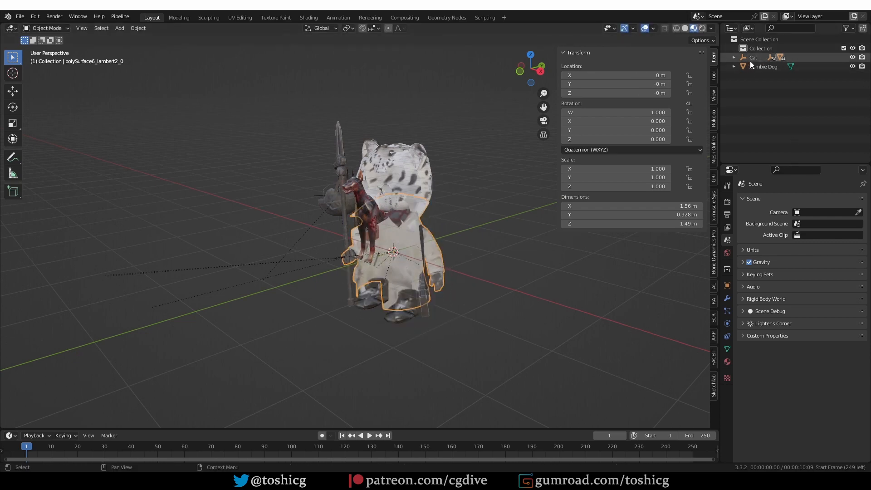
- Move the dog about 2 m along X beside the cat and scale the Cat down
{"action": "key", "text": "g"}
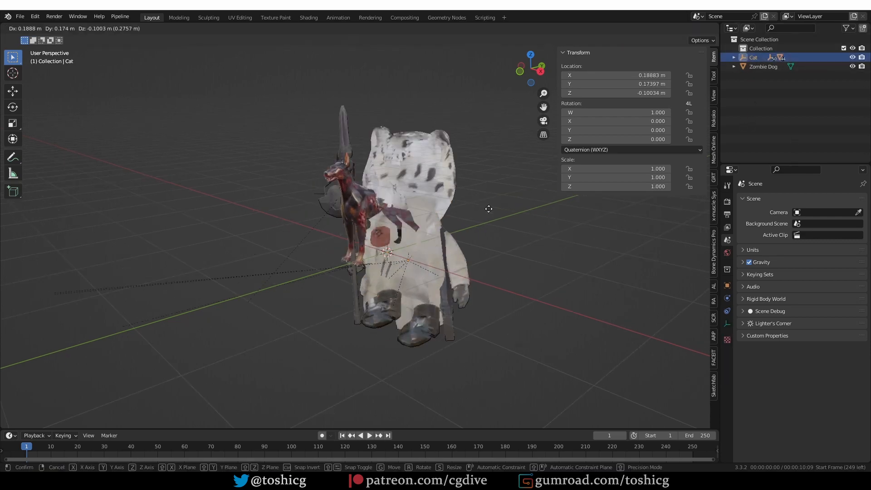
{"action": "mouse_move", "coordinate": [564, 228]}
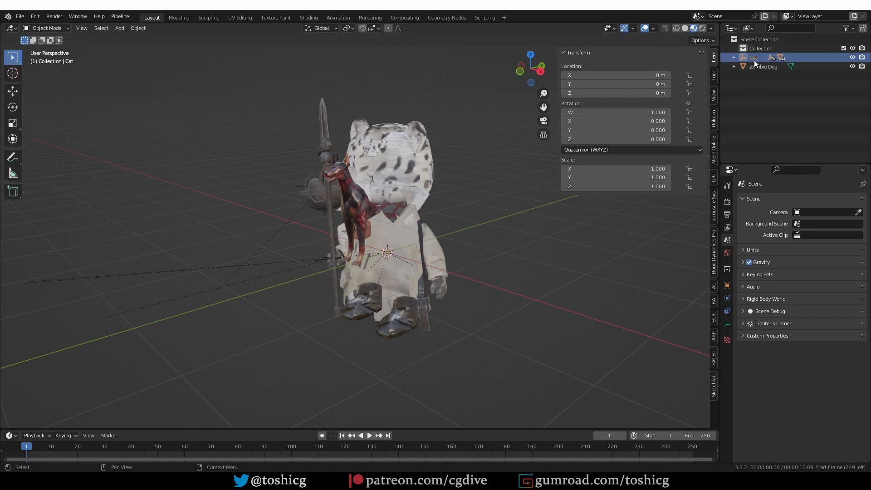
{"action": "key", "text": "s"}
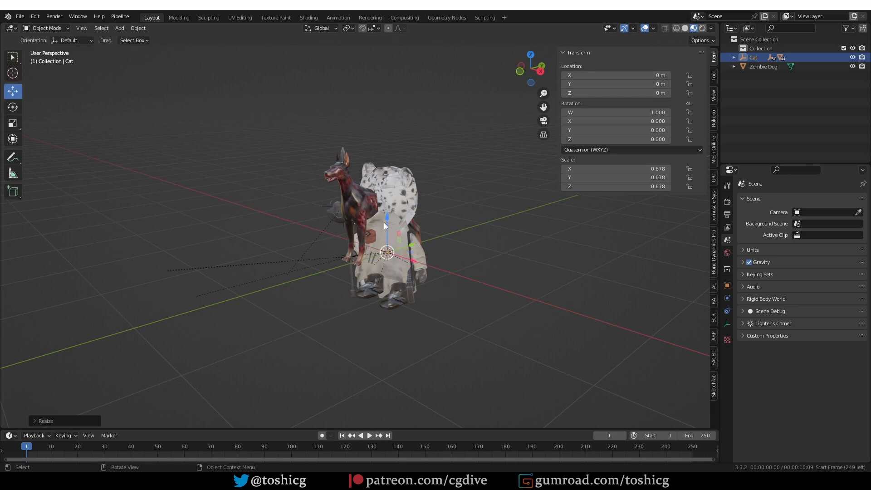
{"action": "key", "text": "g"}
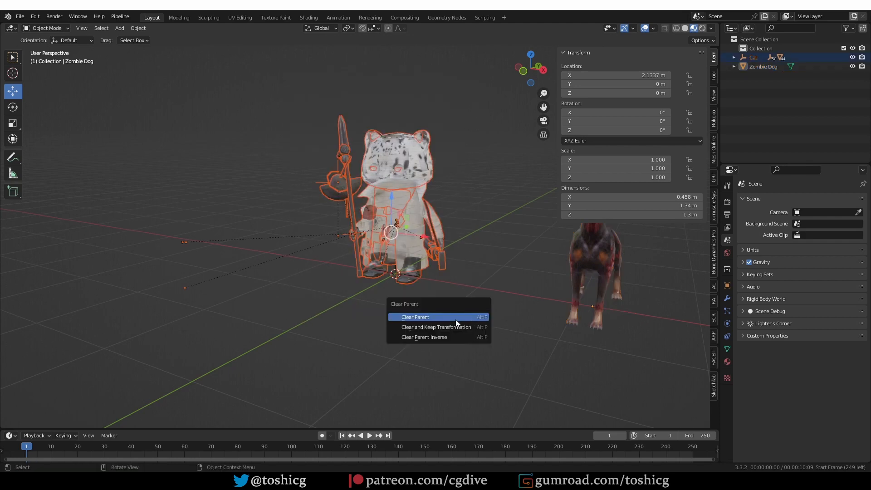
- Clear the cat parts' parents with Keep Transformation, then apply All Transforms to them
{"action": "left_click", "coordinate": [414, 317]}
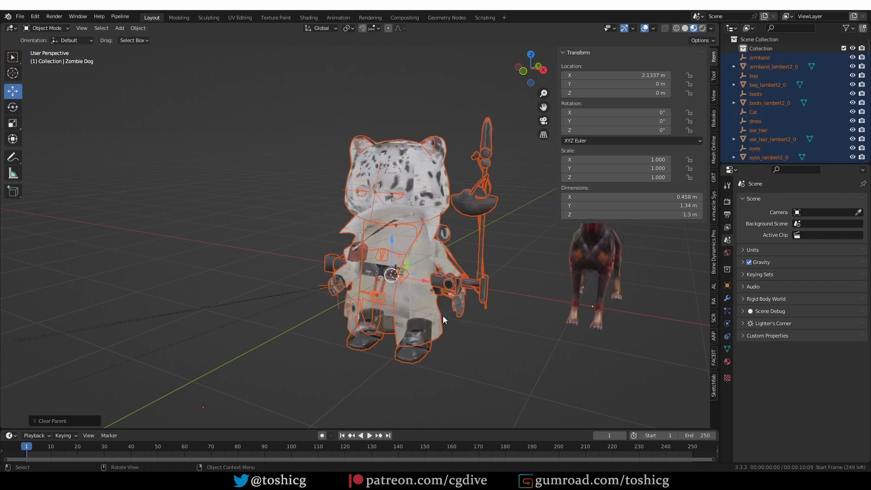
{"action": "mouse_move", "coordinate": [477, 242]}
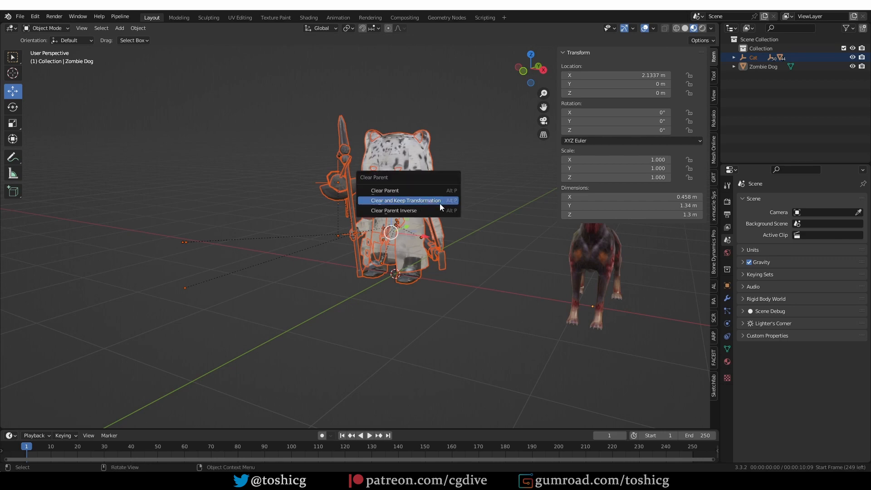
{"action": "left_click", "coordinate": [405, 200]}
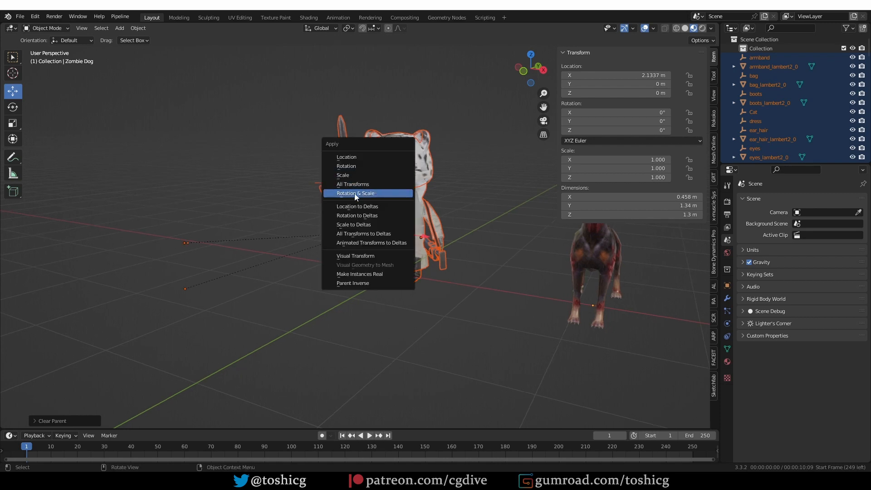
{"action": "mouse_move", "coordinate": [396, 193]}
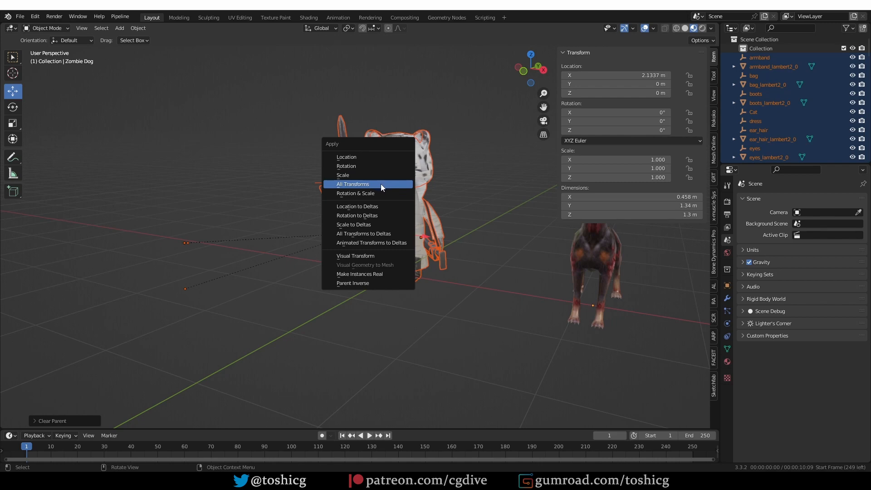
{"action": "left_click", "coordinate": [352, 184]}
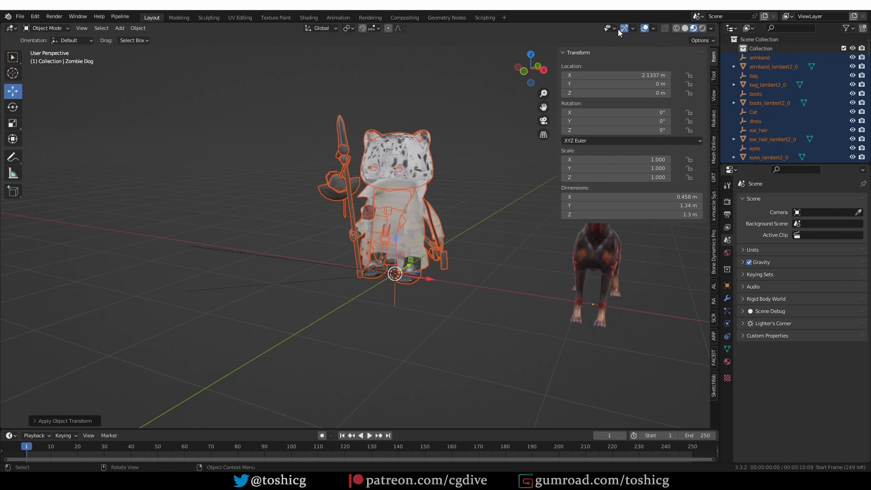
- Delete the cat's leftover empty parent objects, keeping only its mesh parts
{"action": "left_click", "coordinate": [608, 27]}
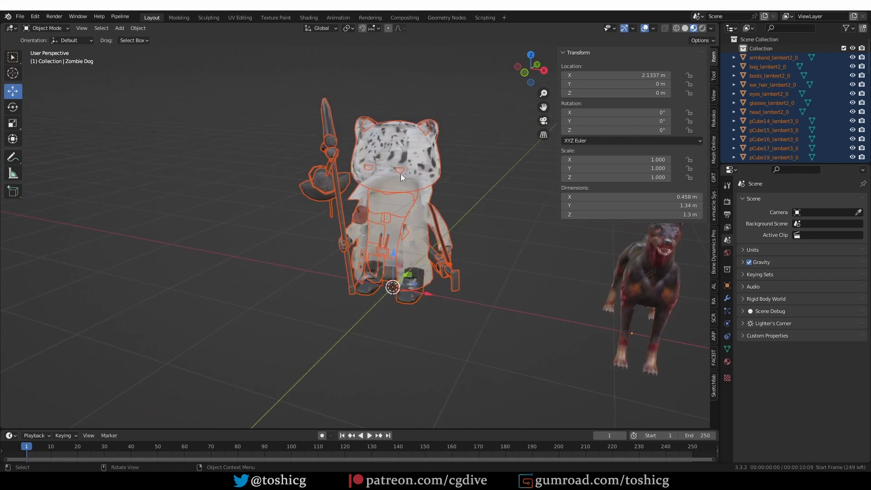
{"action": "mouse_move", "coordinate": [373, 251]}
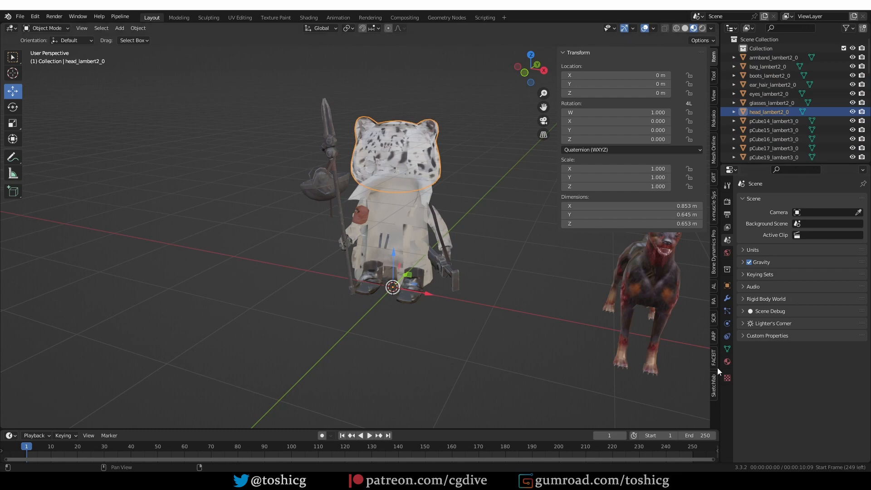
- In the head material's Settings, change Blend Mode from Alpha Blend to Opaque
{"action": "left_click", "coordinate": [727, 350]}
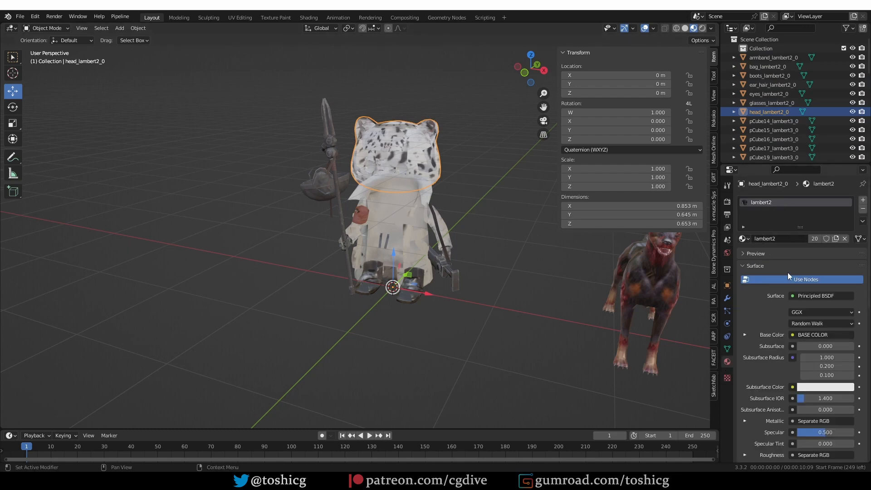
{"action": "scroll", "scroll_direction": "down", "scroll_amount": 3}
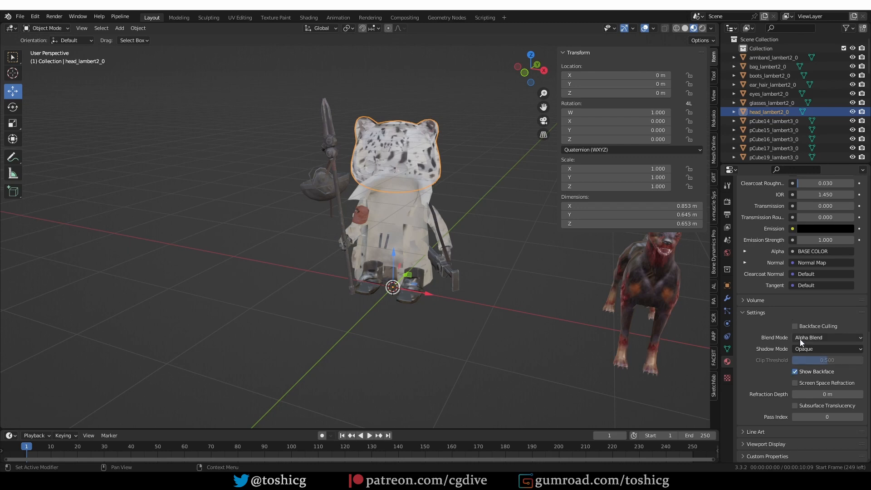
{"action": "mouse_move", "coordinate": [821, 344]}
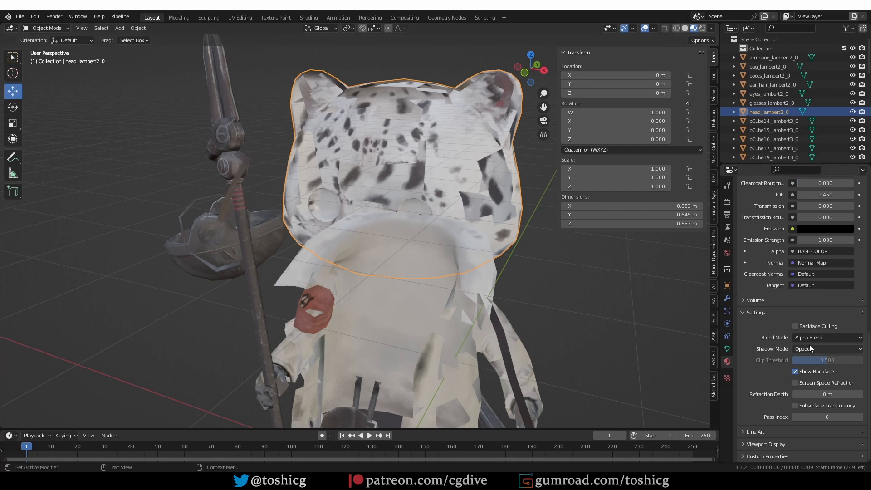
{"action": "mouse_move", "coordinate": [816, 336]}
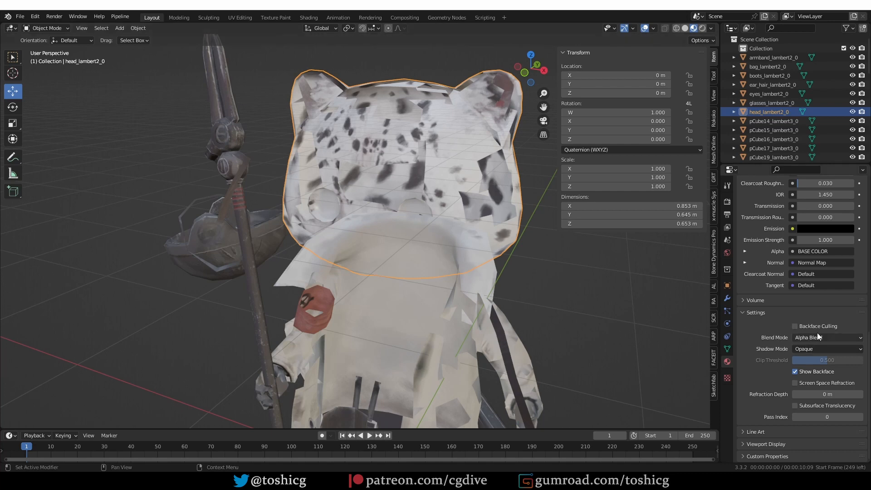
{"action": "left_click", "coordinate": [827, 338]}
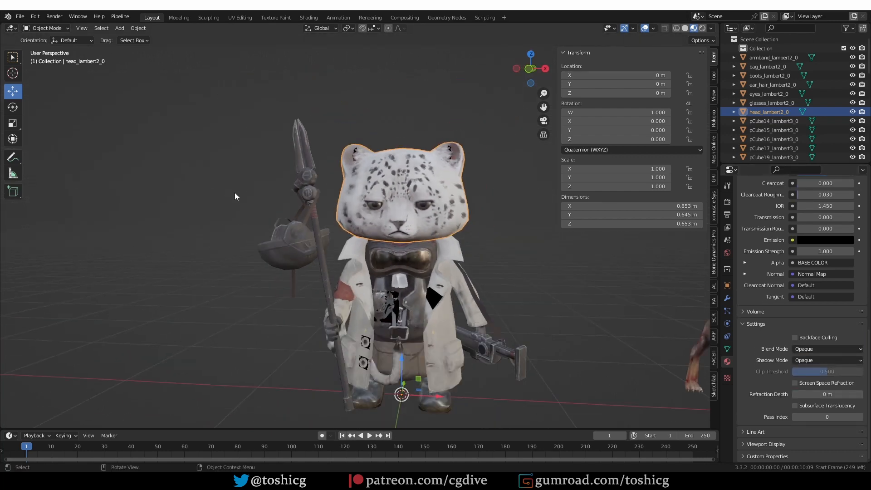
{"action": "mouse_move", "coordinate": [693, 370]}
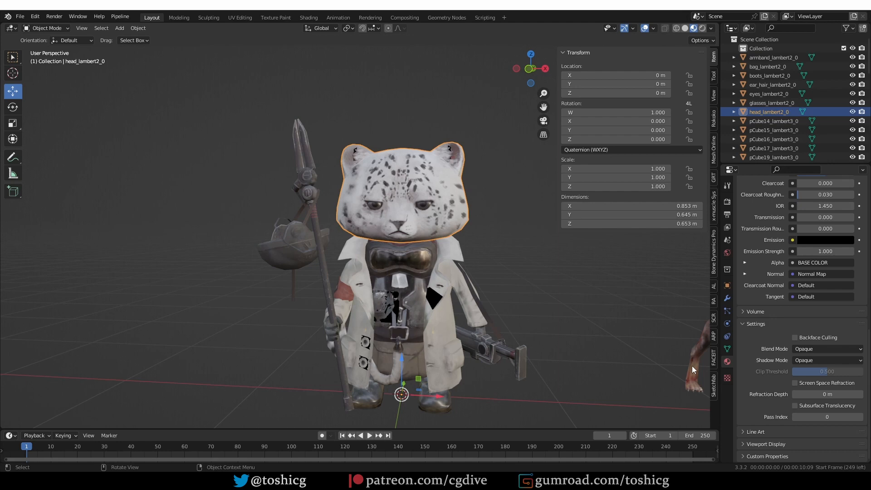
{"action": "mouse_move", "coordinate": [459, 139]}
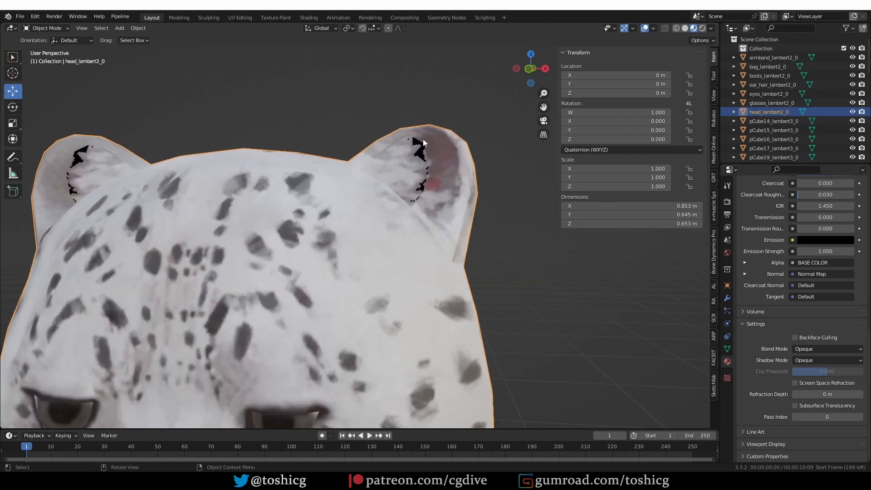
- Set the head material's Blend Mode to Alpha Clip, then to Alpha Hashed to clean the ears
{"action": "left_click", "coordinate": [827, 349]}
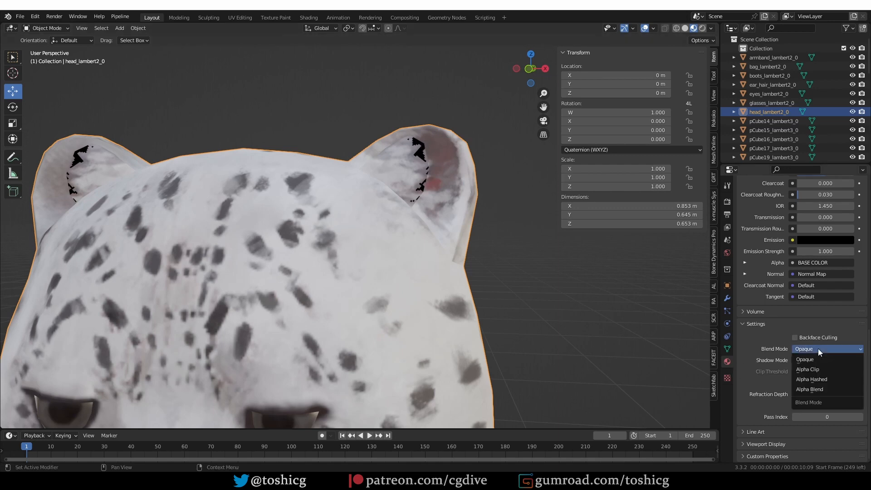
{"action": "left_click", "coordinate": [806, 369]}
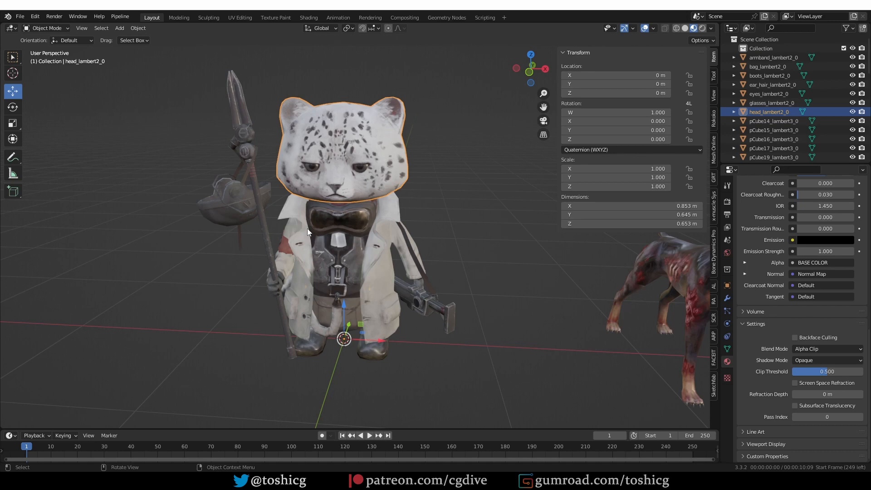
{"action": "mouse_move", "coordinate": [341, 143]}
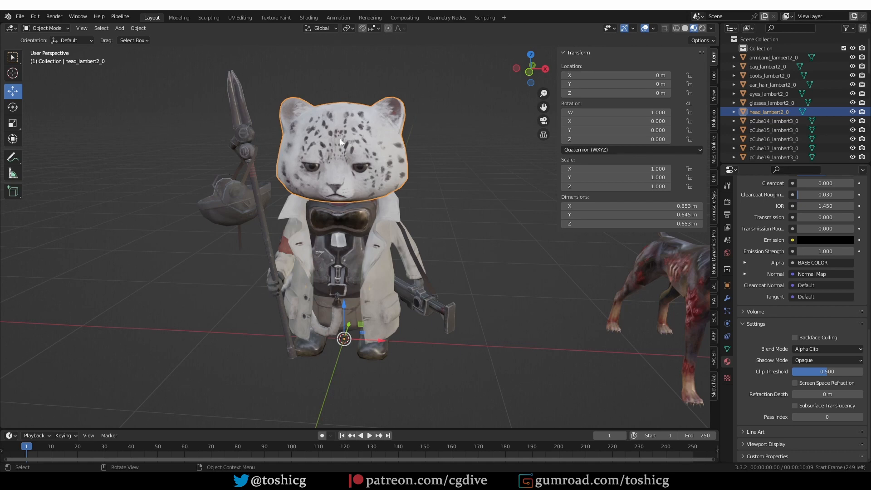
{"action": "left_click", "coordinate": [825, 348]}
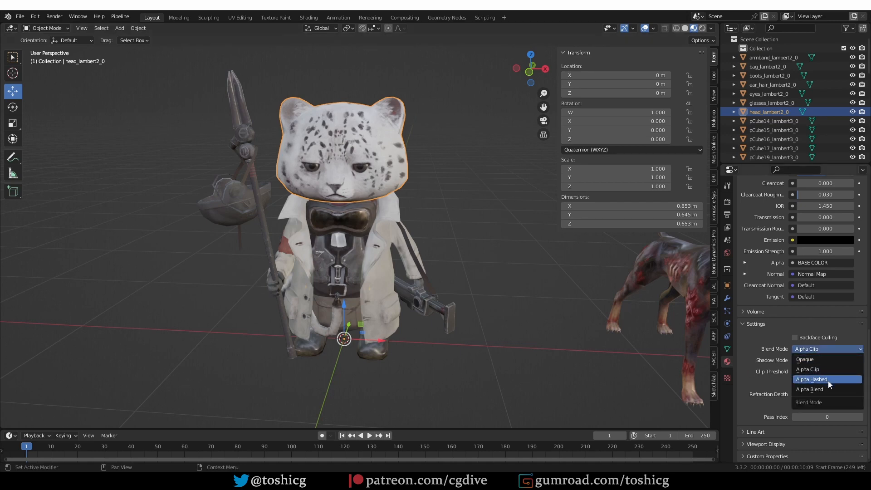
{"action": "left_click", "coordinate": [811, 379]}
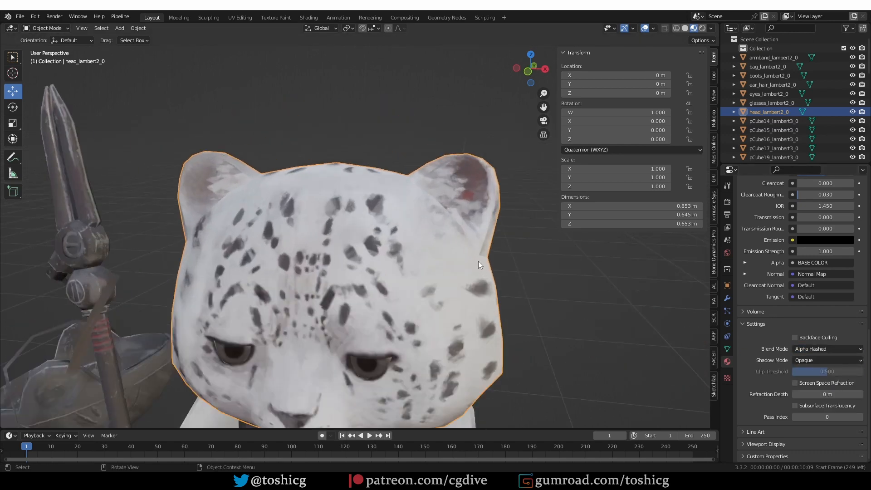
{"action": "mouse_move", "coordinate": [455, 187]}
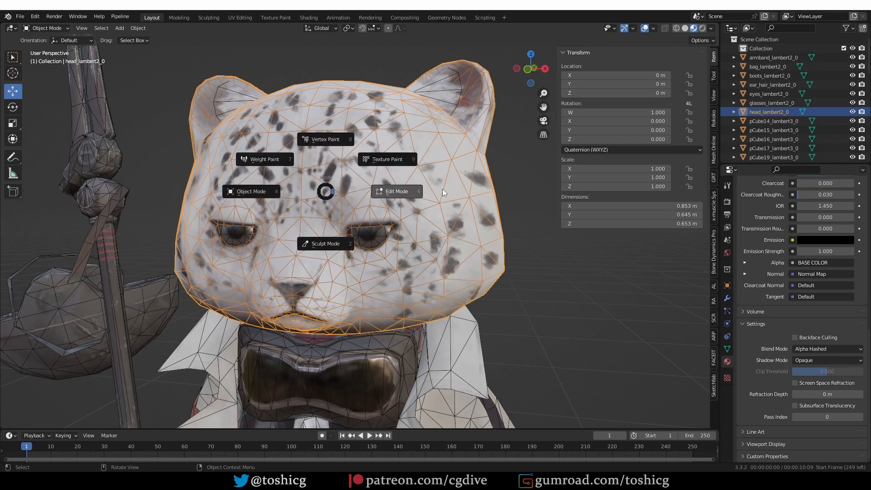
{"action": "mouse_move", "coordinate": [397, 191]}
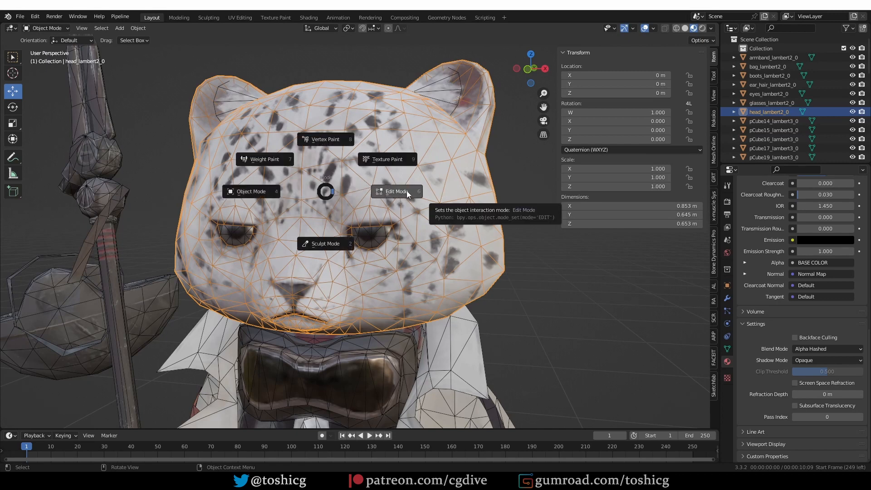
- Enter edit mode on the cat head mesh, try a tris-to-quads cleanup, and return to object mode
{"action": "left_click", "coordinate": [396, 191]}
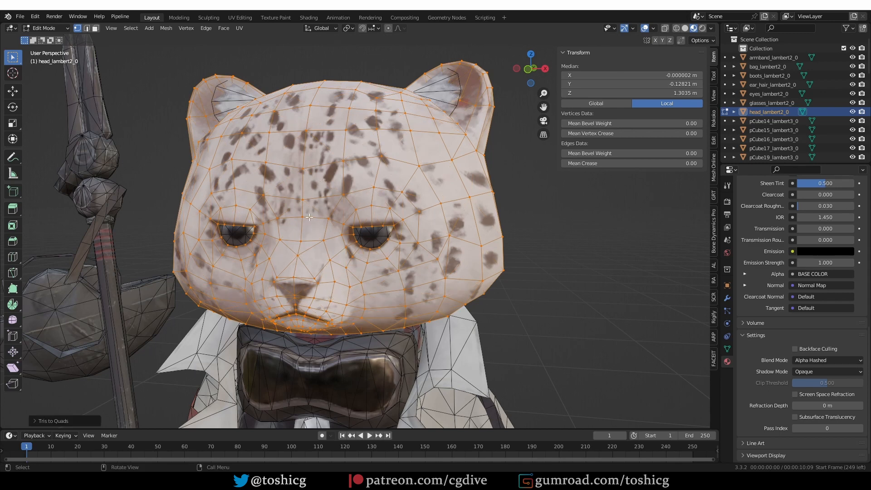
{"action": "mouse_move", "coordinate": [372, 273]}
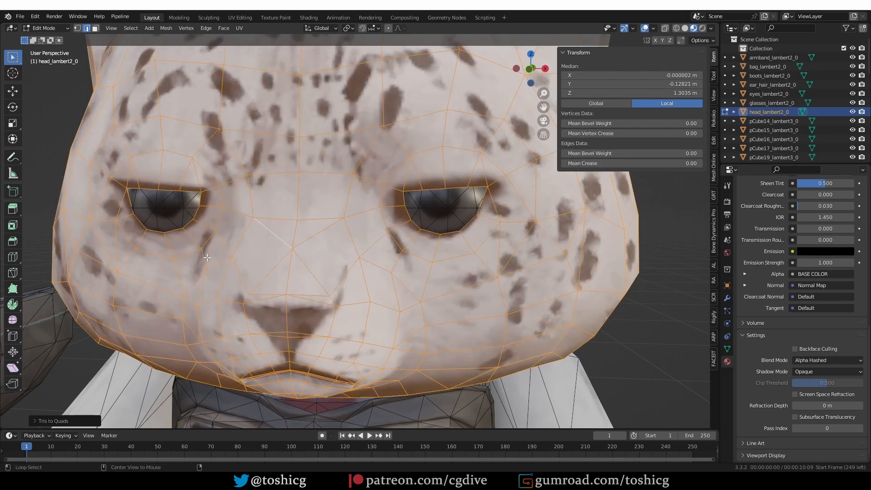
{"action": "mouse_move", "coordinate": [240, 249]}
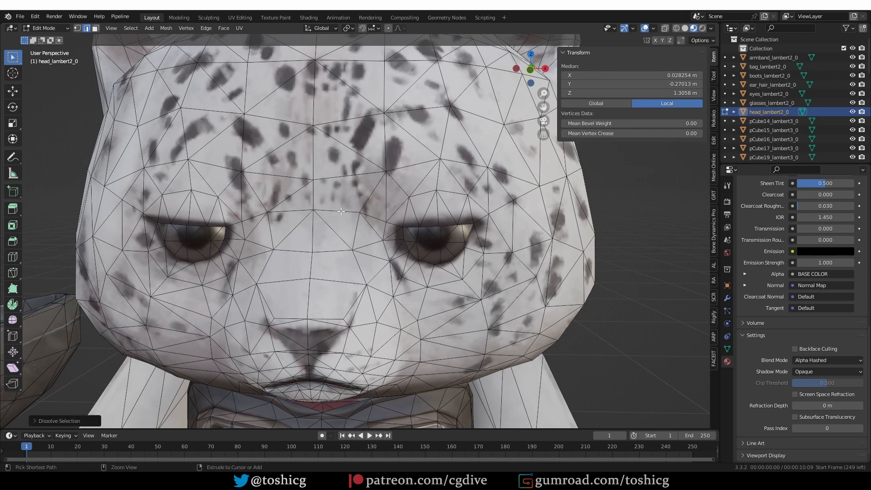
{"action": "key", "text": "Tab"}
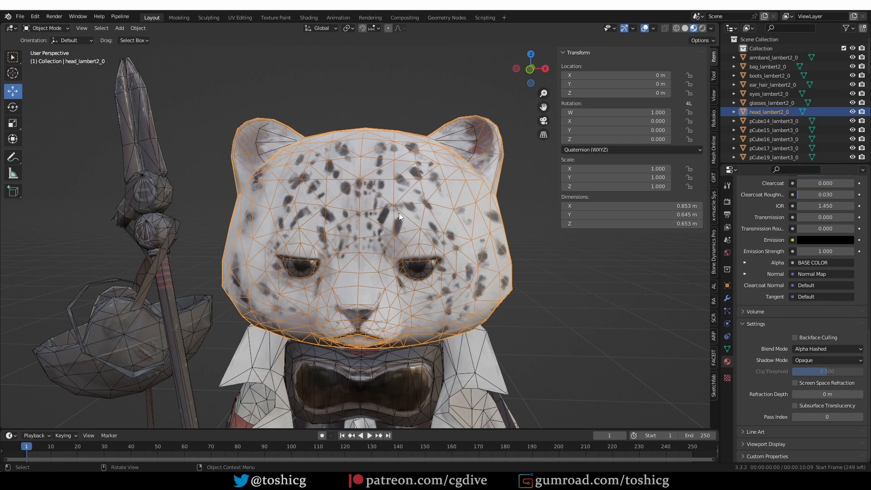
{"action": "mouse_move", "coordinate": [263, 294]}
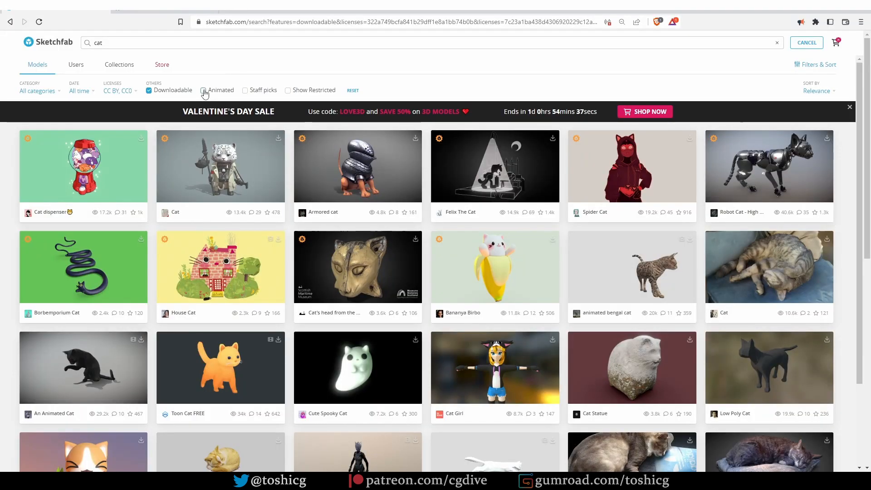
- Tick the Animated filter on the Sketchfab cat search and return to the Blender scene
{"action": "left_click", "coordinate": [203, 89]}
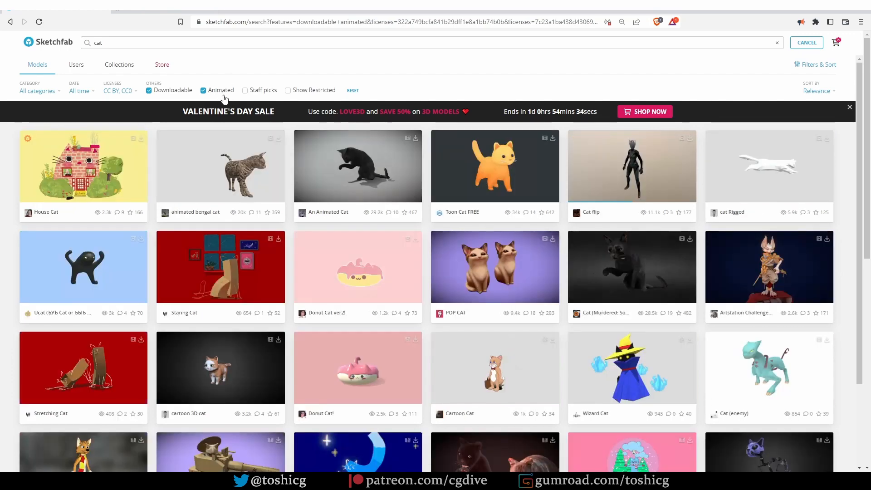
{"action": "mouse_move", "coordinate": [357, 165]}
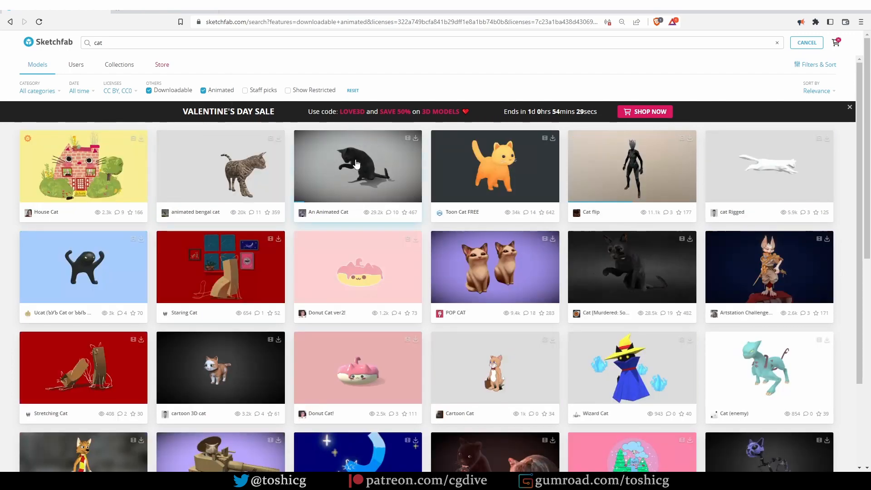
{"action": "left_click", "coordinate": [357, 165]}
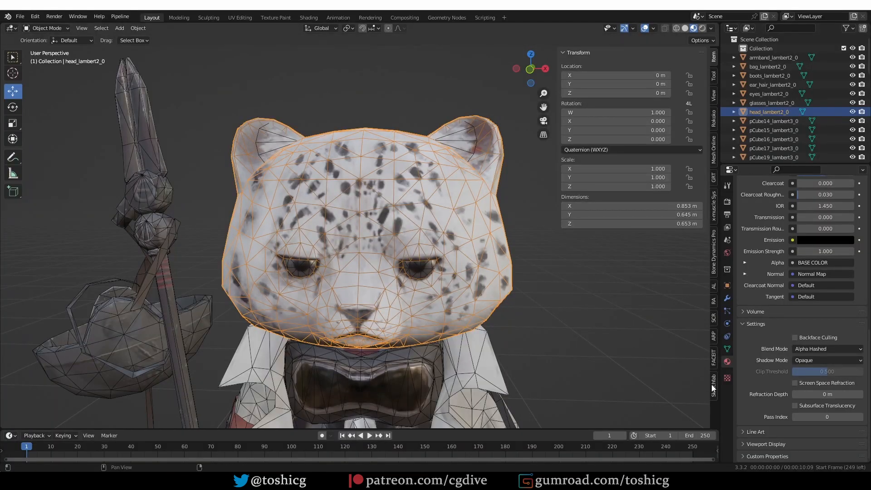
- Import "An Animated Cat" from its Sketchfab URL via the add-on's import panel
{"action": "left_click", "coordinate": [713, 378]}
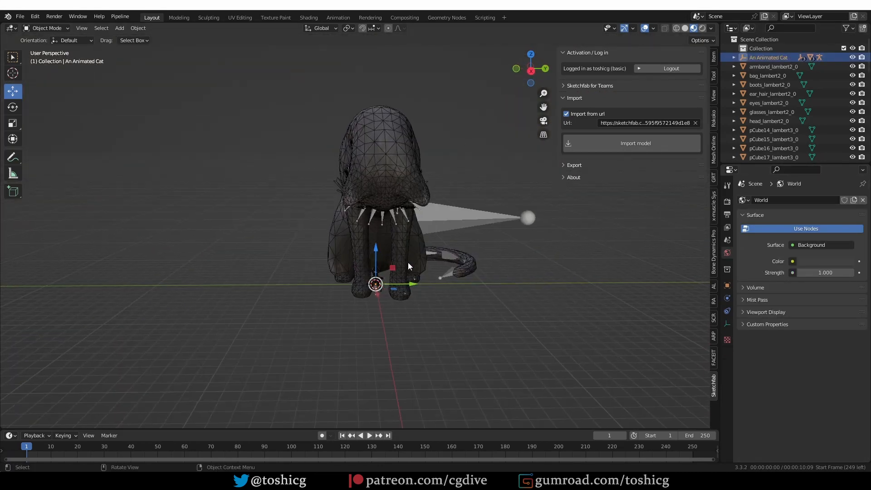
{"action": "mouse_move", "coordinate": [743, 62]}
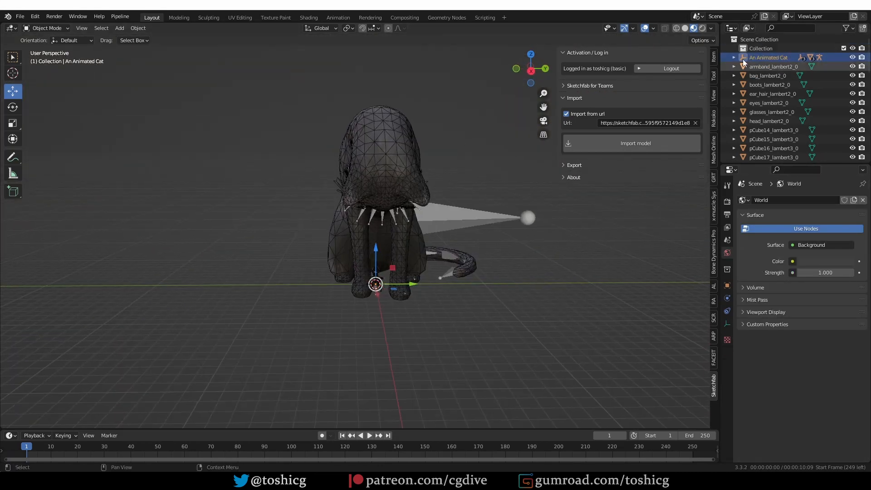
{"action": "mouse_move", "coordinate": [410, 285]}
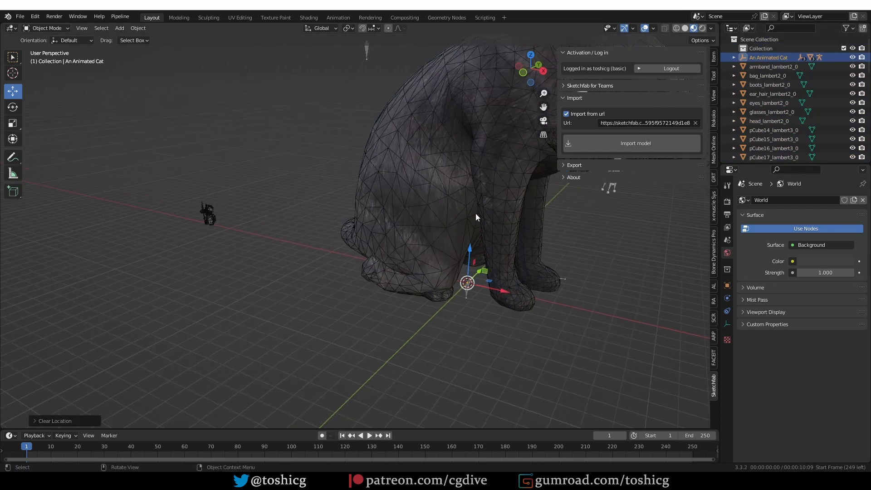
{"action": "mouse_move", "coordinate": [474, 318]}
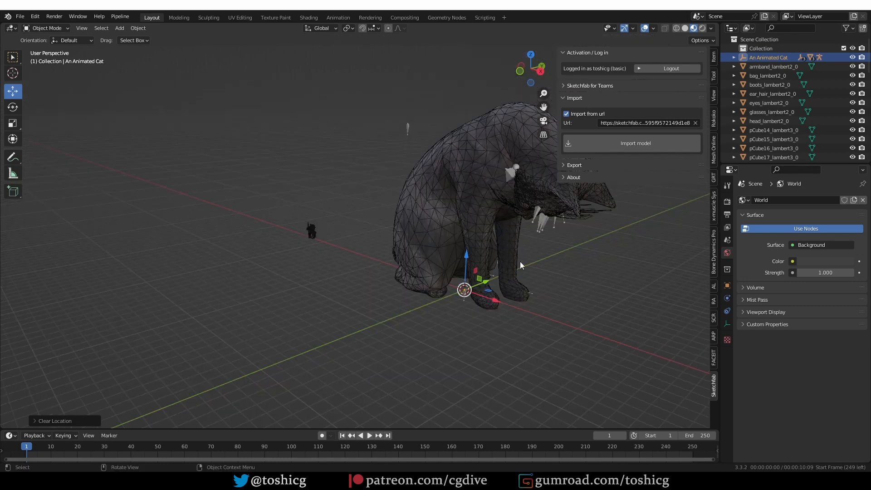
{"action": "mouse_move", "coordinate": [539, 252]}
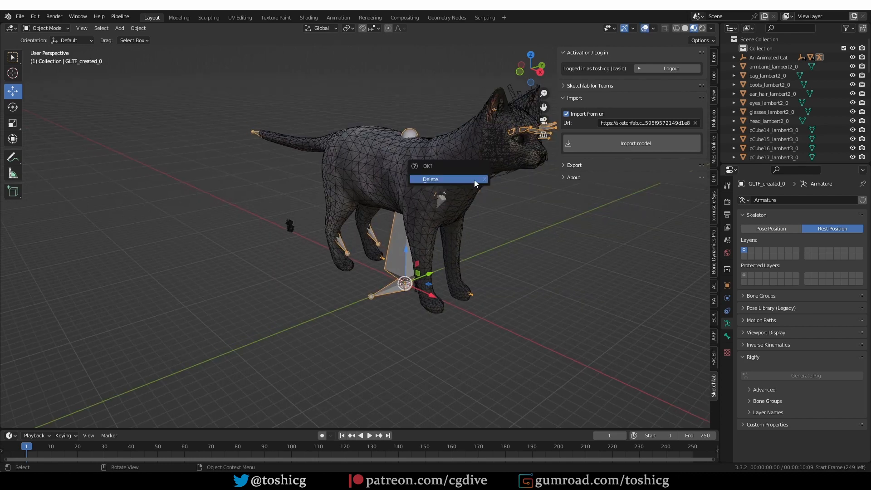
- Confirm deletion of the animated cat's armature in the popup
{"action": "left_click", "coordinate": [430, 179]}
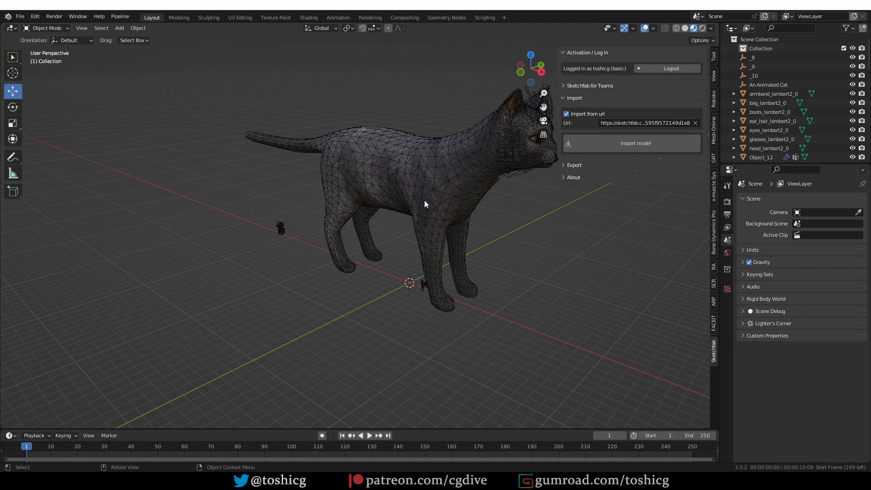
{"action": "mouse_move", "coordinate": [469, 230]}
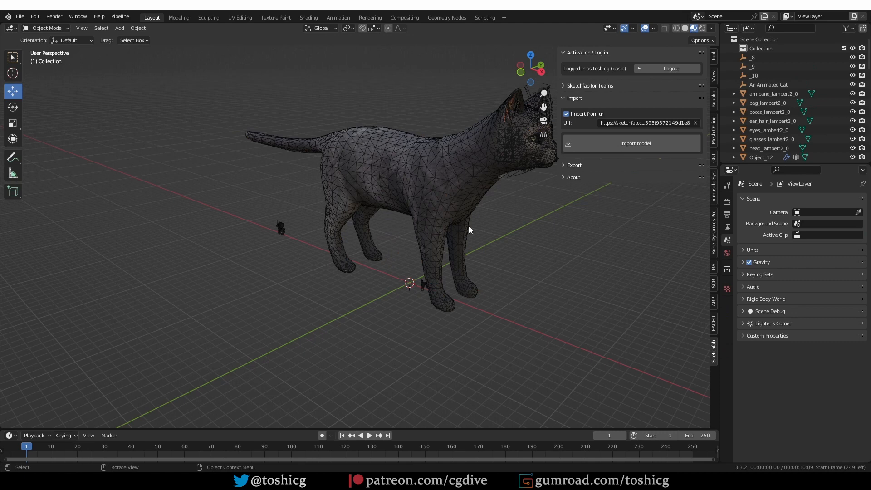
{"action": "mouse_move", "coordinate": [446, 230]}
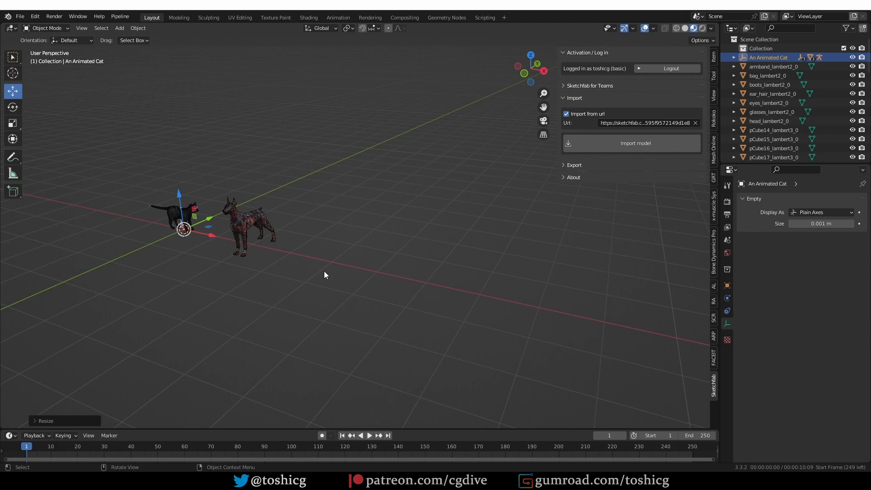
{"action": "mouse_move", "coordinate": [295, 305]}
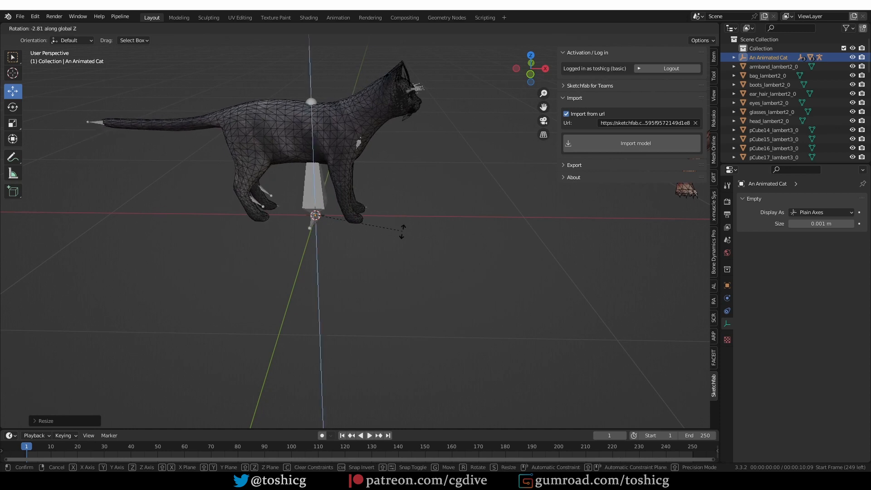
{"action": "mouse_move", "coordinate": [346, 251]}
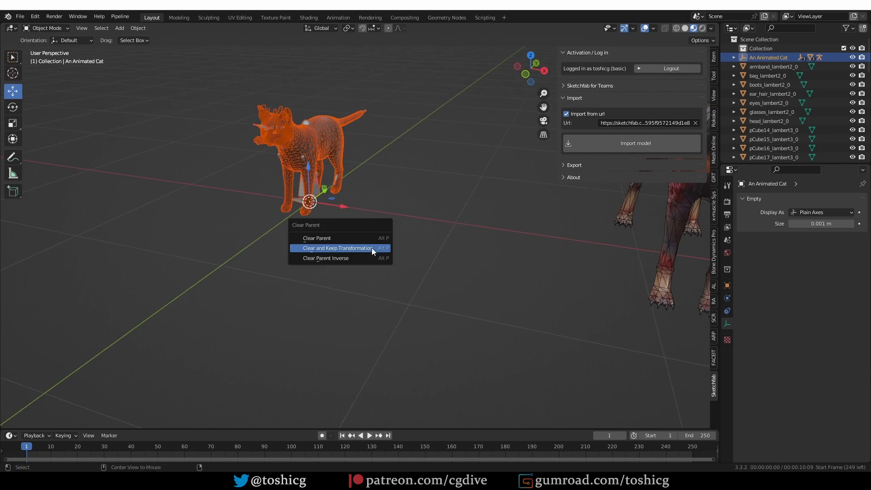
{"action": "mouse_move", "coordinate": [373, 255]}
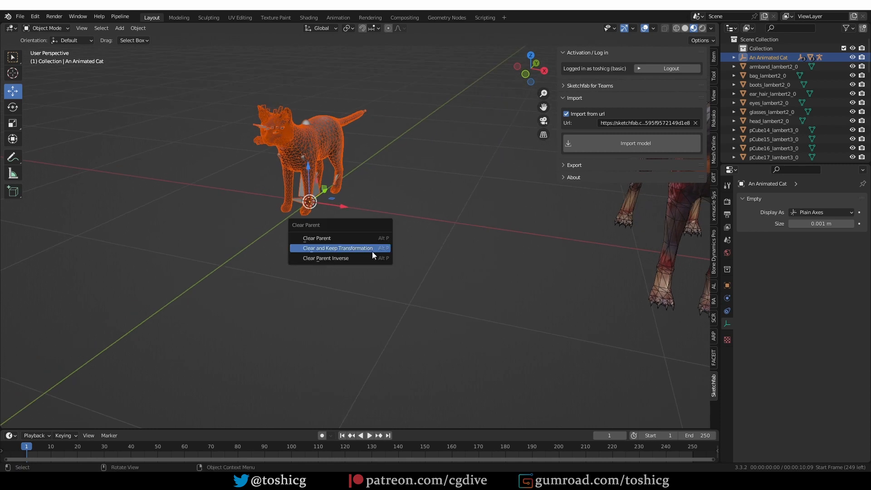
- Clear the cat parts' parents keeping transforms, then apply all transforms
{"action": "left_click", "coordinate": [317, 237]}
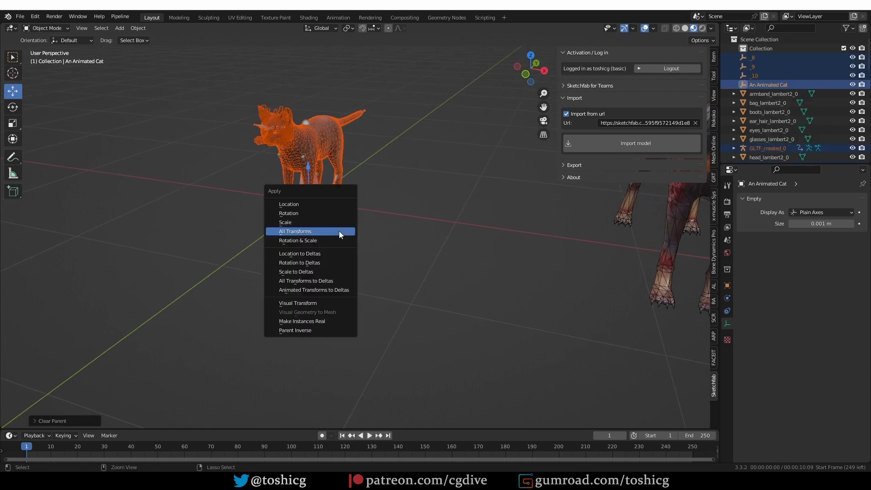
{"action": "mouse_move", "coordinate": [325, 236]}
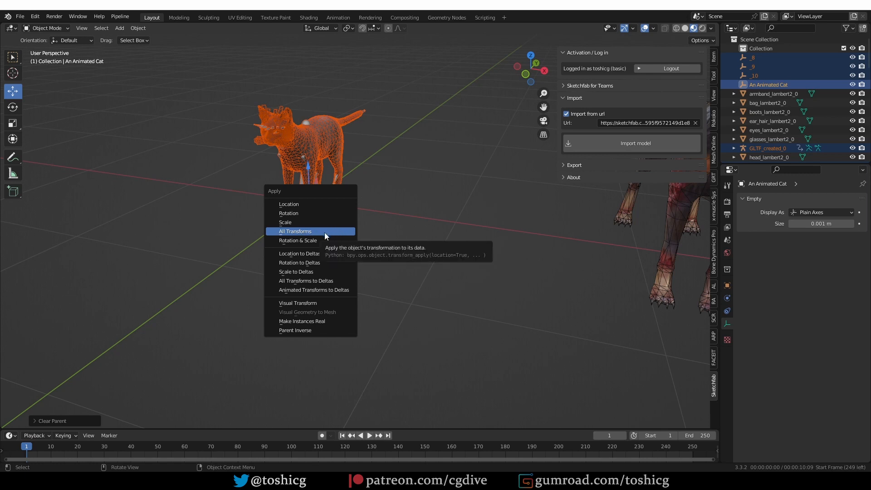
{"action": "left_click", "coordinate": [294, 231]}
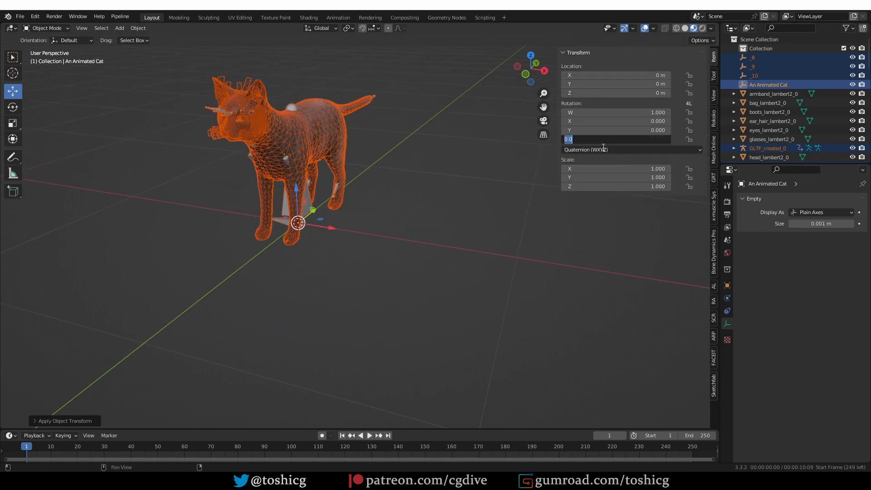
- Set Object_12 and Object_16 to XYZ Euler rotation and select the armature for deletion
{"action": "left_click", "coordinate": [630, 150]}
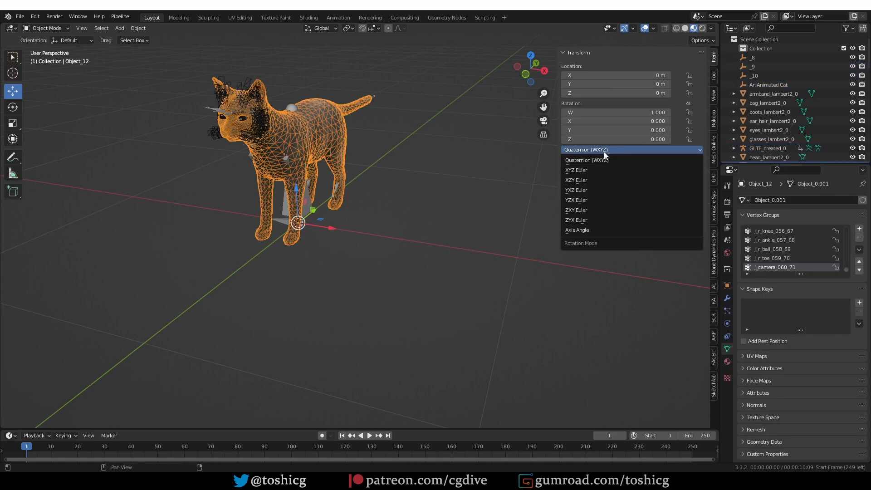
{"action": "left_click", "coordinate": [576, 169]}
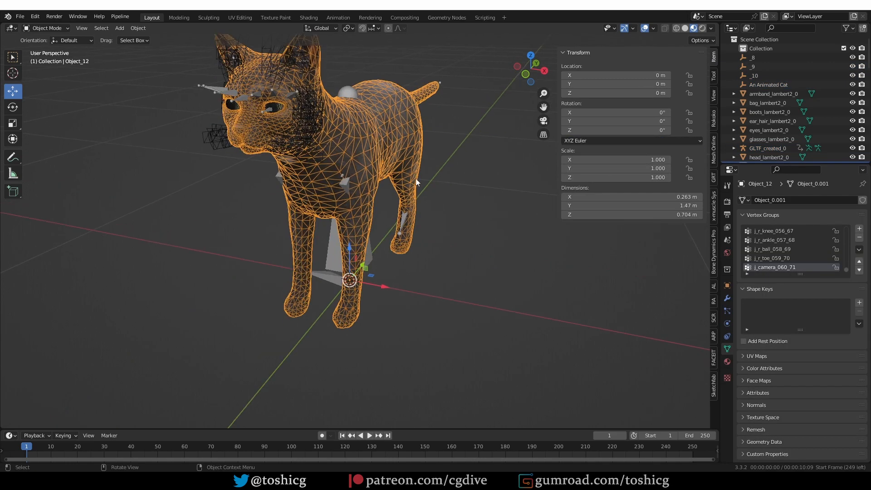
{"action": "left_click", "coordinate": [631, 140]}
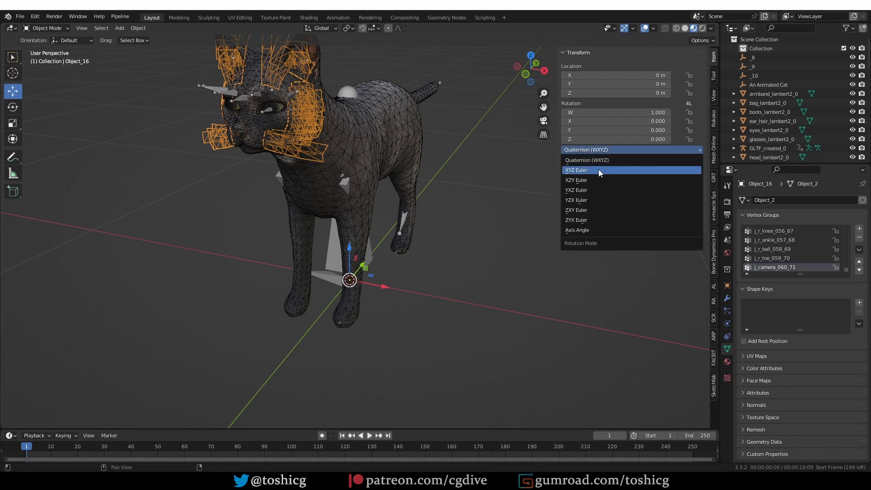
{"action": "left_click", "coordinate": [576, 169]}
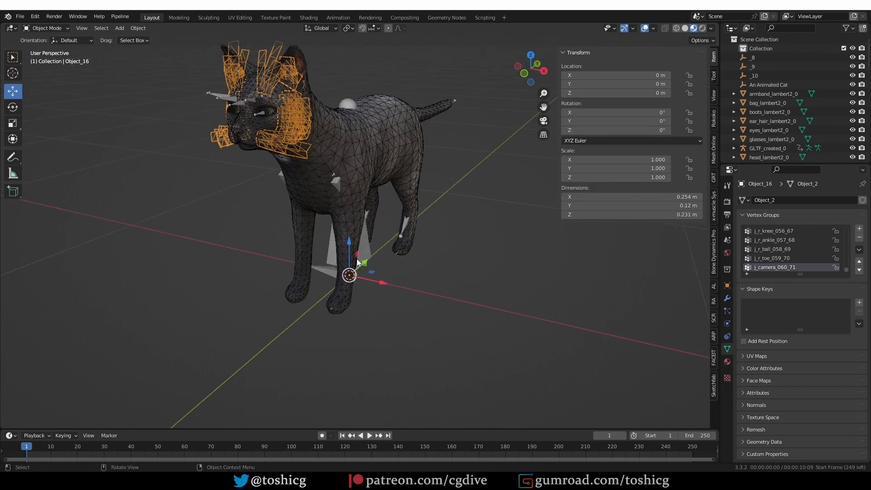
{"action": "left_click", "coordinate": [768, 148]}
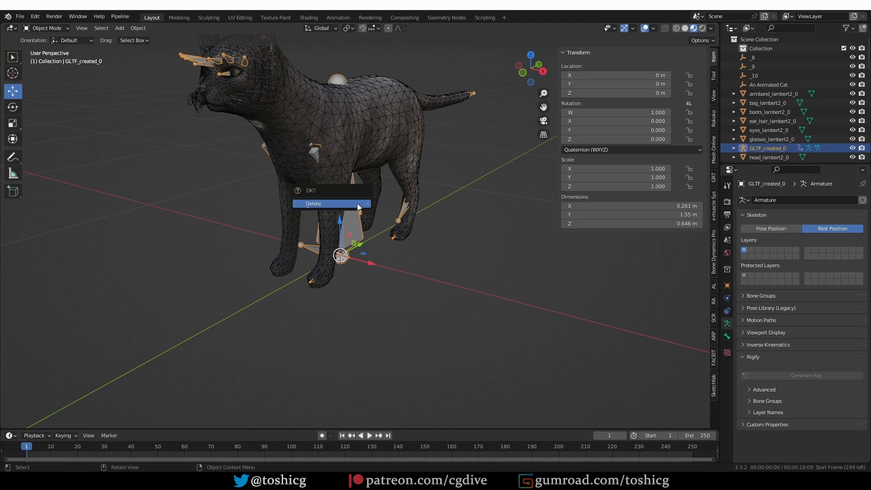
- Confirm deleting the armature and remove the Armature modifier from the fur mesh
{"action": "left_click", "coordinate": [313, 203]}
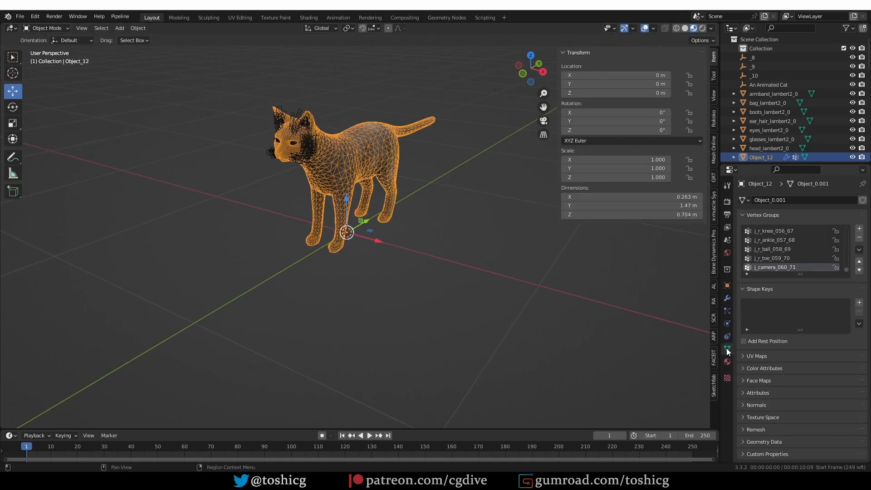
{"action": "mouse_move", "coordinate": [811, 314]}
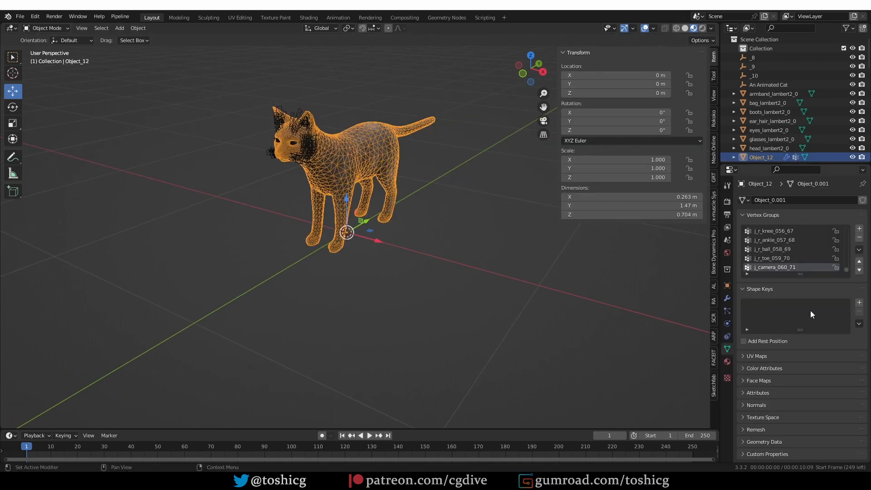
{"action": "left_click", "coordinate": [859, 249]}
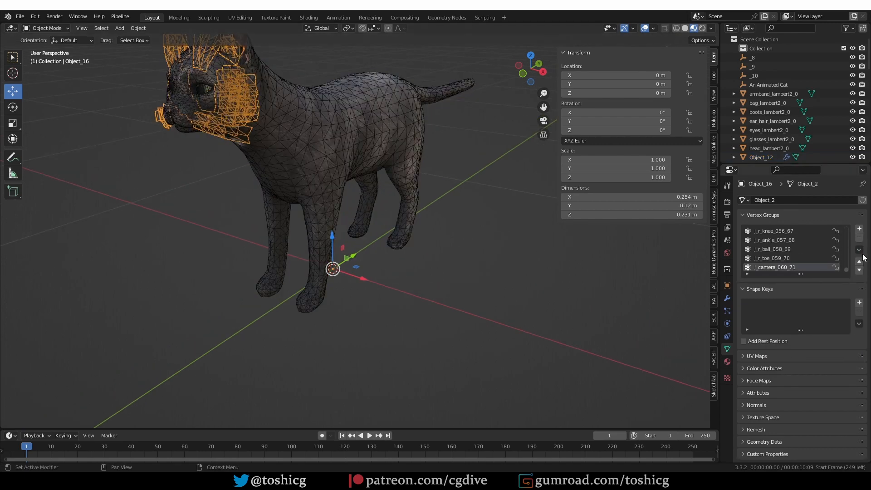
{"action": "left_click", "coordinate": [726, 296]}
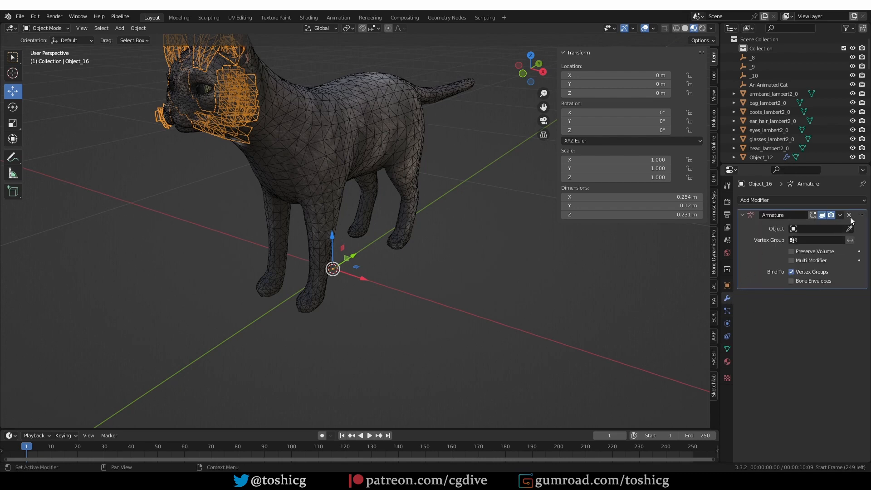
{"action": "left_click", "coordinate": [760, 157]}
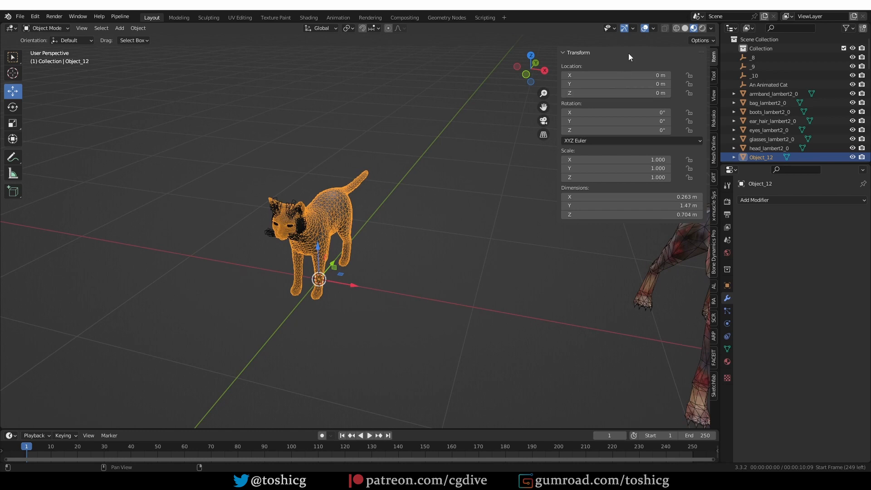
- Delete the _8, _9, _10 and An Animated Cat empties and switch to Material Preview shading
{"action": "left_click", "coordinate": [608, 28]}
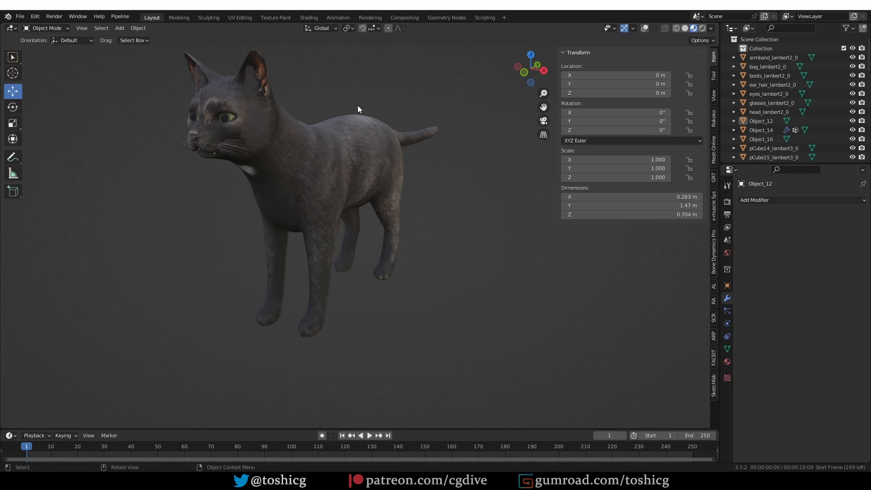
{"action": "mouse_move", "coordinate": [351, 197]}
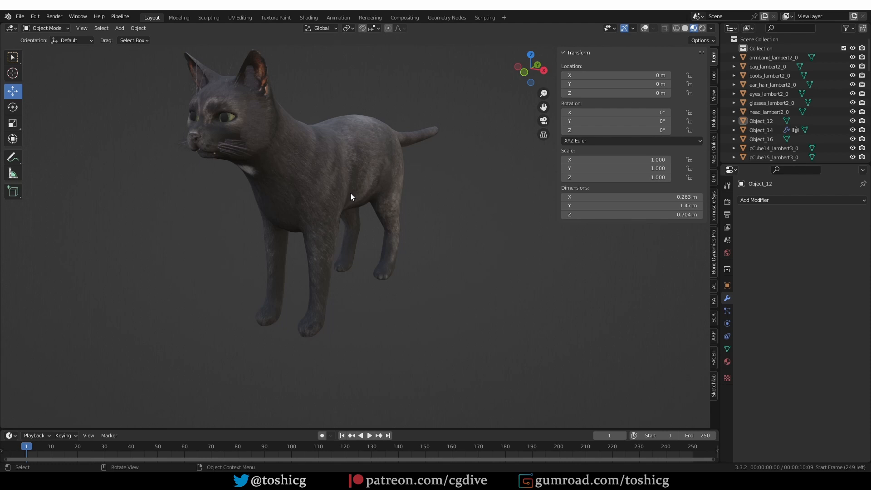
{"action": "mouse_move", "coordinate": [128, 461]}
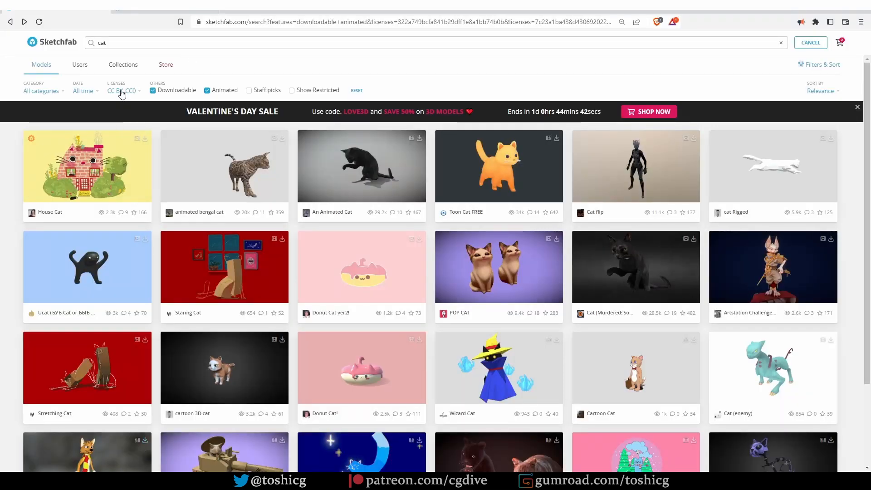
- Filter the animated cat search to Standard-licensed store models and open the $5 red striped Cat
{"action": "left_click", "coordinate": [122, 91]}
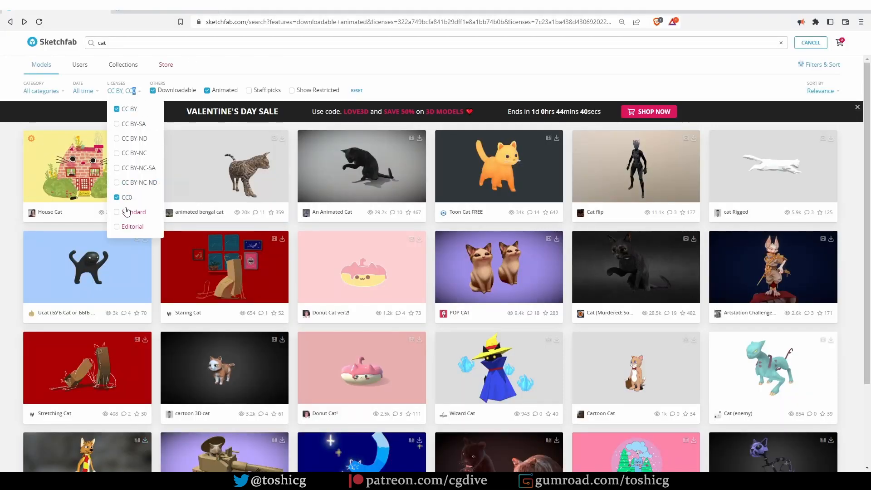
{"action": "left_click", "coordinate": [117, 212]}
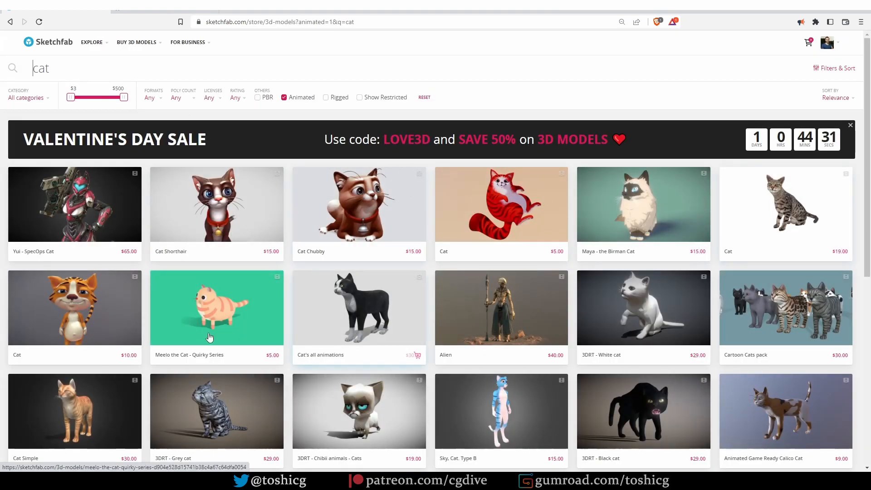
{"action": "mouse_move", "coordinate": [525, 198]}
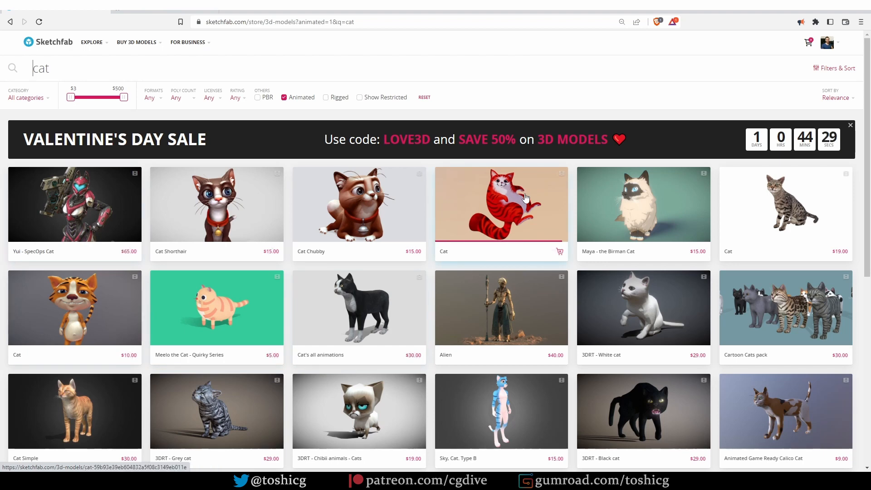
{"action": "mouse_move", "coordinate": [391, 292]}
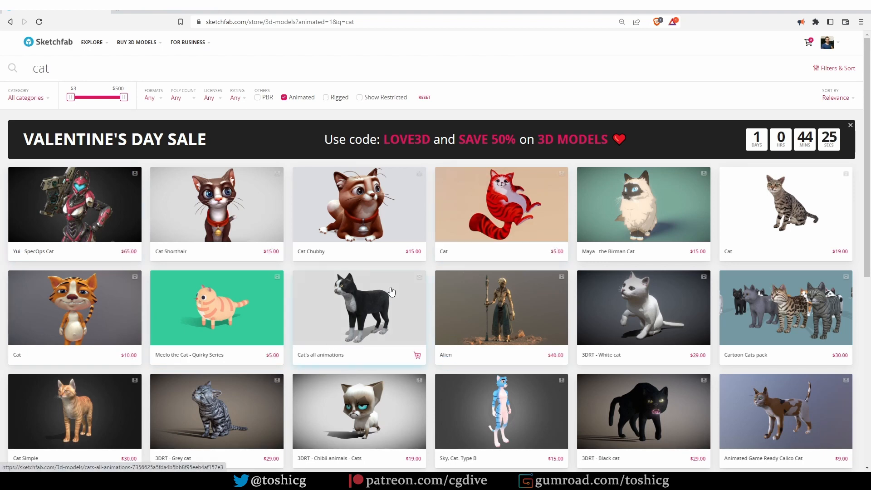
{"action": "left_click", "coordinate": [500, 204]}
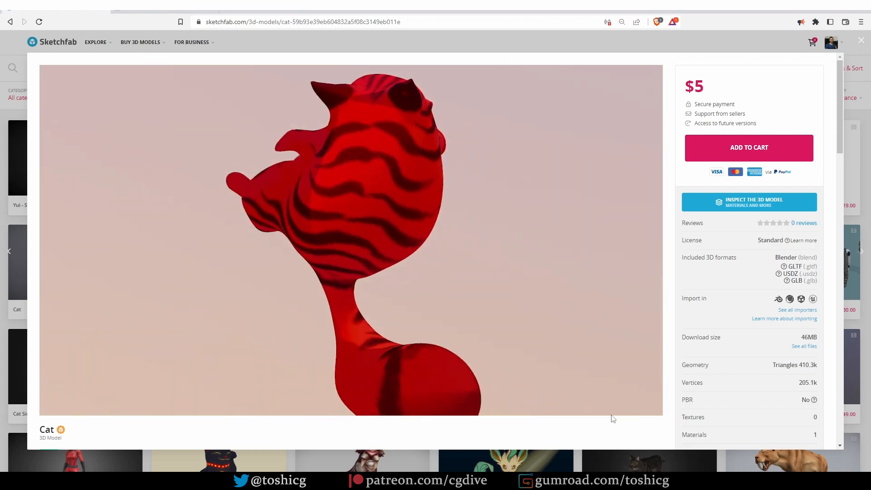
- Open the Sketchfab viewer's Model Inspector for the red striped Cat
{"action": "left_click", "coordinate": [622, 405]}
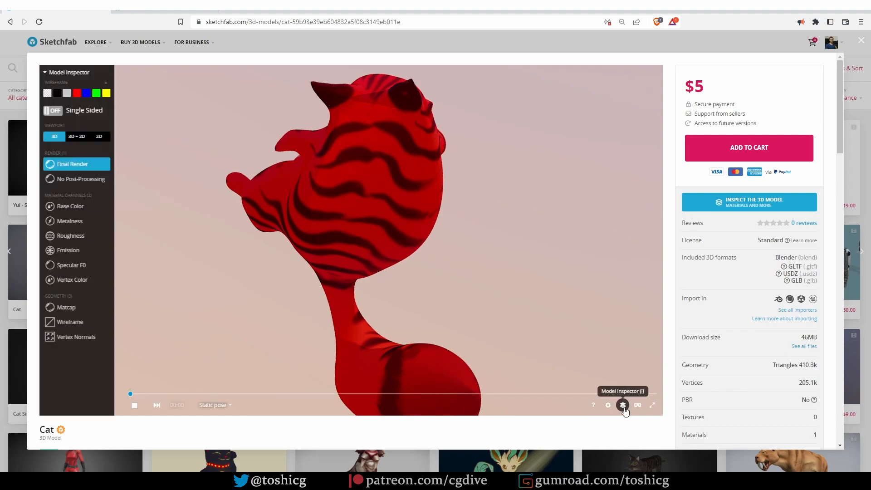